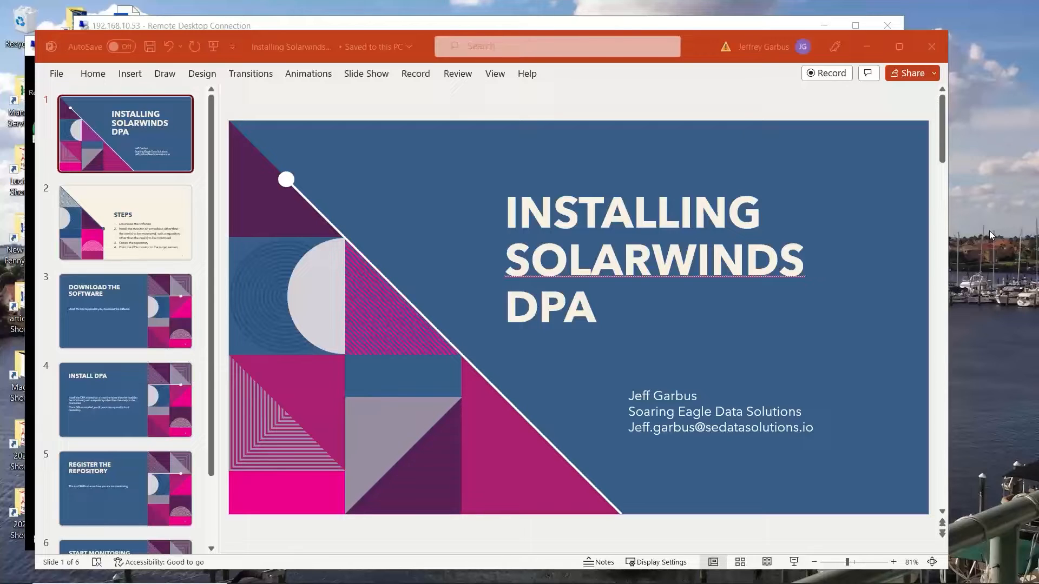
mouse_move(988, 250)
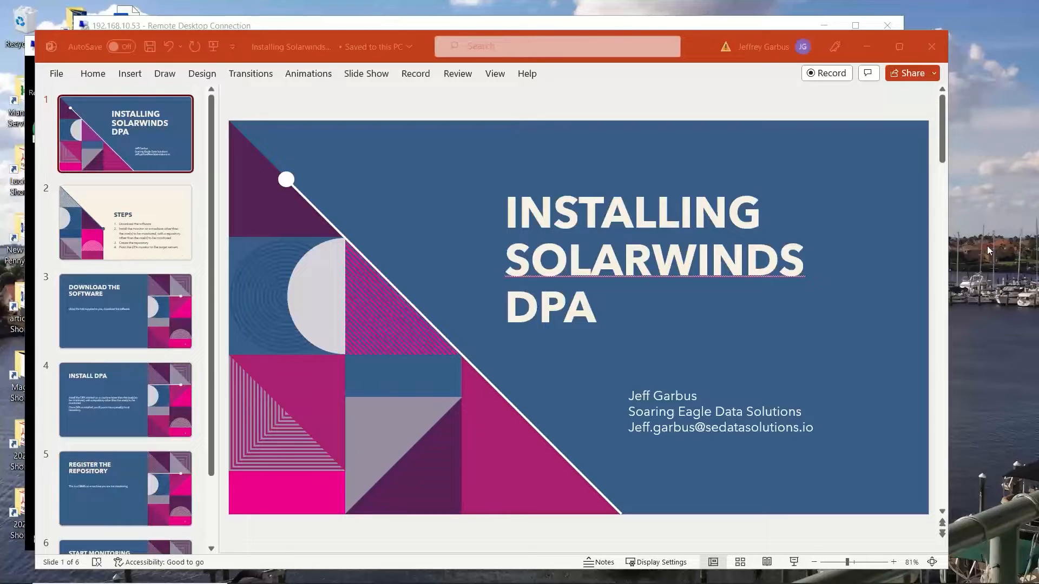
mouse_move(294, 277)
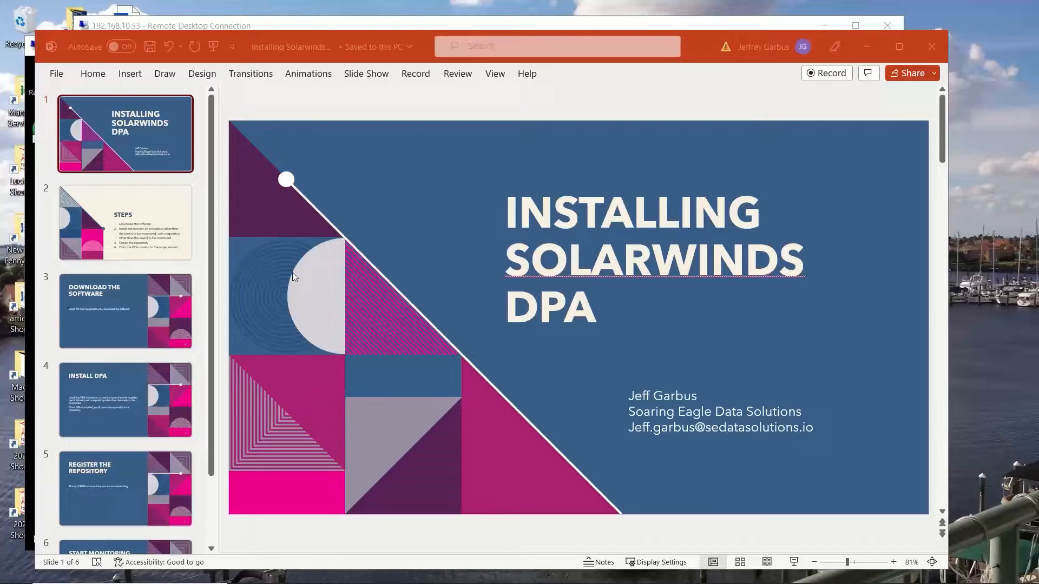
Move the deck past the Steps slide to the Download the Software slide.
left_click(124, 222)
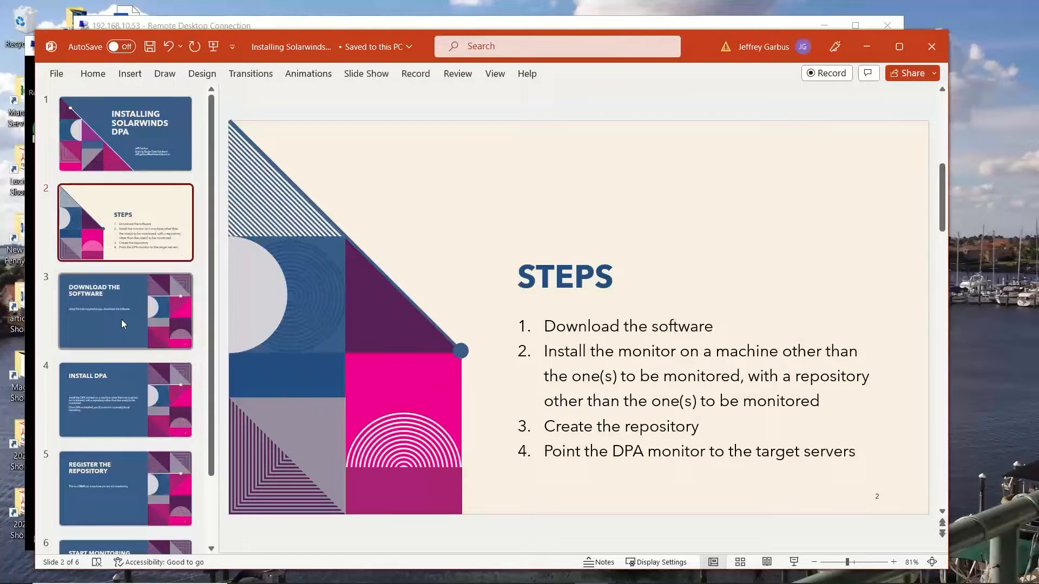
left_click(125, 311)
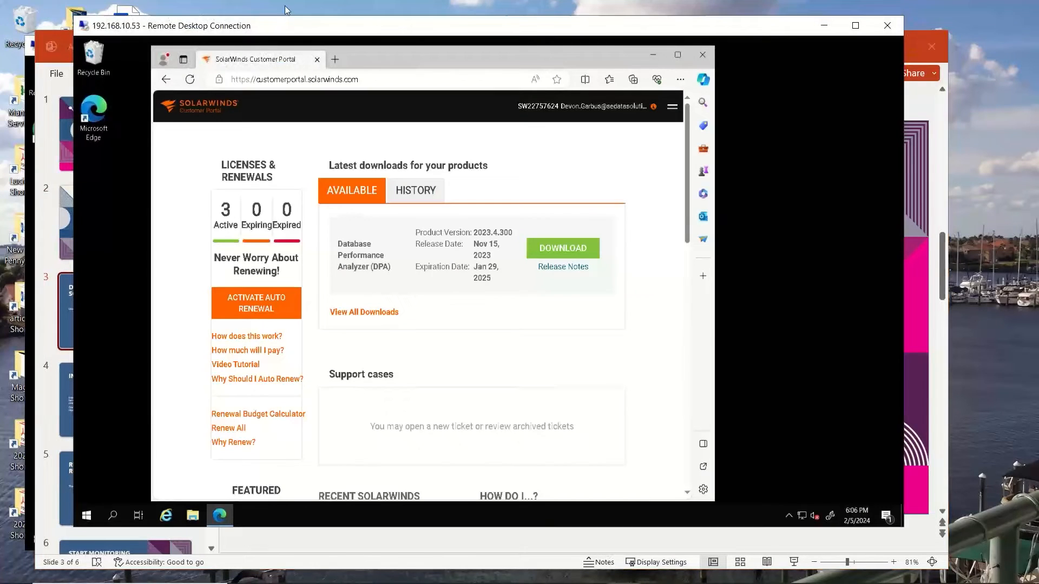
Start downloading the Database Performance Analyzer installer for Windows from the customer portal.
left_click(294, 79)
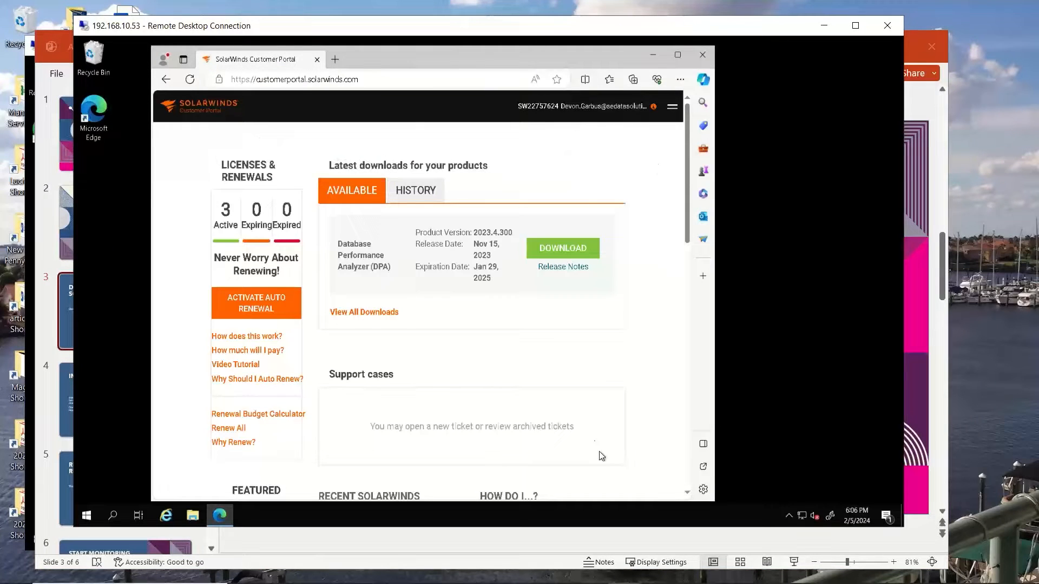
mouse_move(562, 253)
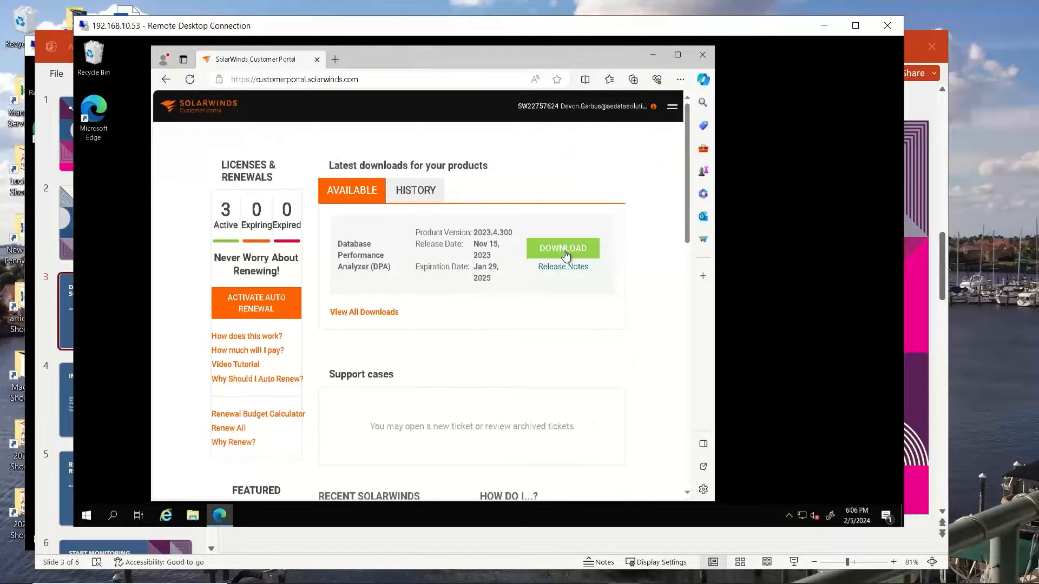
mouse_move(375, 258)
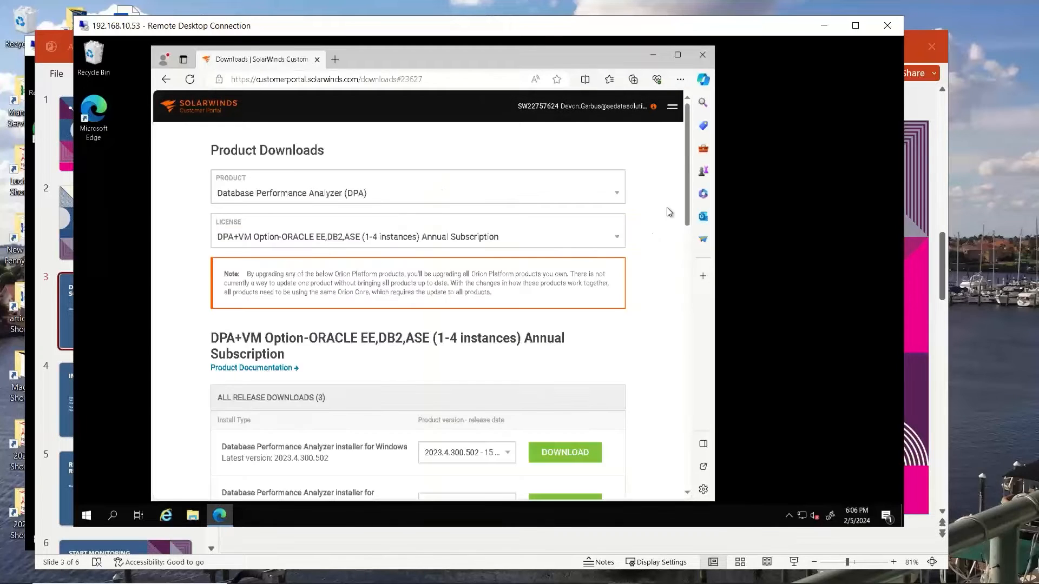
scroll("down", 3)
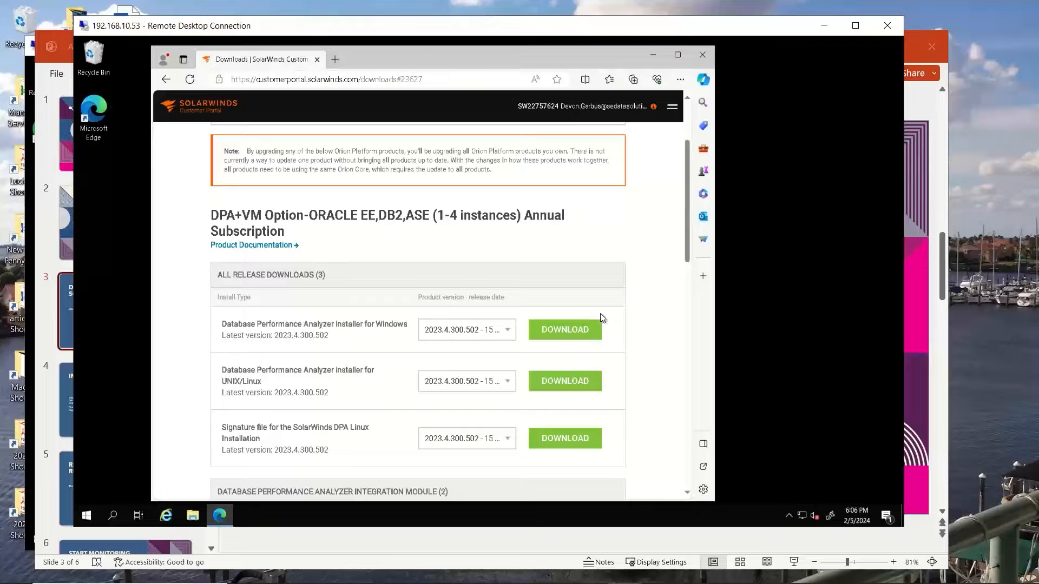
mouse_move(394, 345)
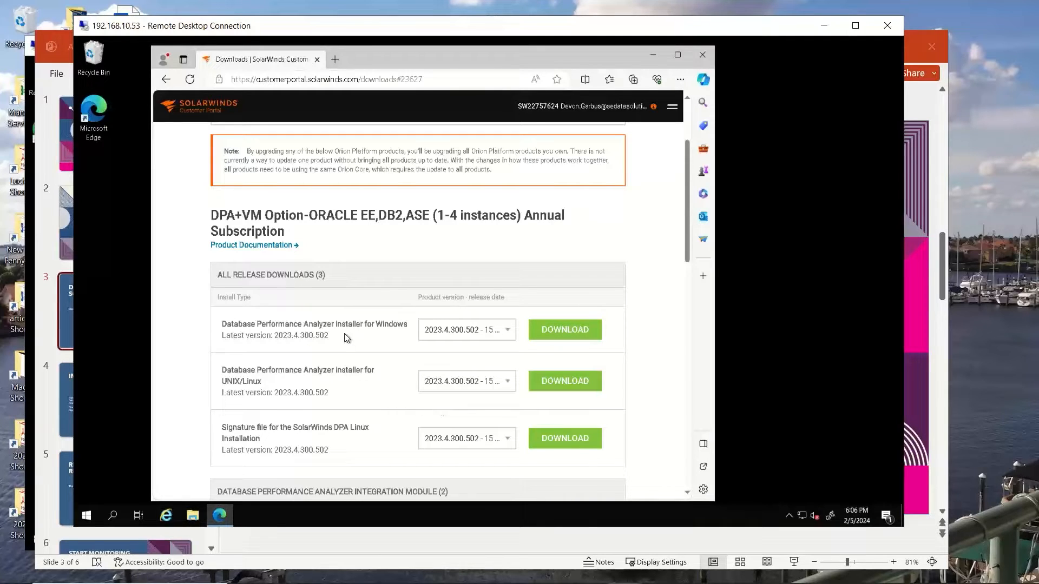
mouse_move(609, 337)
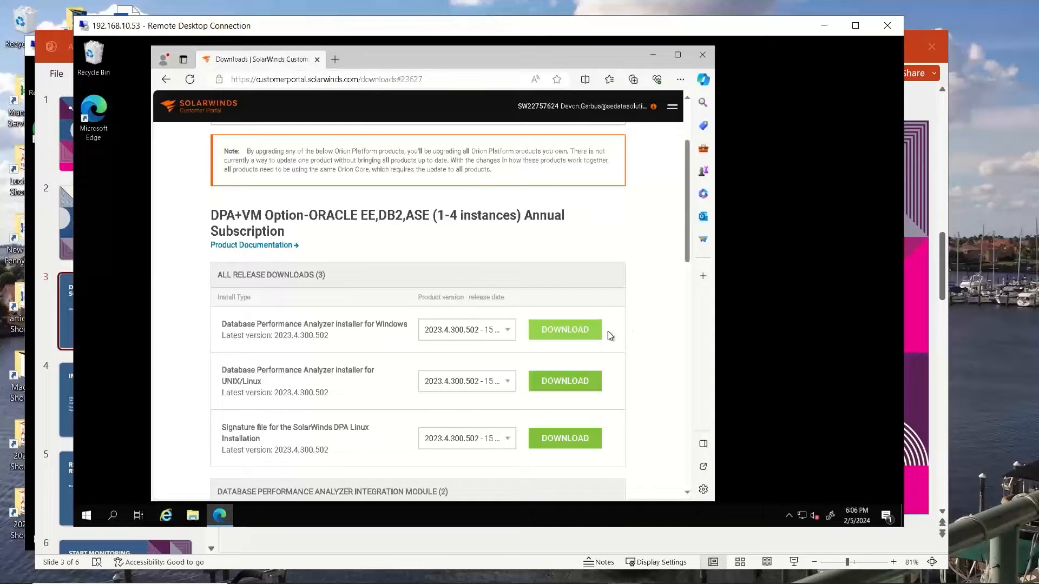
left_click(564, 329)
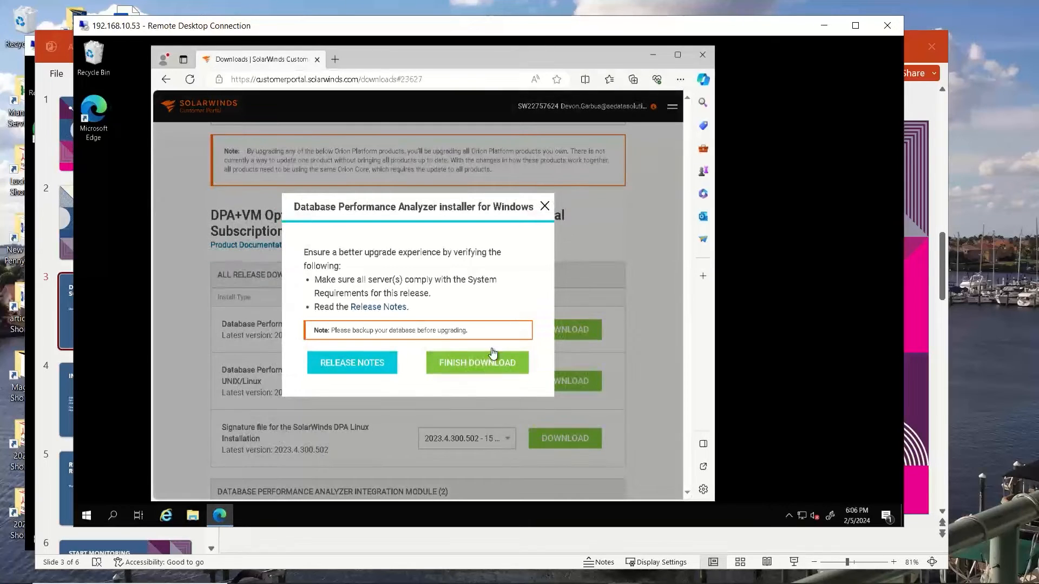
left_click(476, 363)
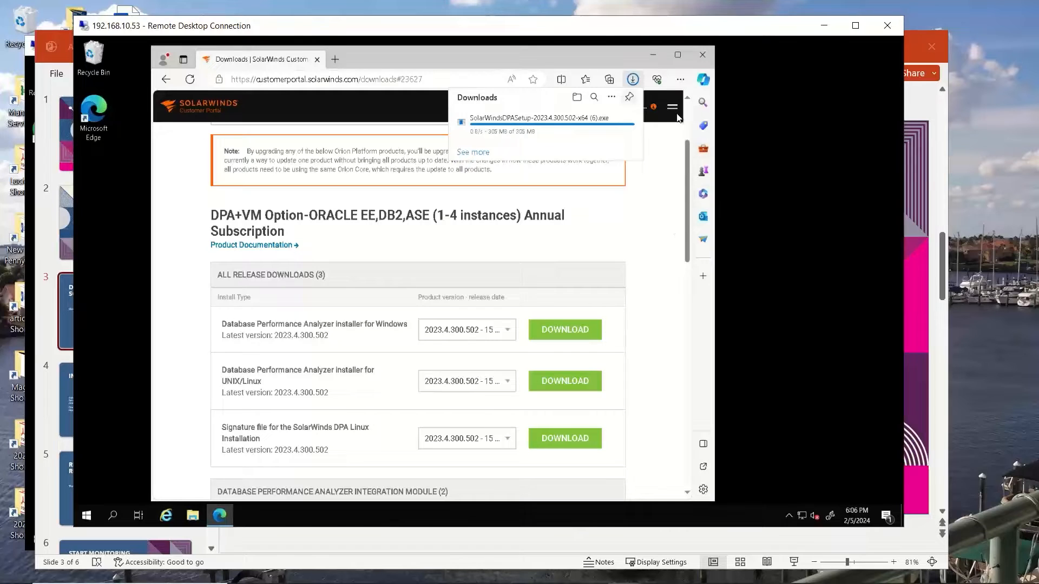
left_click(473, 152)
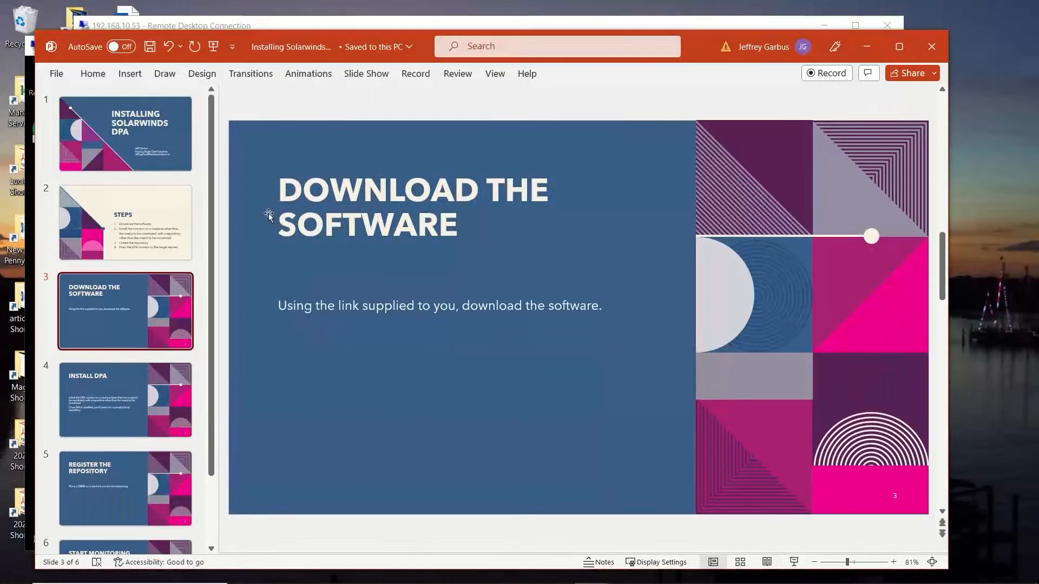
mouse_move(139, 331)
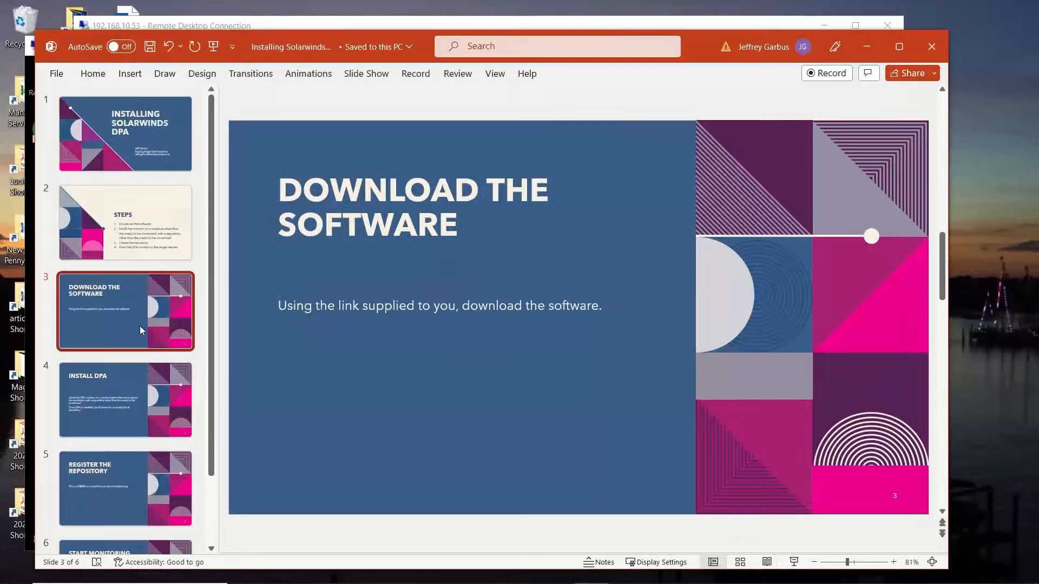
Move the deck to the Install DPA slide.
left_click(126, 400)
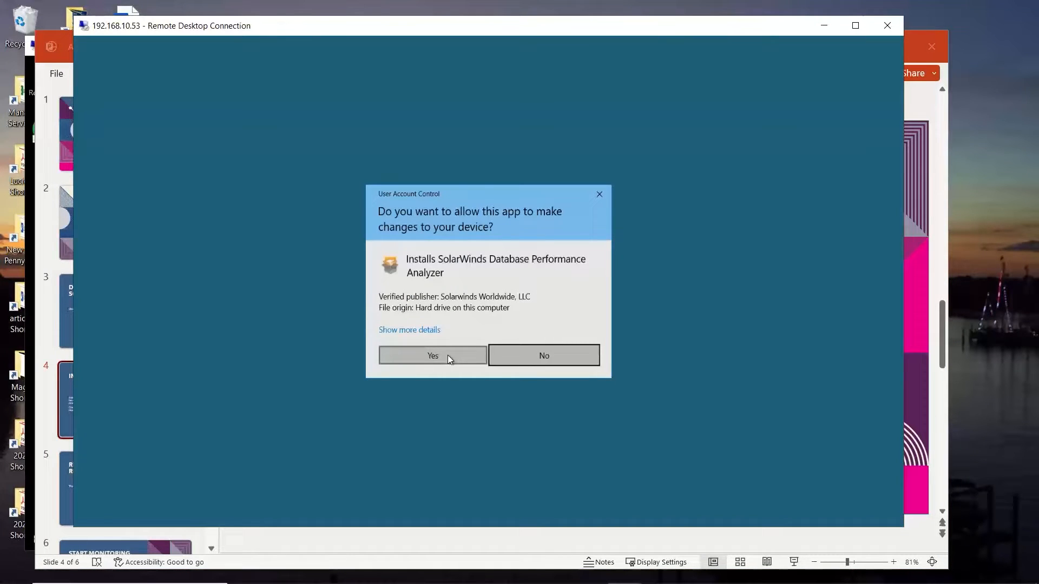
Allow the installer, accept the license agreement and keep the default install folder.
left_click(432, 356)
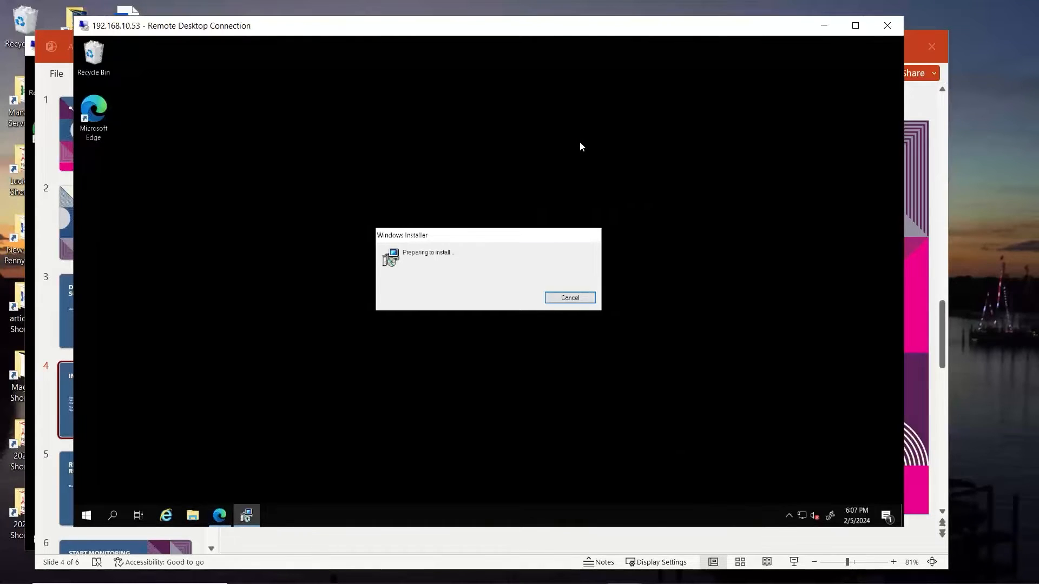
mouse_move(483, 197)
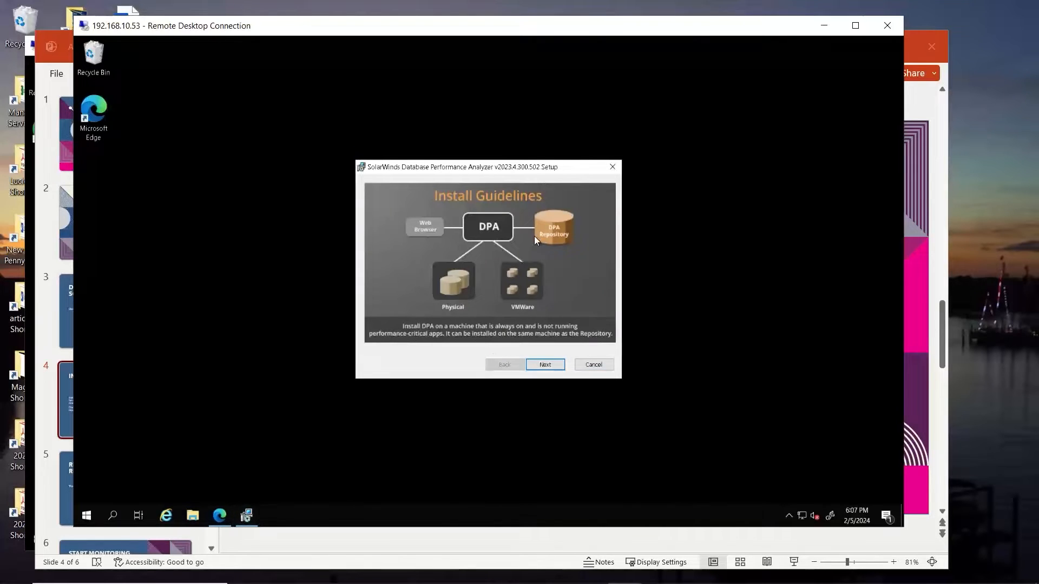
left_click(544, 365)
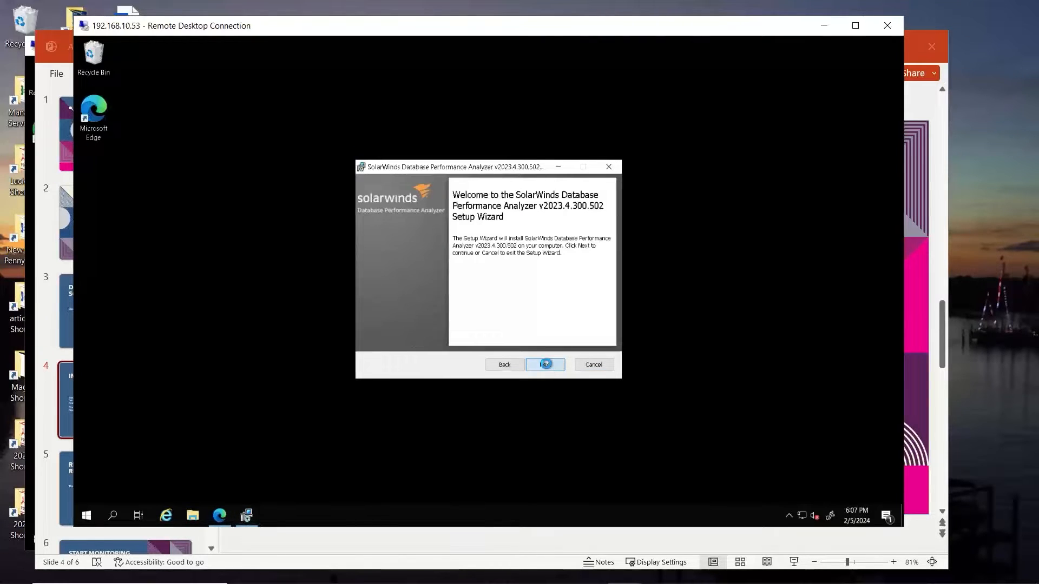
left_click(544, 365)
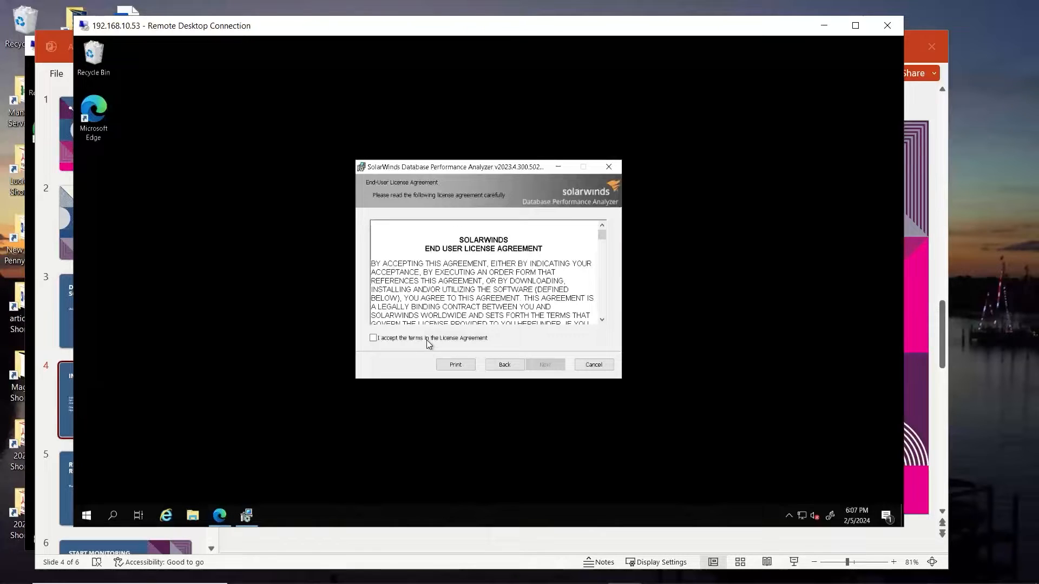
left_click(545, 365)
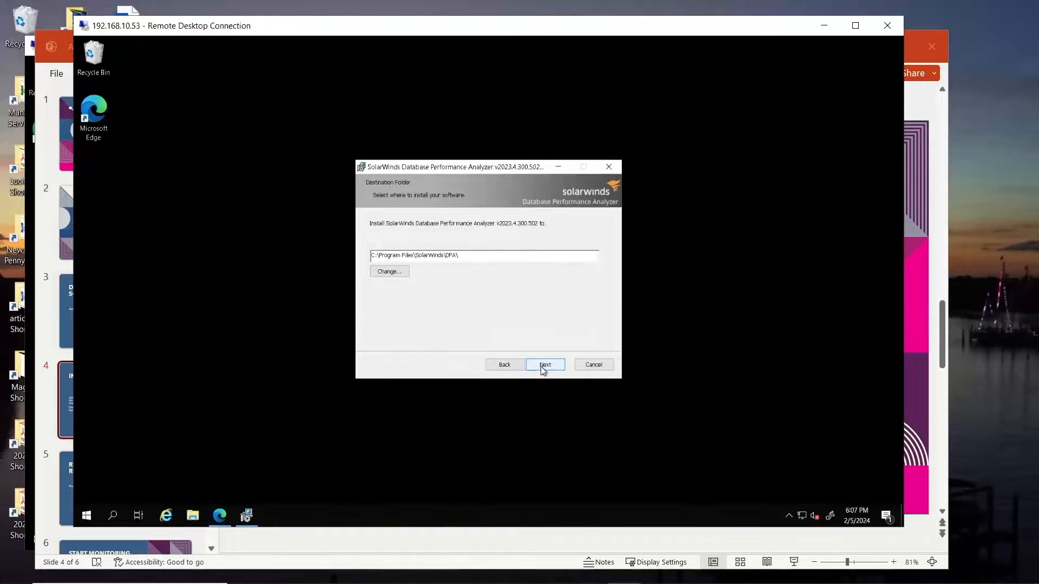
left_click(545, 365)
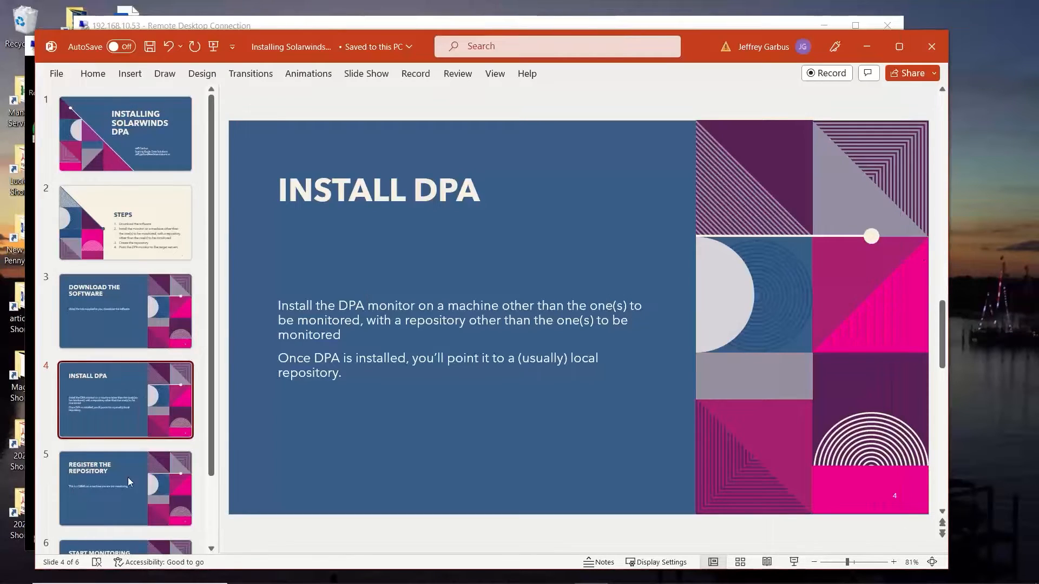
Move the deck to the Register the Repository slide.
left_click(125, 488)
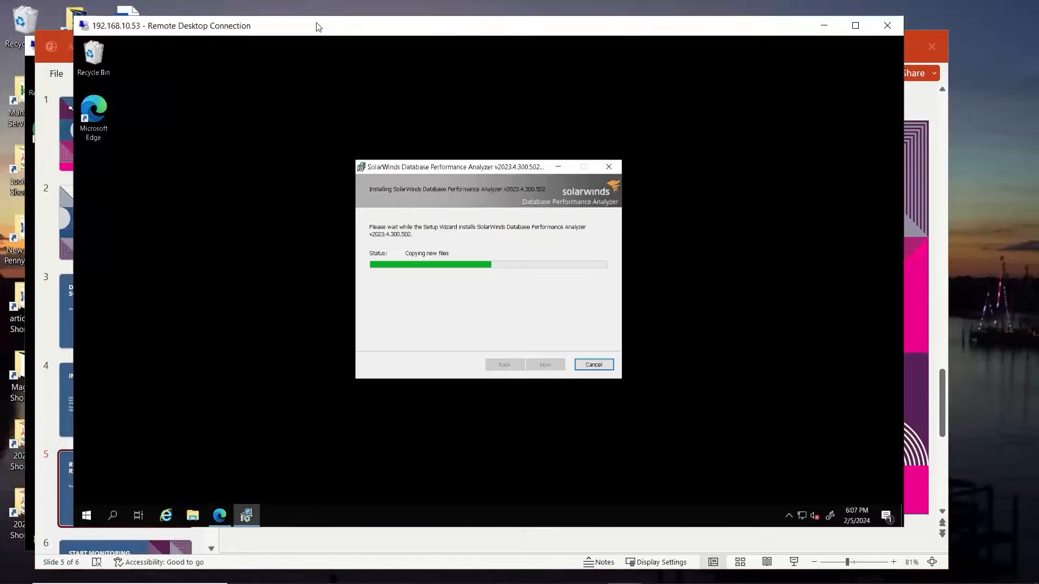
mouse_move(668, 225)
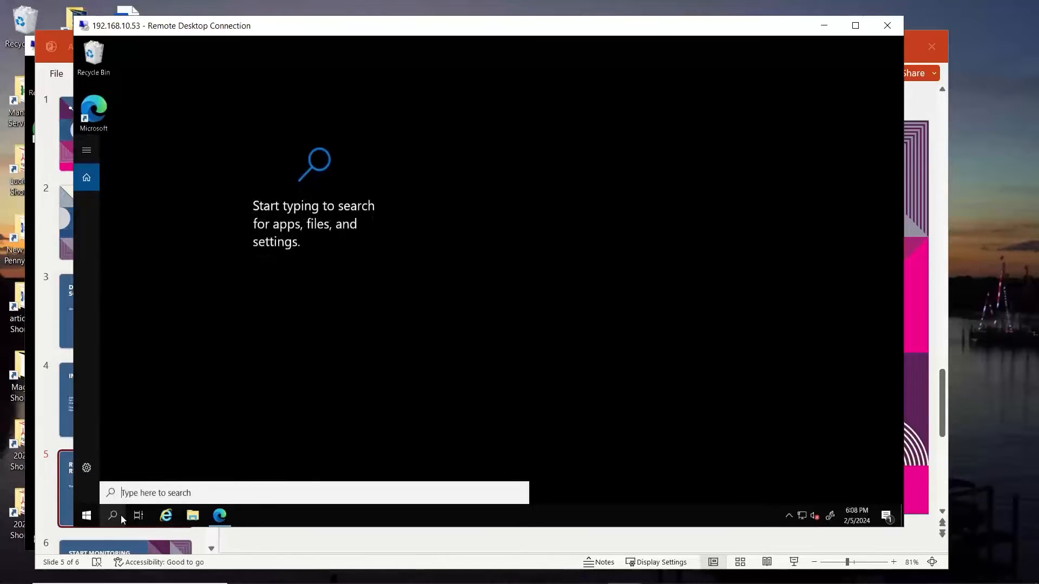
Launch the DPA Web Client from Windows search with 'dpa'.
type("d")
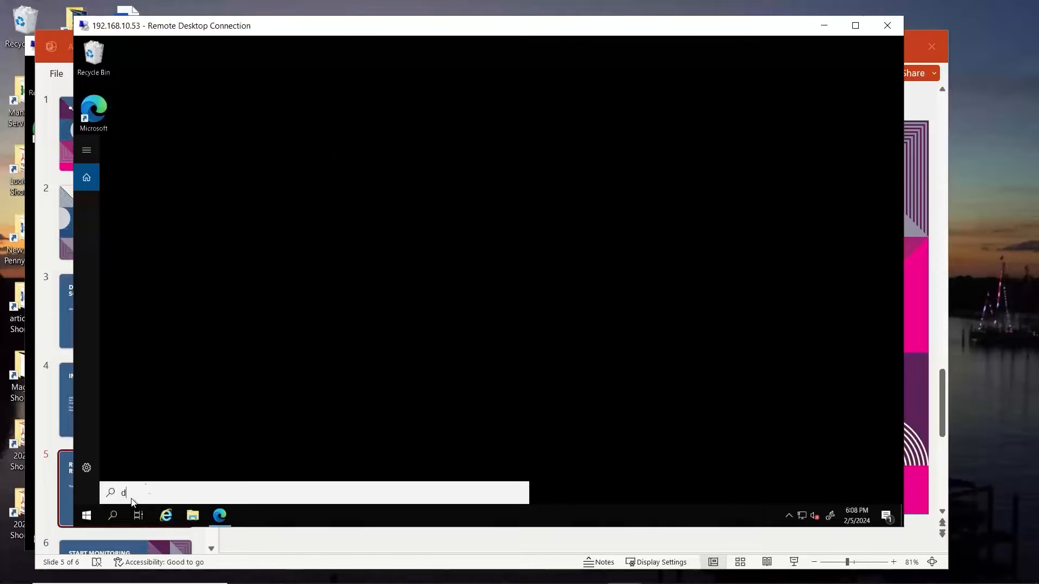
type("pa")
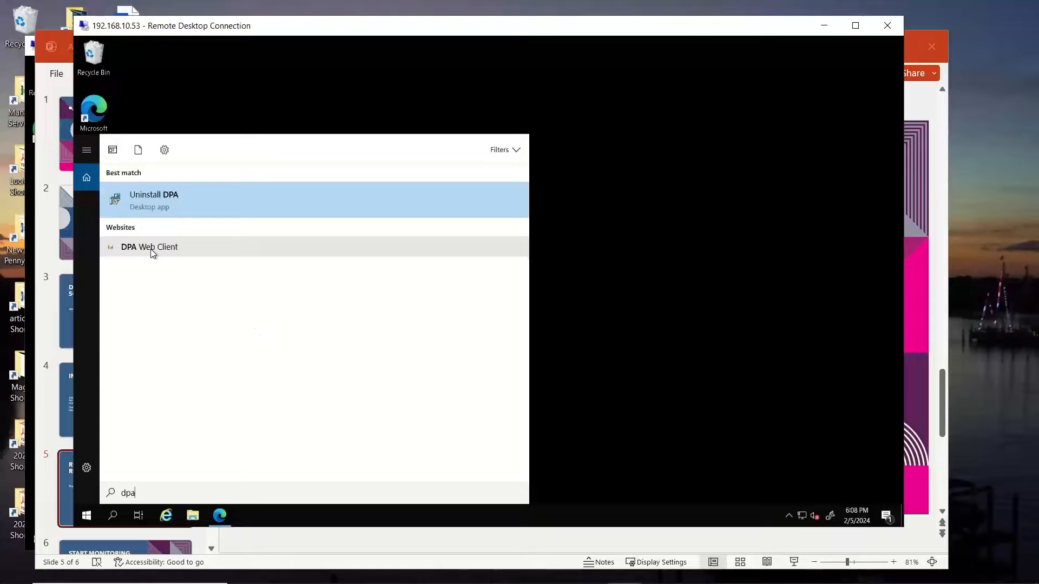
left_click(149, 247)
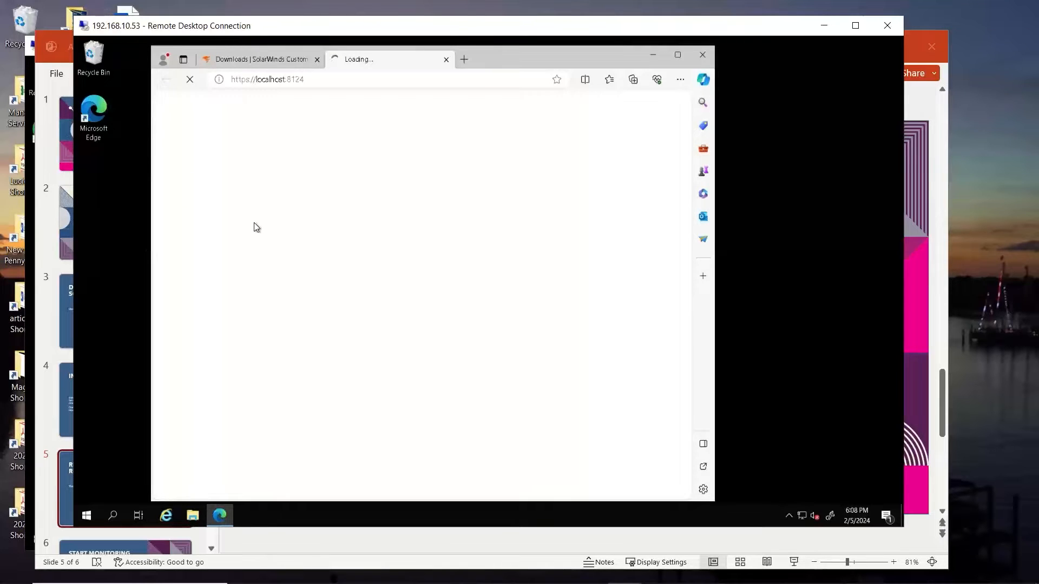
mouse_move(303, 86)
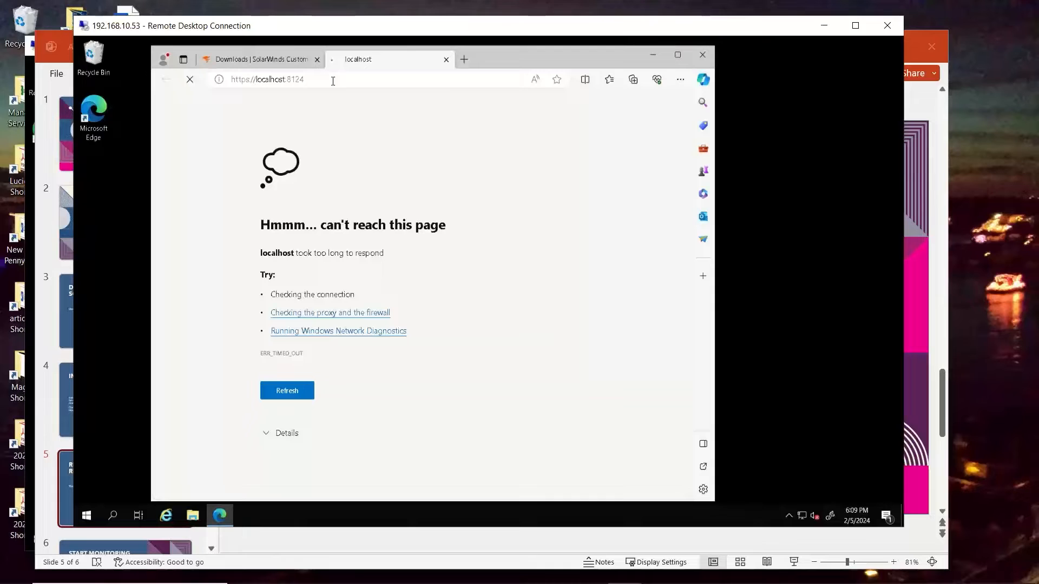
Reload localhost and proceed past the certificate warning to the DPA site.
left_click(287, 391)
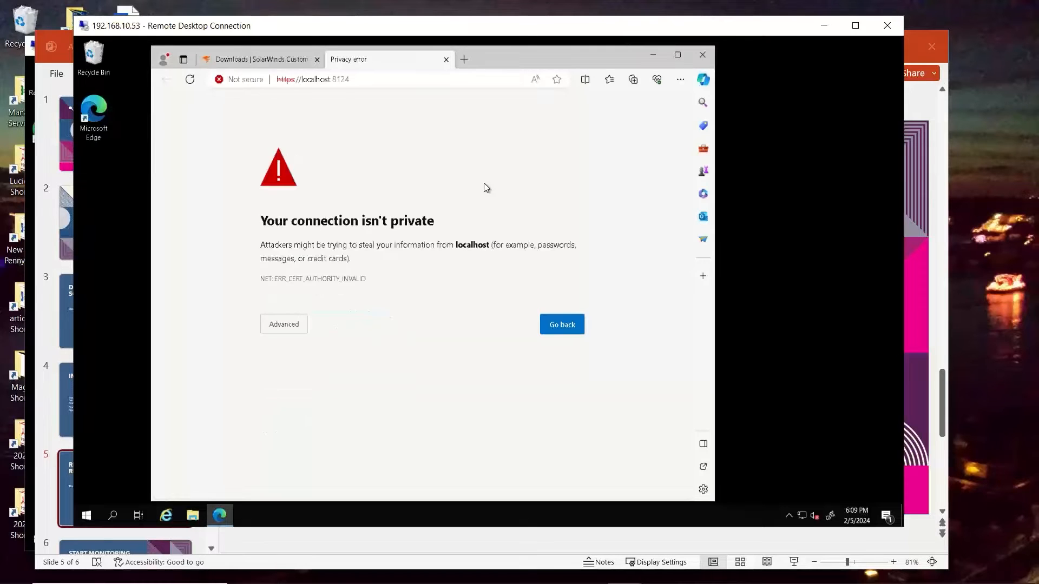
mouse_move(297, 334)
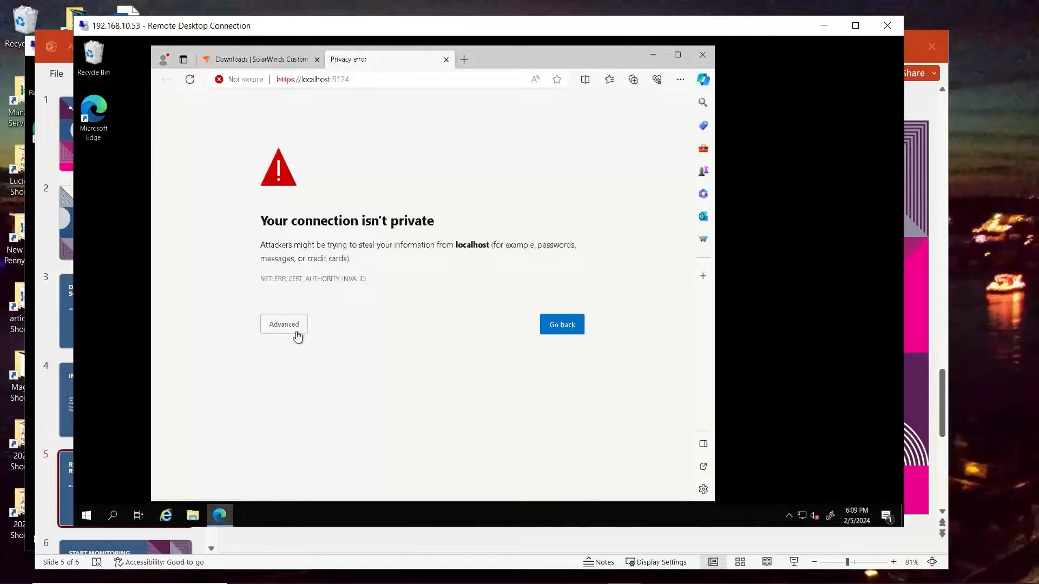
left_click(283, 323)
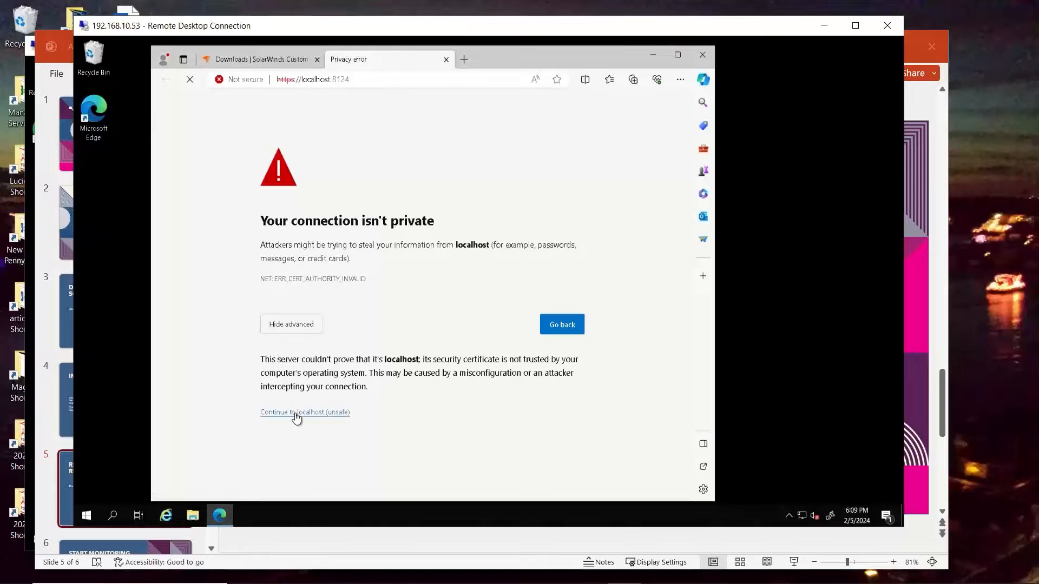
left_click(305, 413)
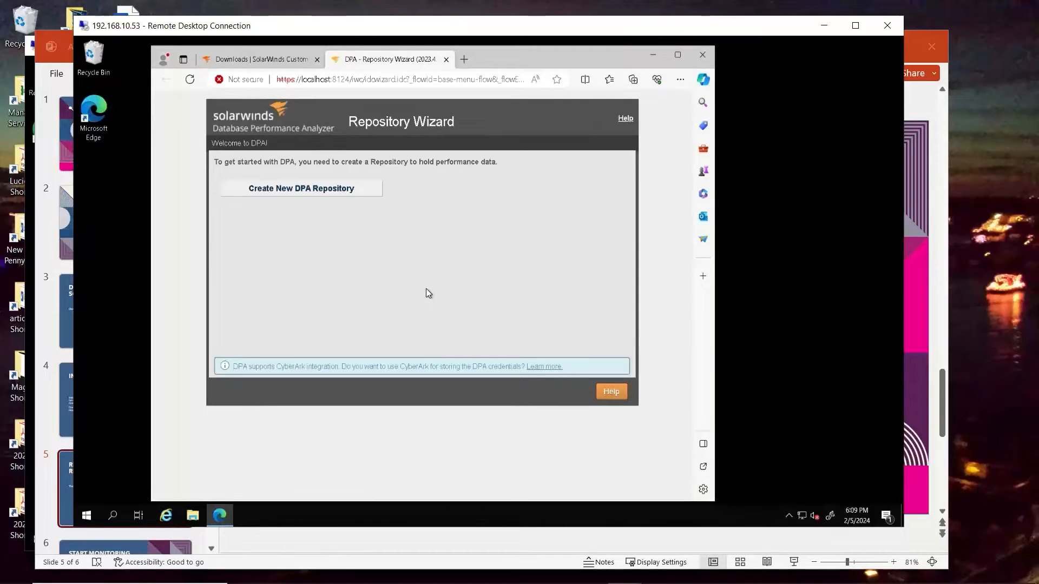
mouse_move(487, 267)
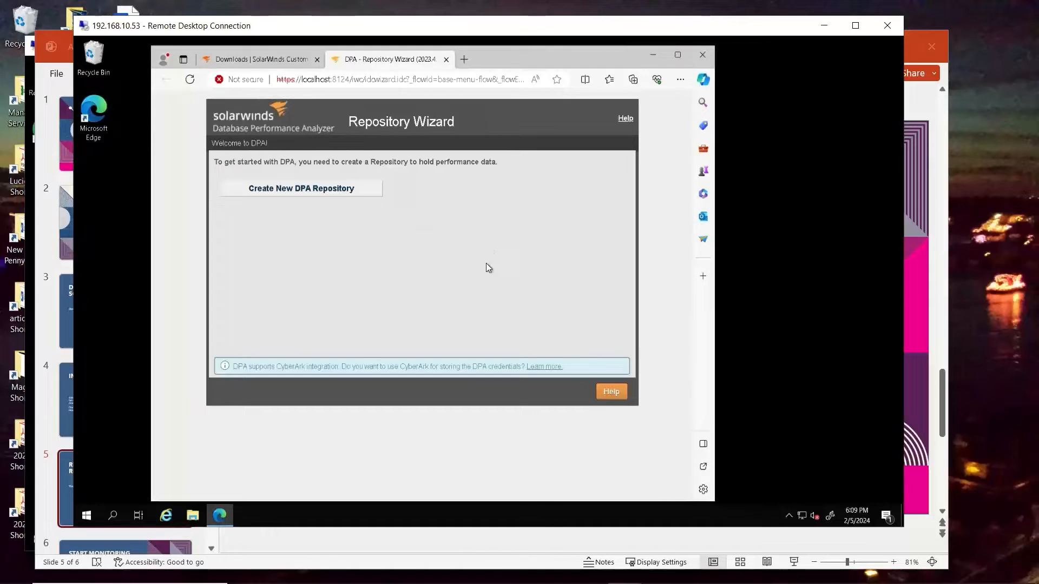
mouse_move(414, 186)
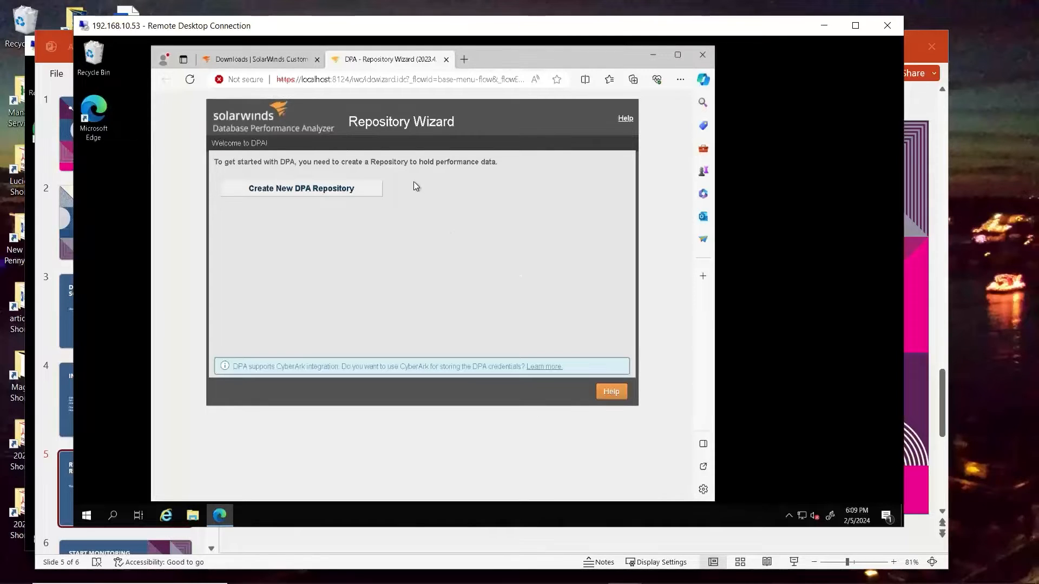
mouse_move(423, 192)
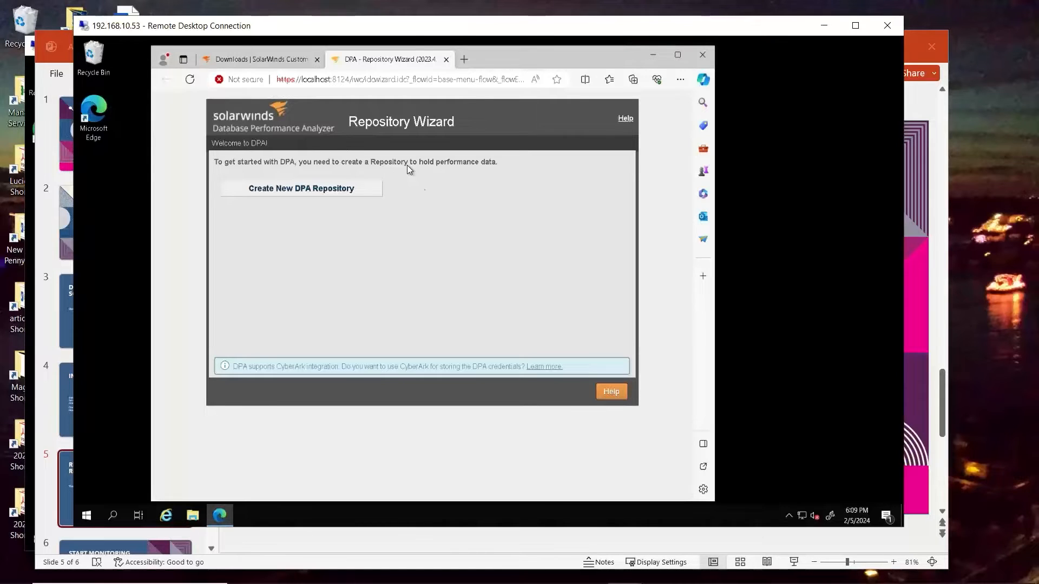
mouse_move(285, 190)
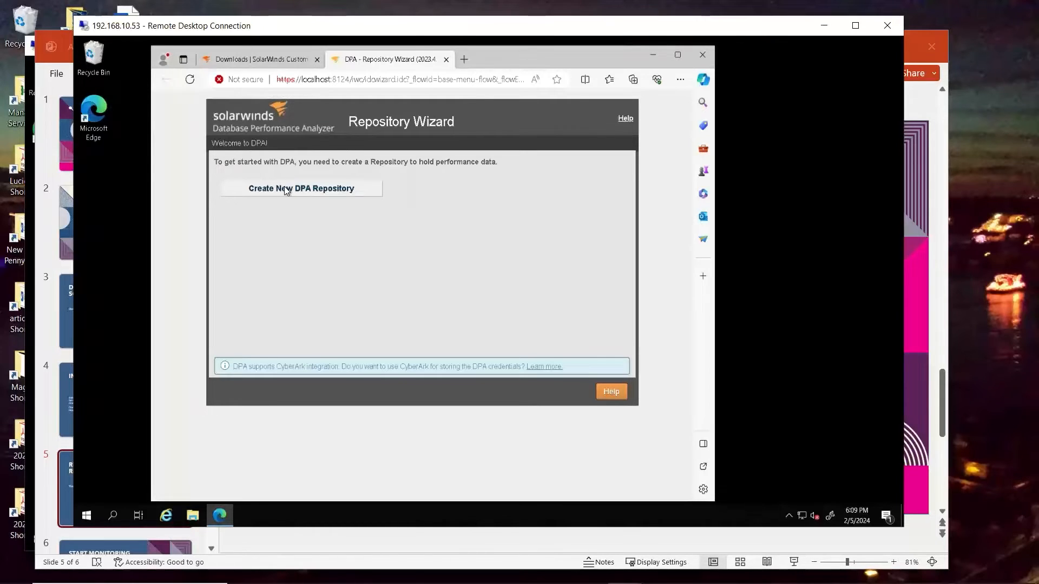
Start a new DPA repository on Microsoft SQL Server.
left_click(301, 189)
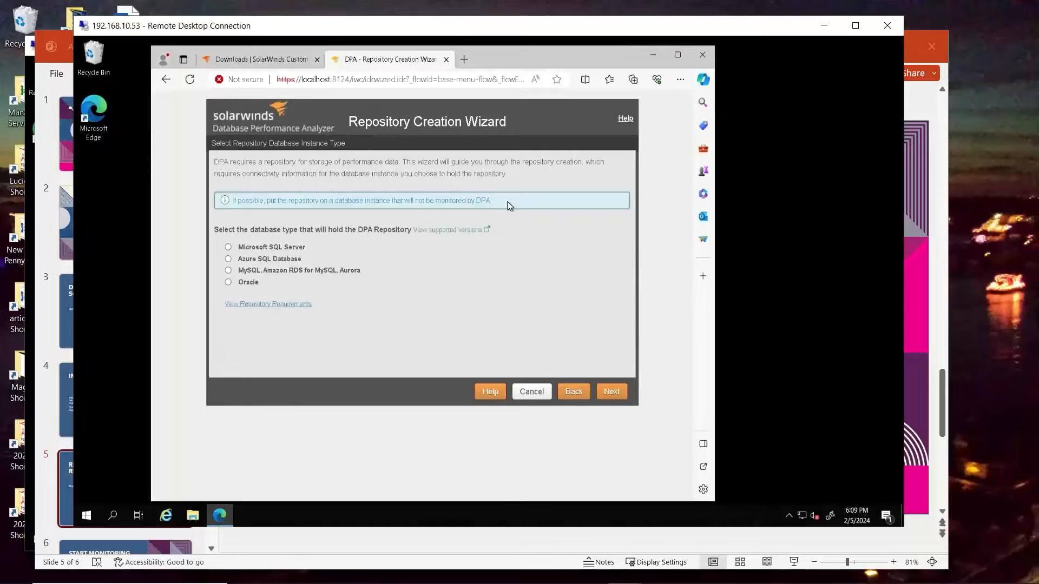
mouse_move(510, 244)
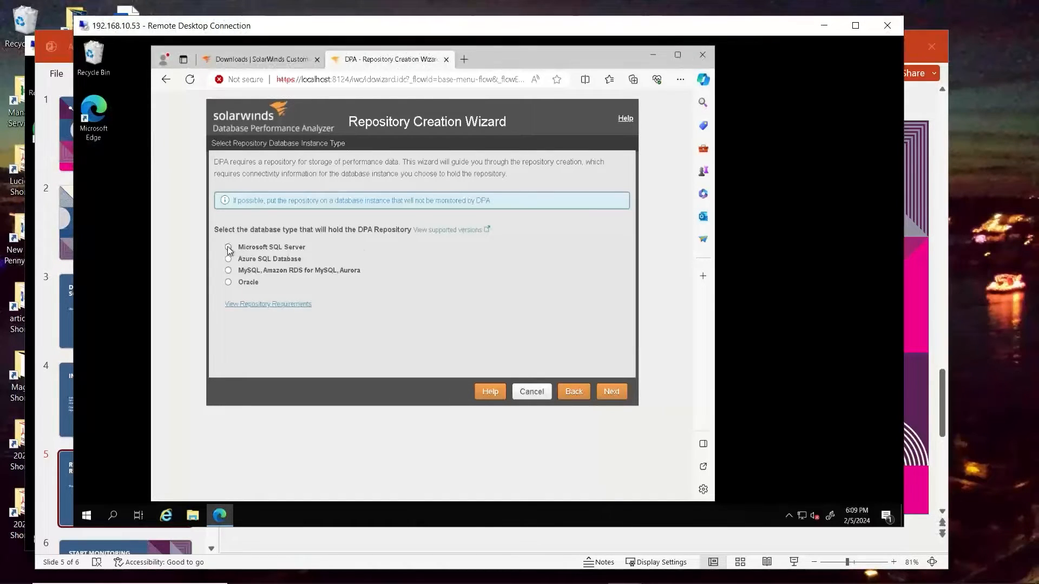
left_click(228, 247)
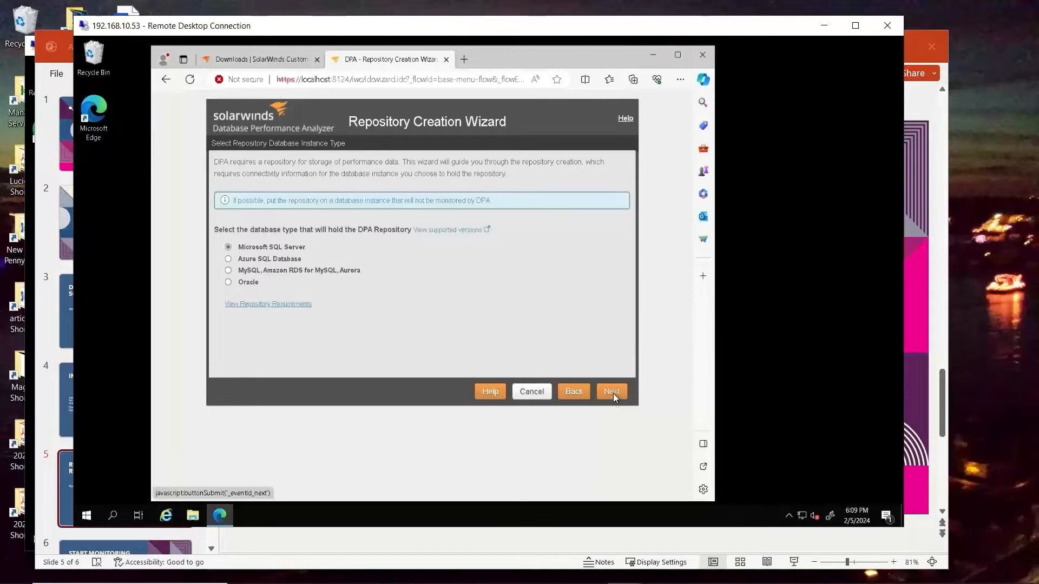
left_click(610, 392)
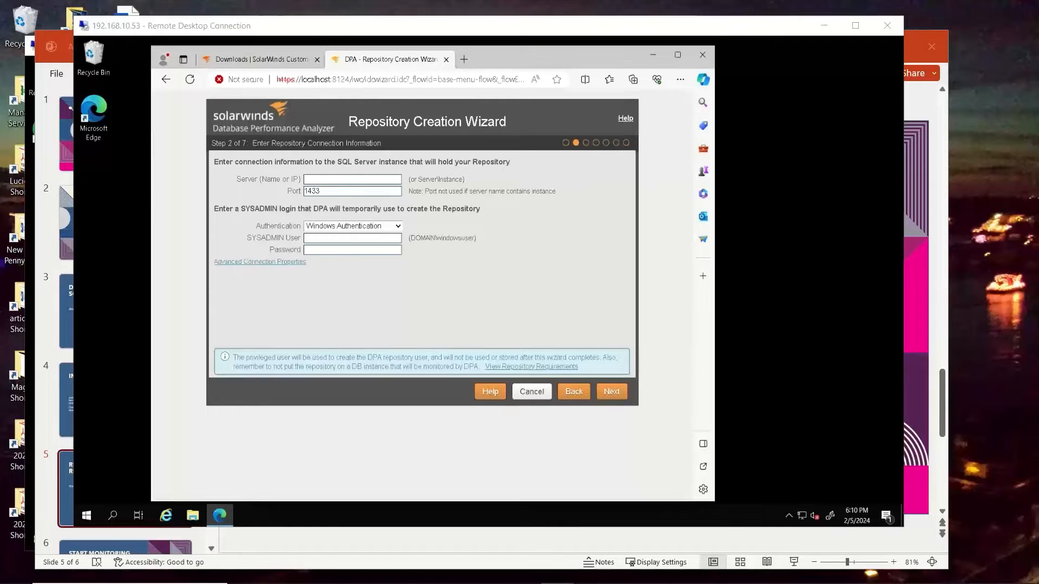
Enter server 192.168.10.53 with the saved sysadmin login and password, and continue.
left_click(351, 179)
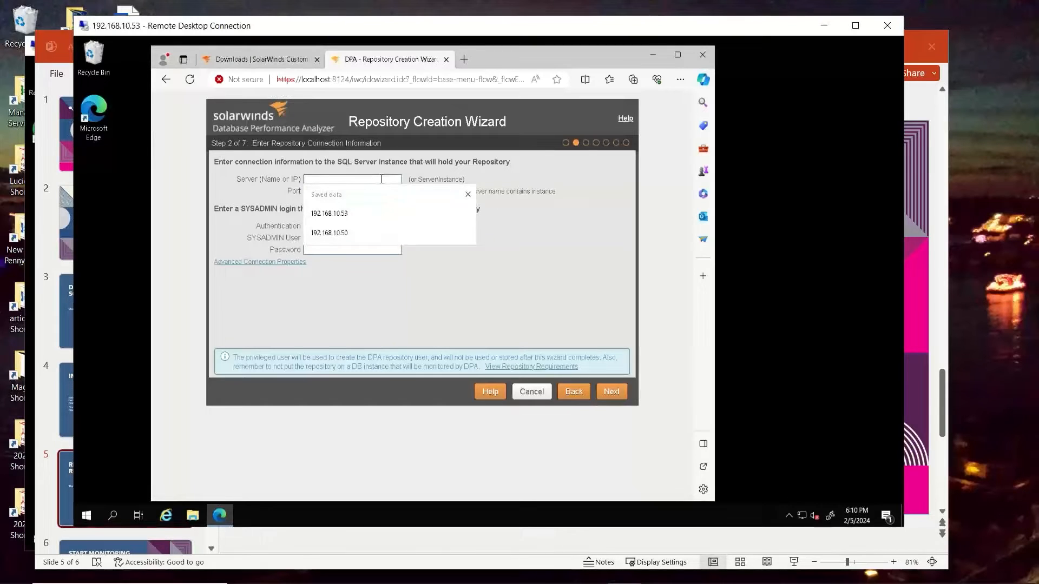
left_click(329, 213)
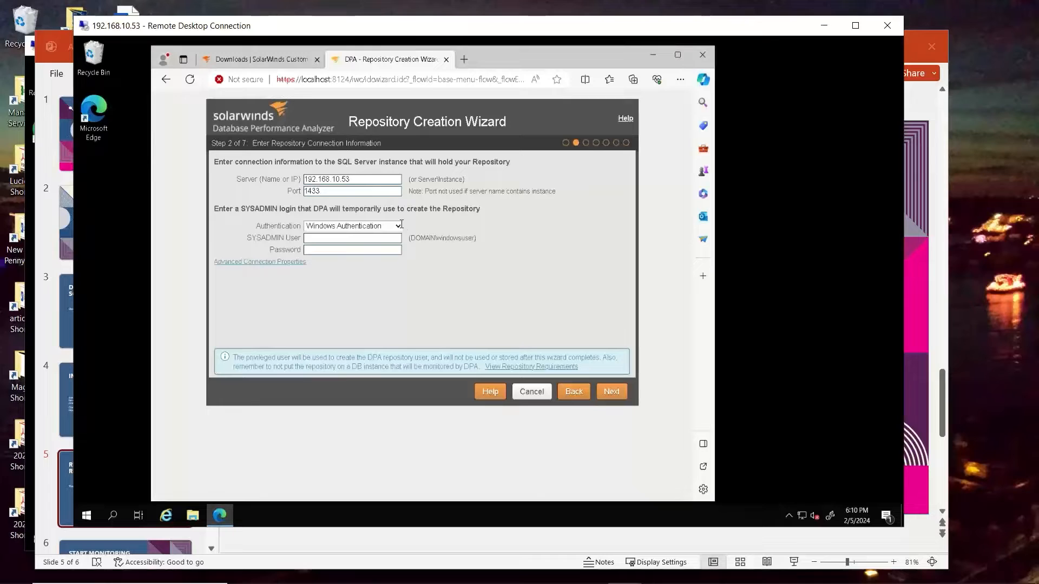
left_click(352, 237)
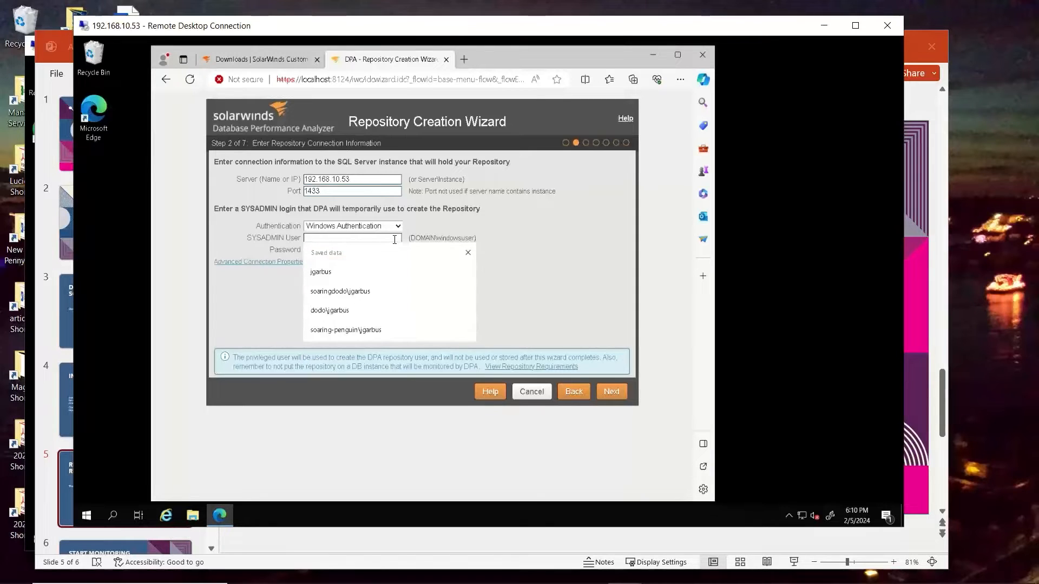
left_click(329, 311)
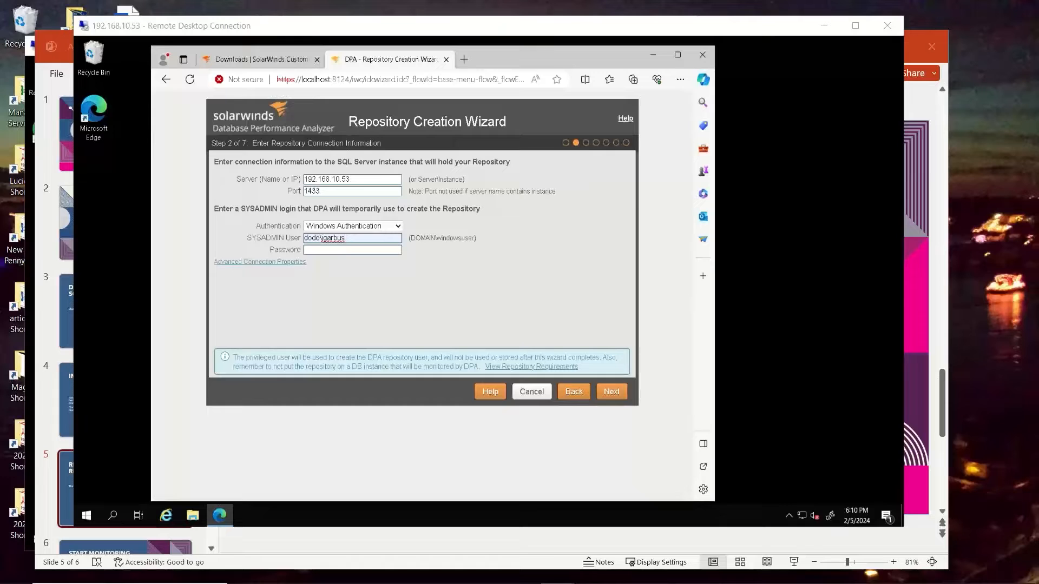
left_click(352, 250)
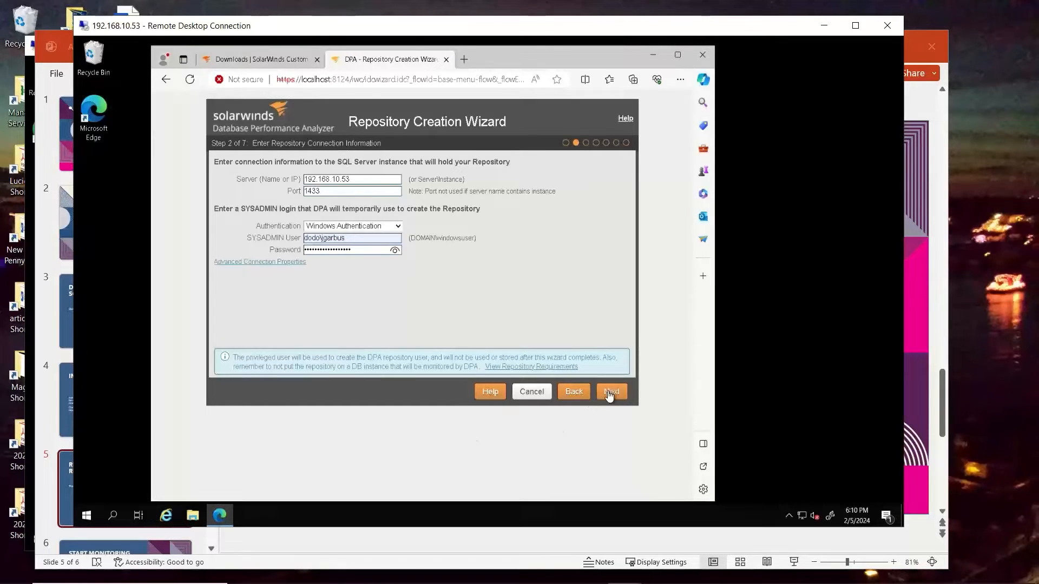
left_click(611, 392)
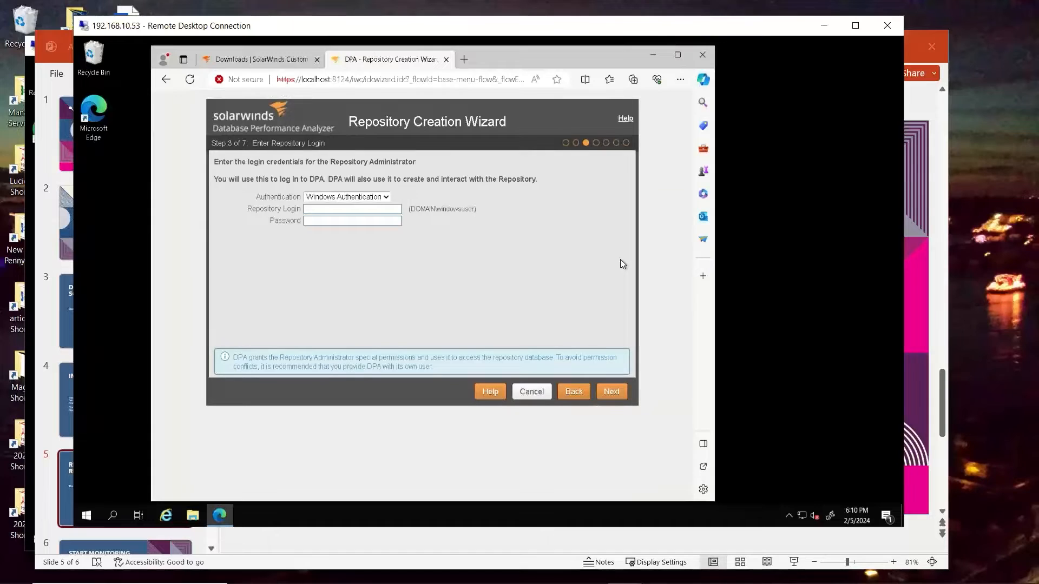
mouse_move(86, 488)
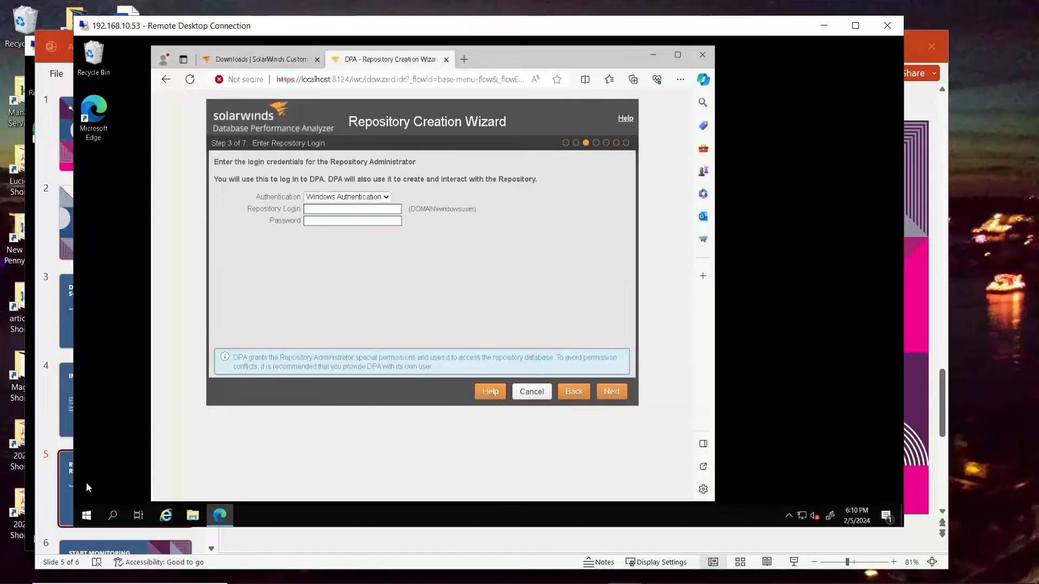
mouse_move(297, 257)
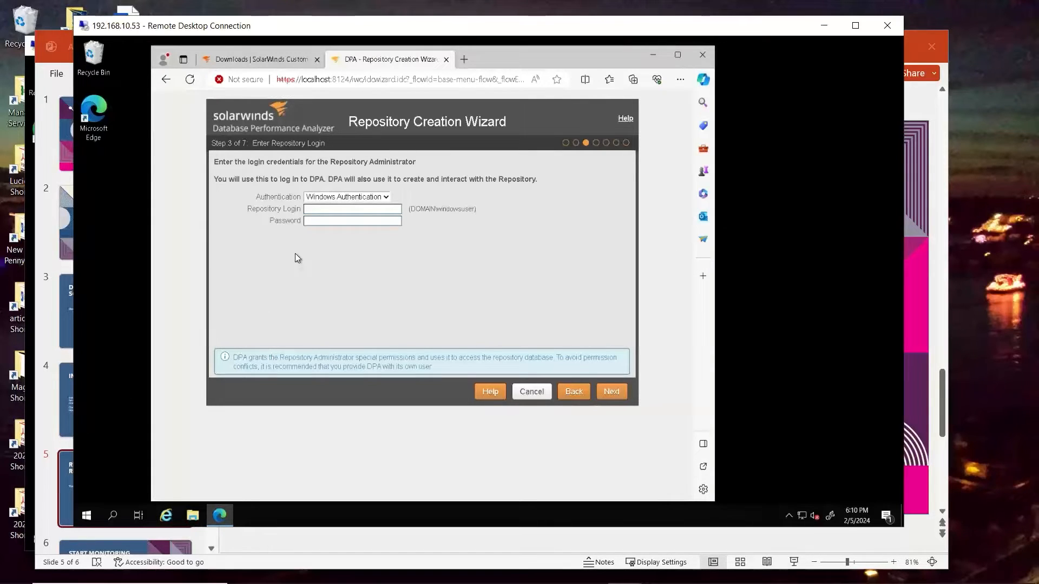
mouse_move(338, 229)
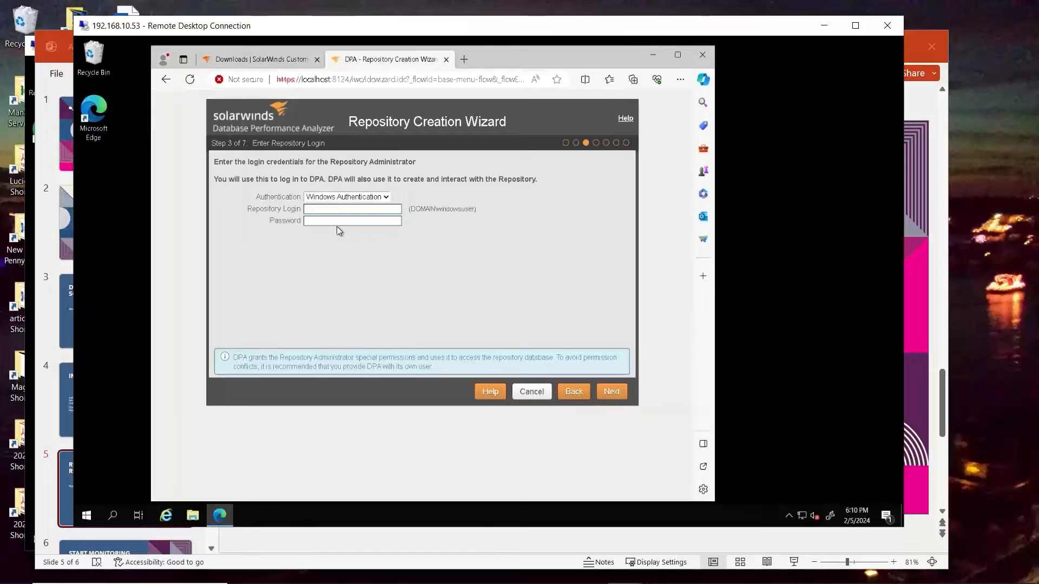
mouse_move(477, 184)
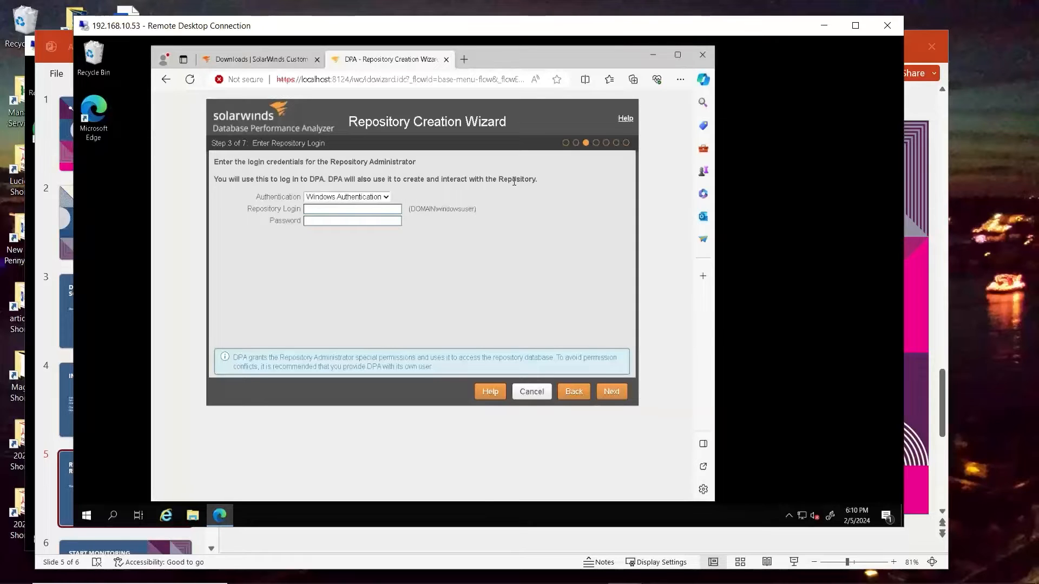
mouse_move(332, 251)
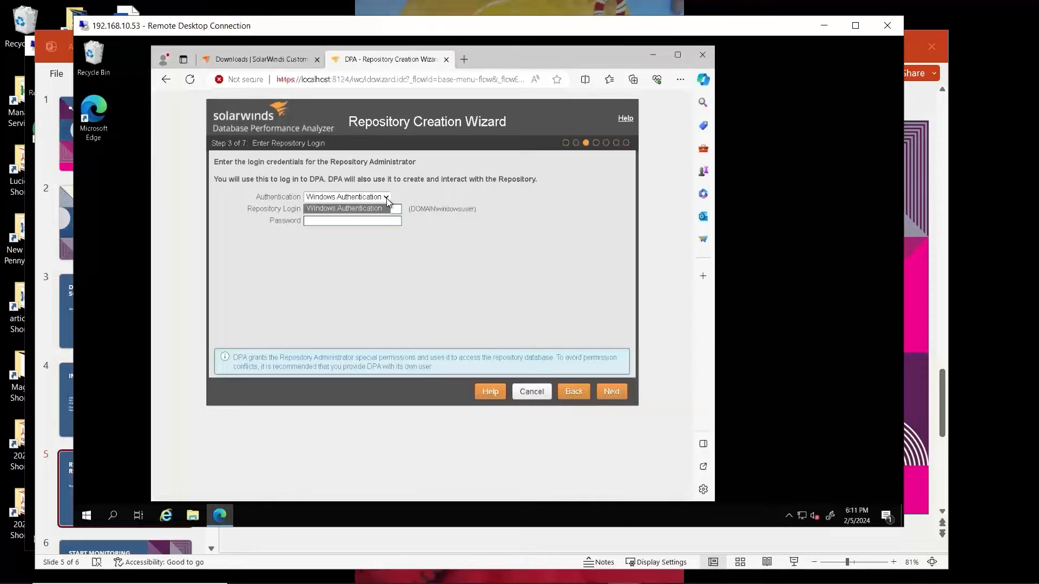
Supply the saved domain administrator login with Windows Authentication and its password, and continue.
left_click(352, 208)
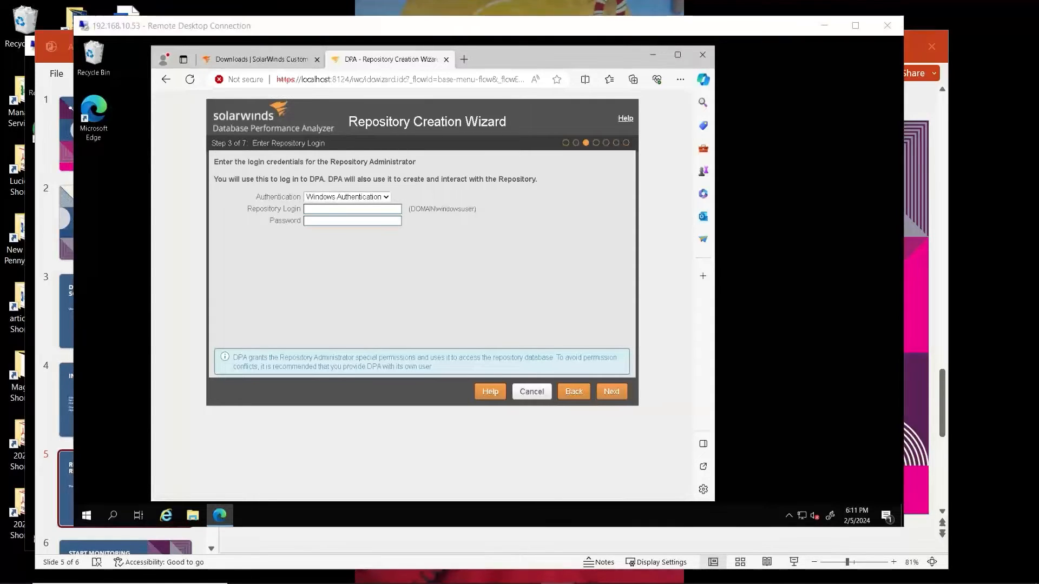
mouse_move(141, 229)
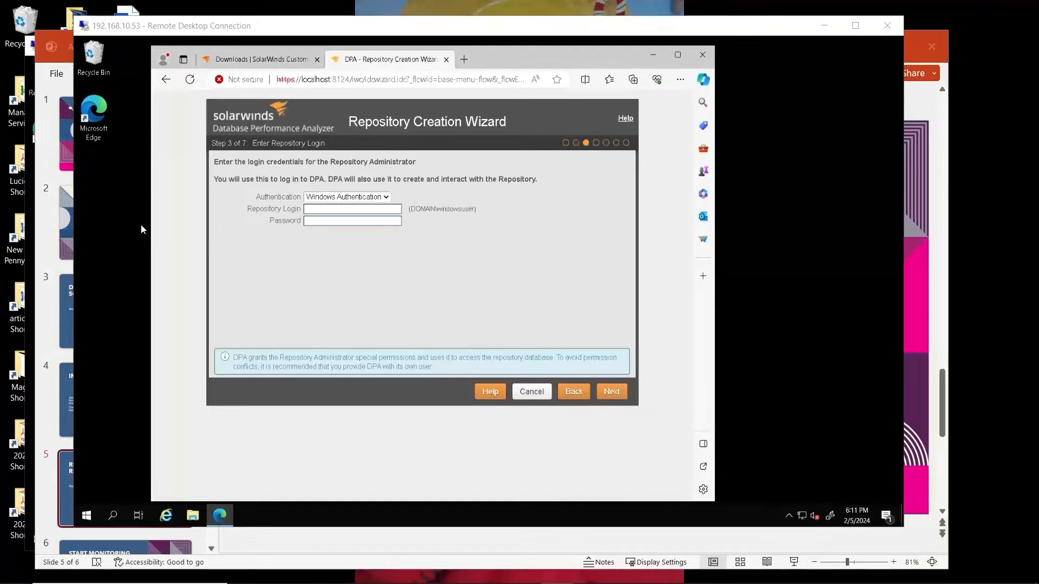
left_click(353, 209)
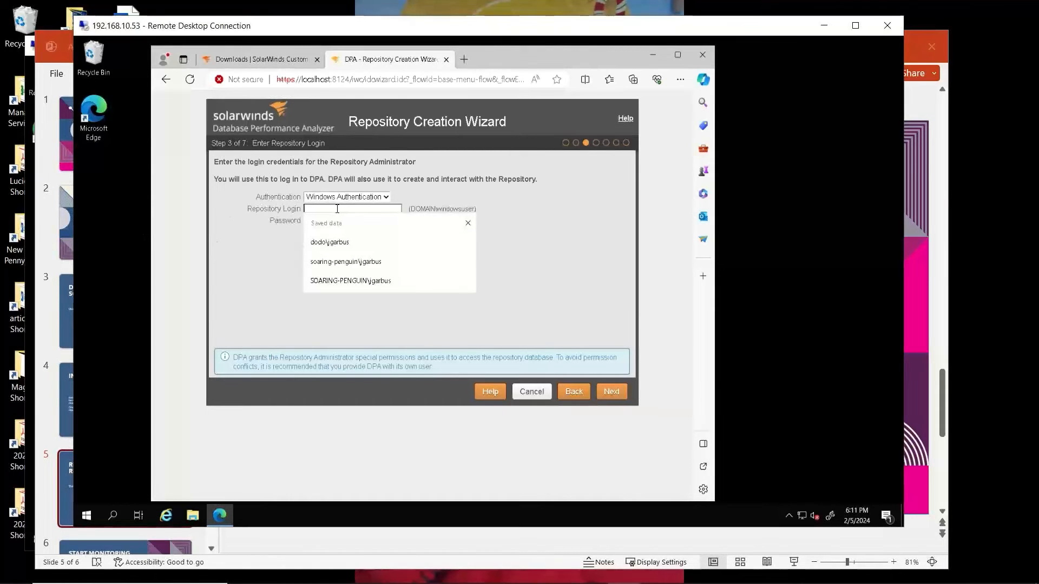
left_click(329, 241)
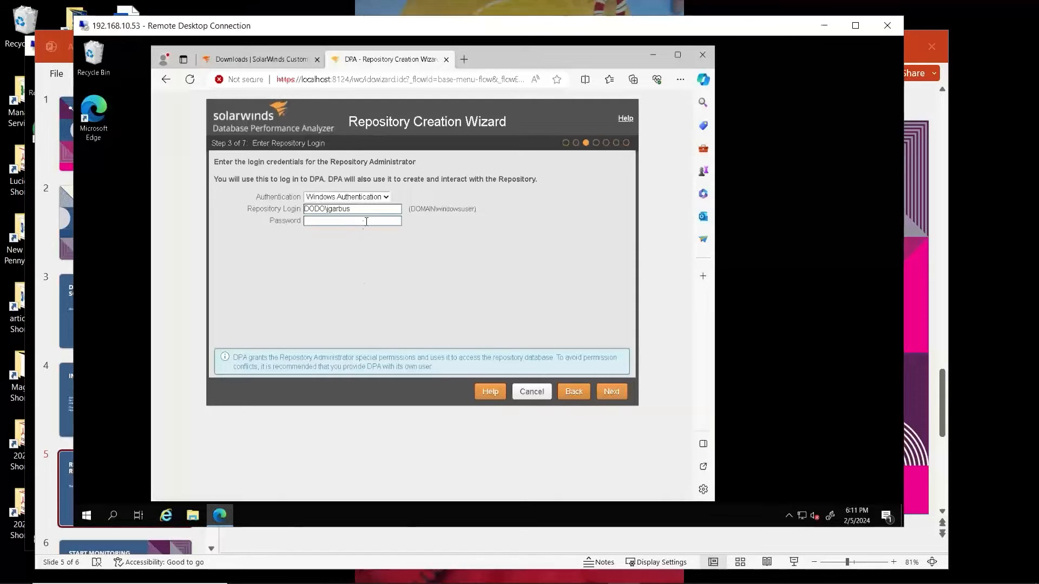
type("password")
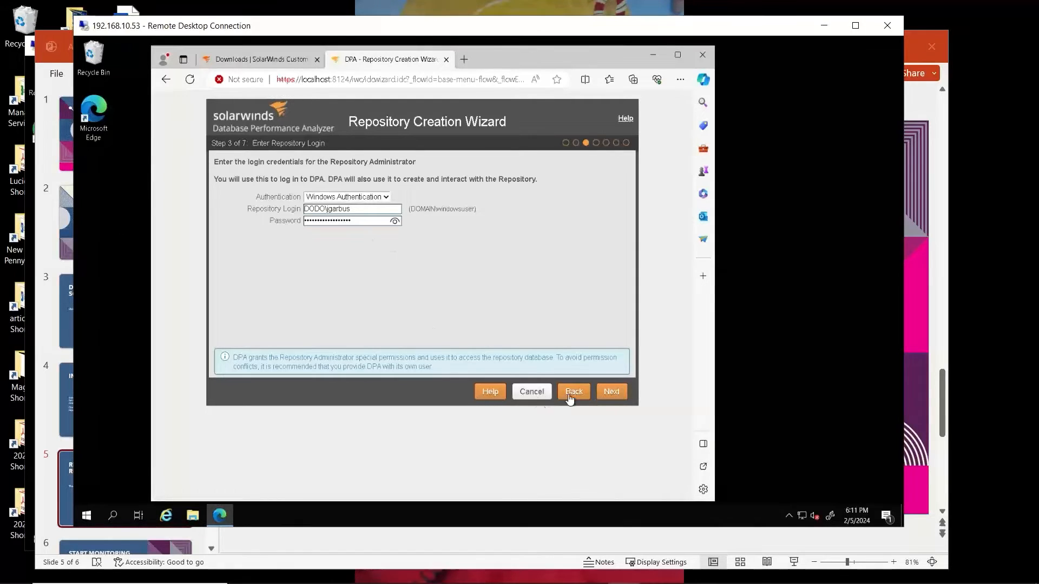
left_click(611, 391)
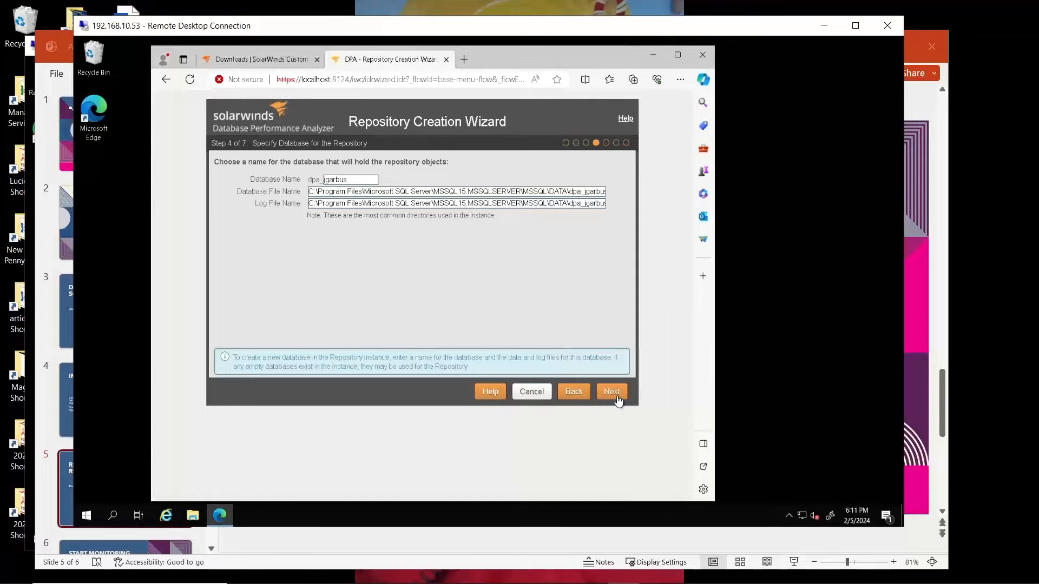
Accept the suggested repository database names and fill contact name and email from saved details.
left_click(611, 391)
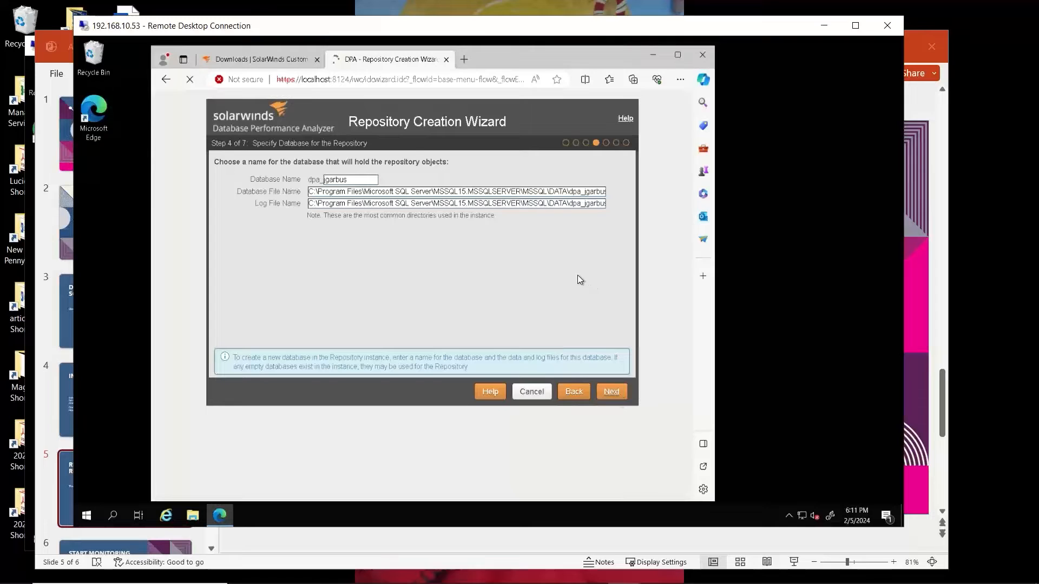
left_click(611, 391)
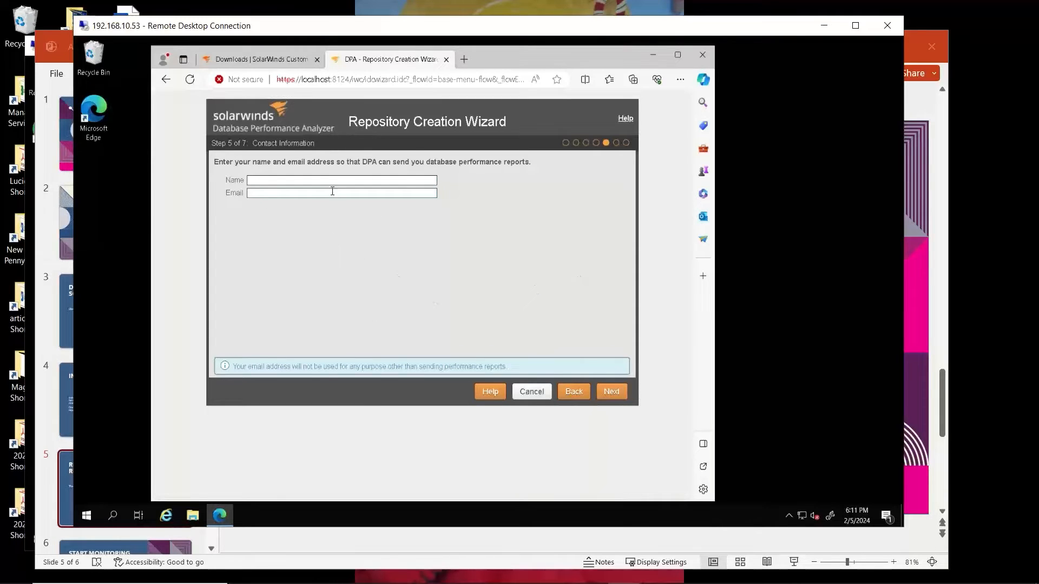
left_click(341, 180)
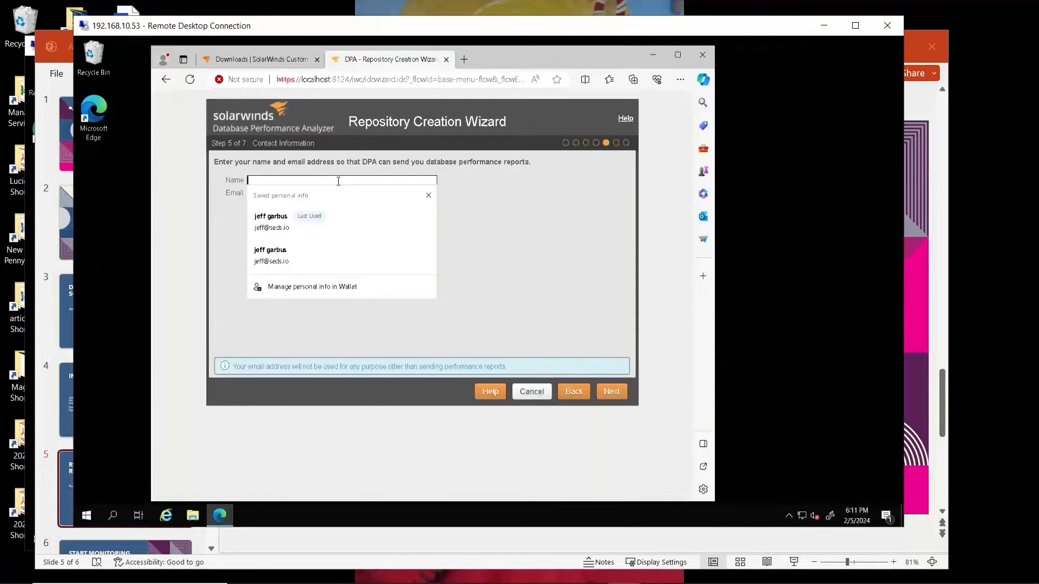
left_click(271, 221)
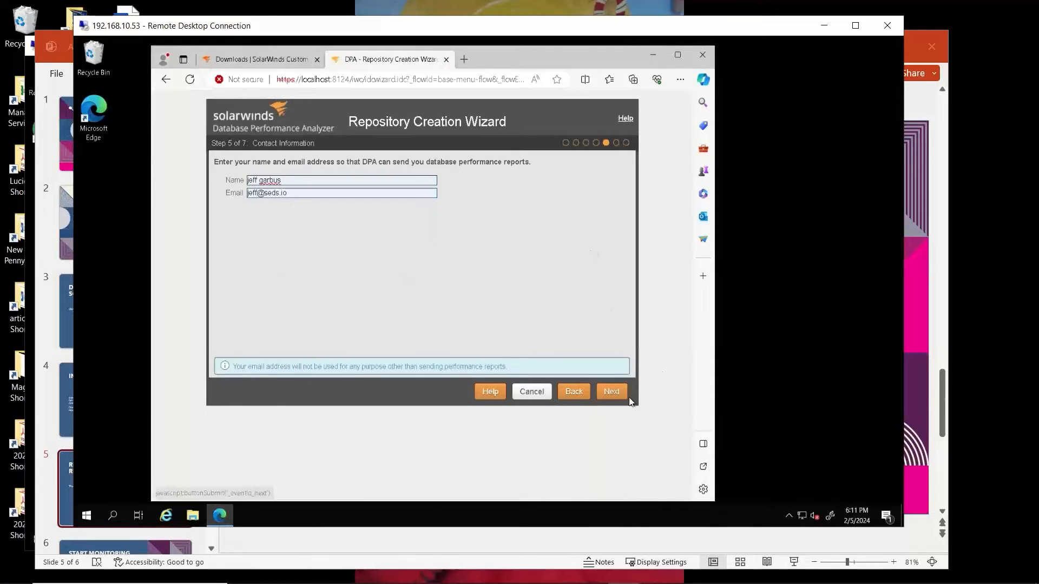
mouse_move(607, 480)
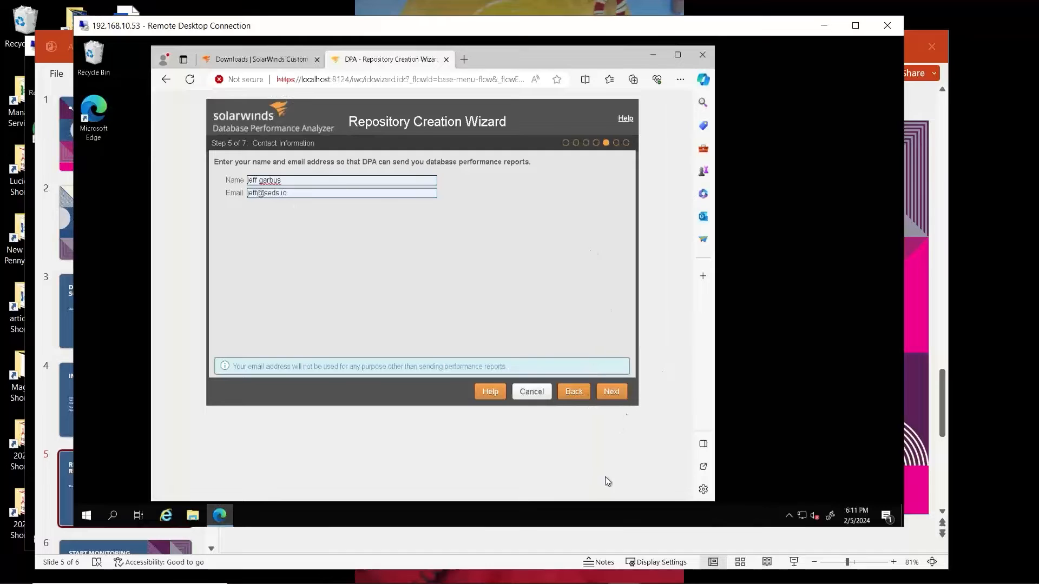
left_click(611, 391)
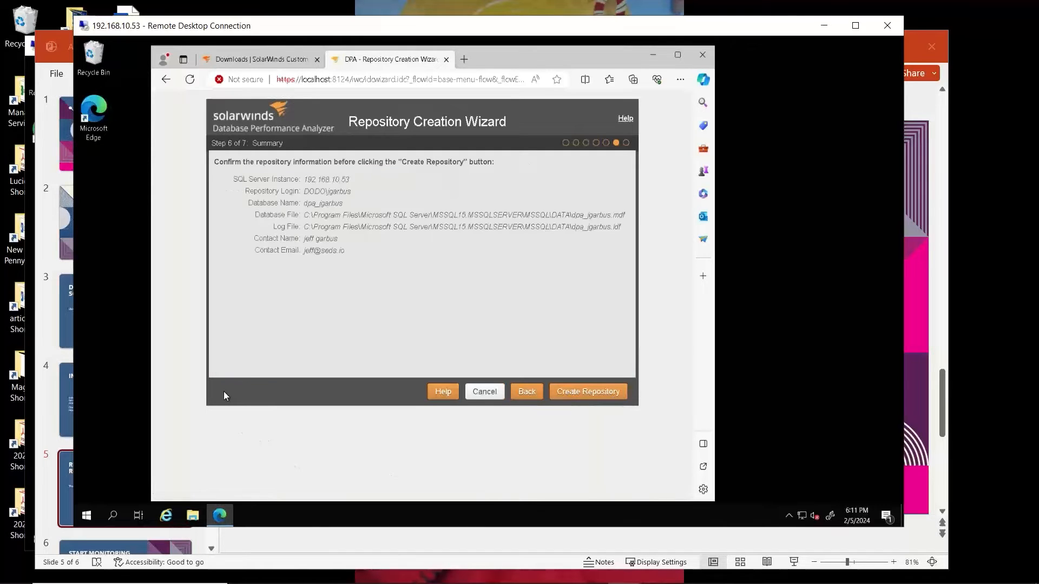
mouse_move(485, 292)
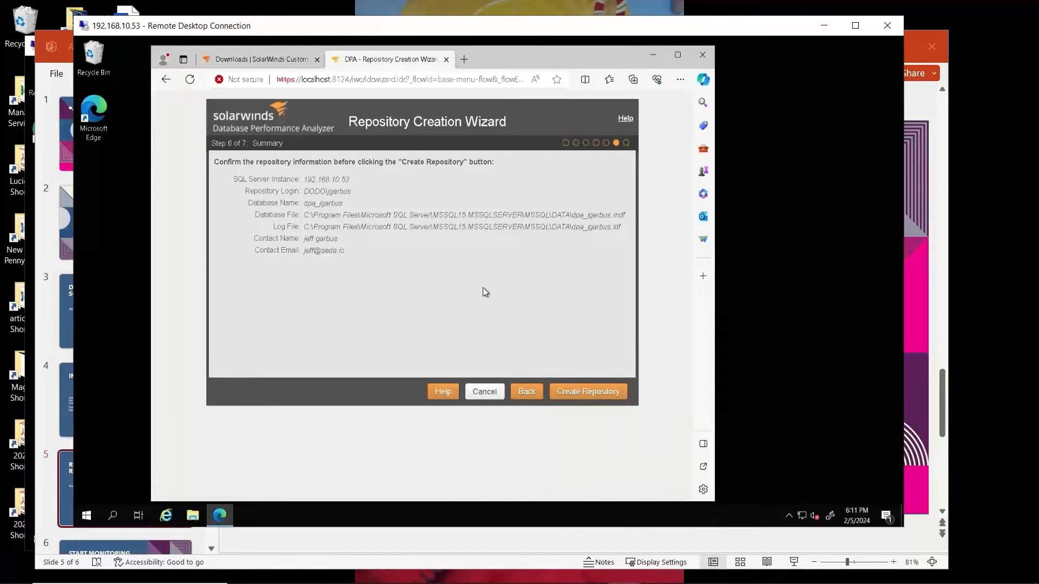
mouse_move(353, 291)
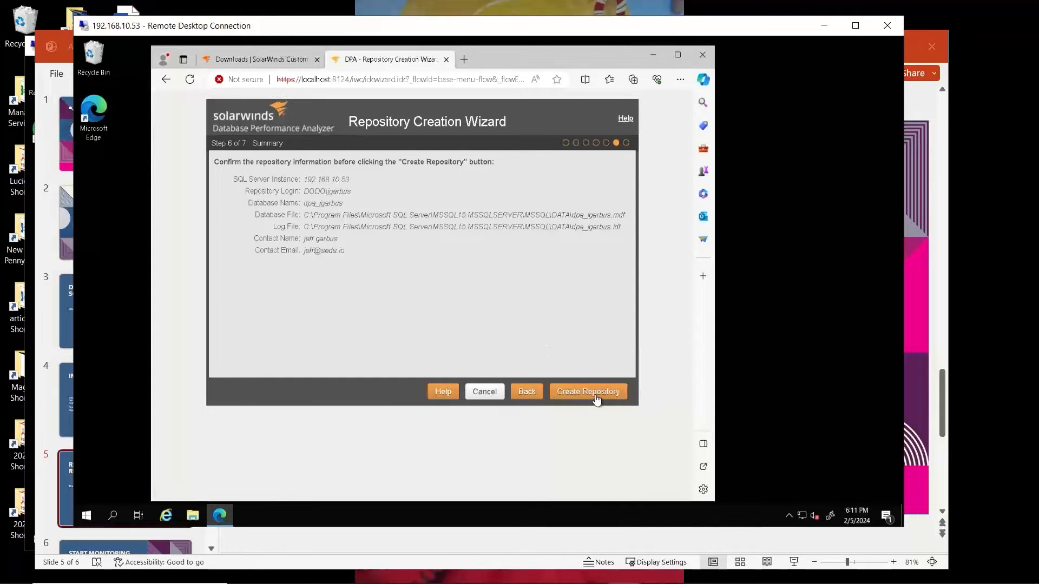
Create the repository, move to the Start Monitoring slide and search for ssms.
left_click(587, 392)
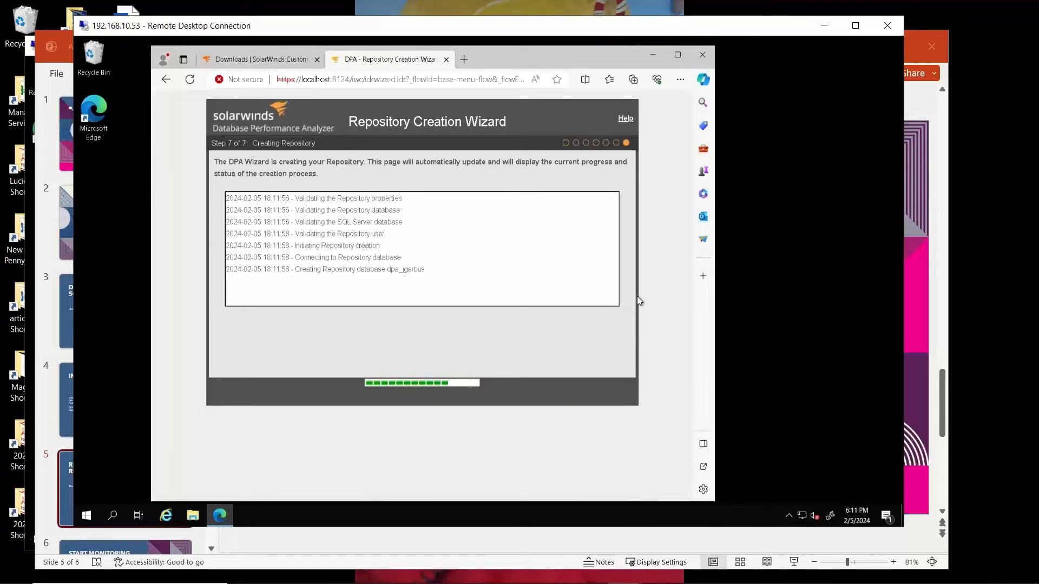
mouse_move(842, 255)
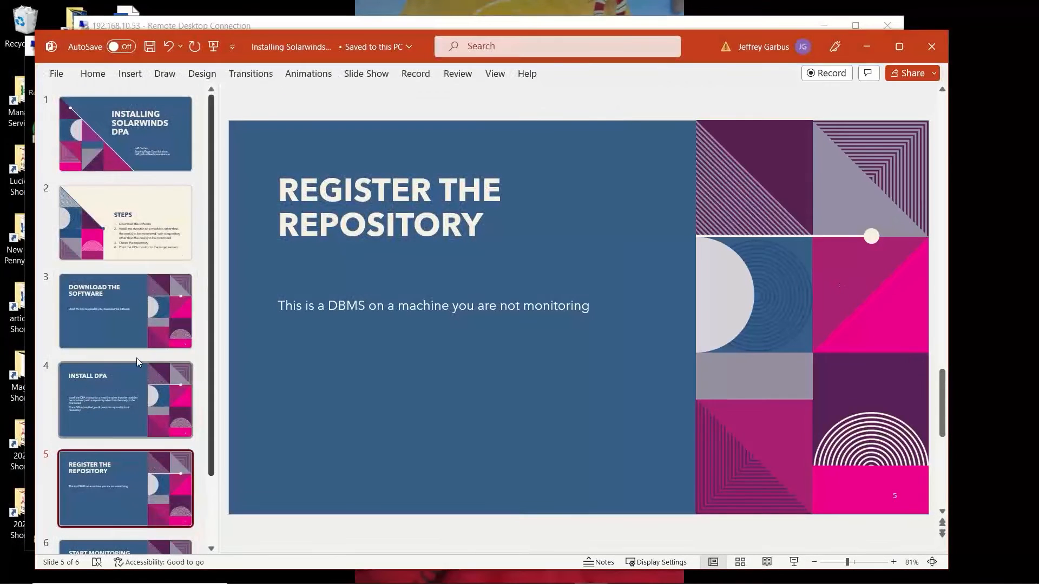
scroll("down", 3)
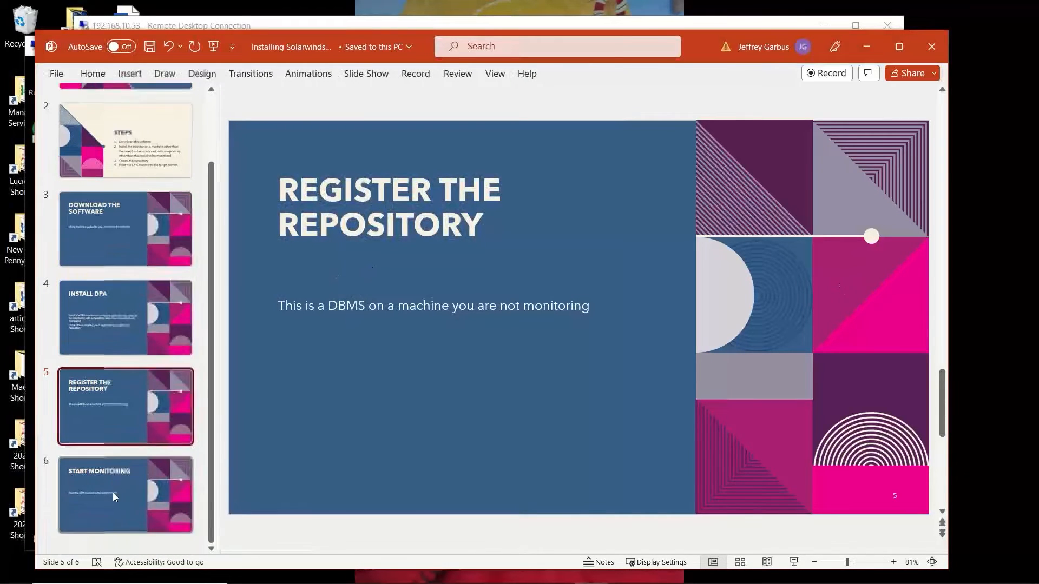
left_click(126, 493)
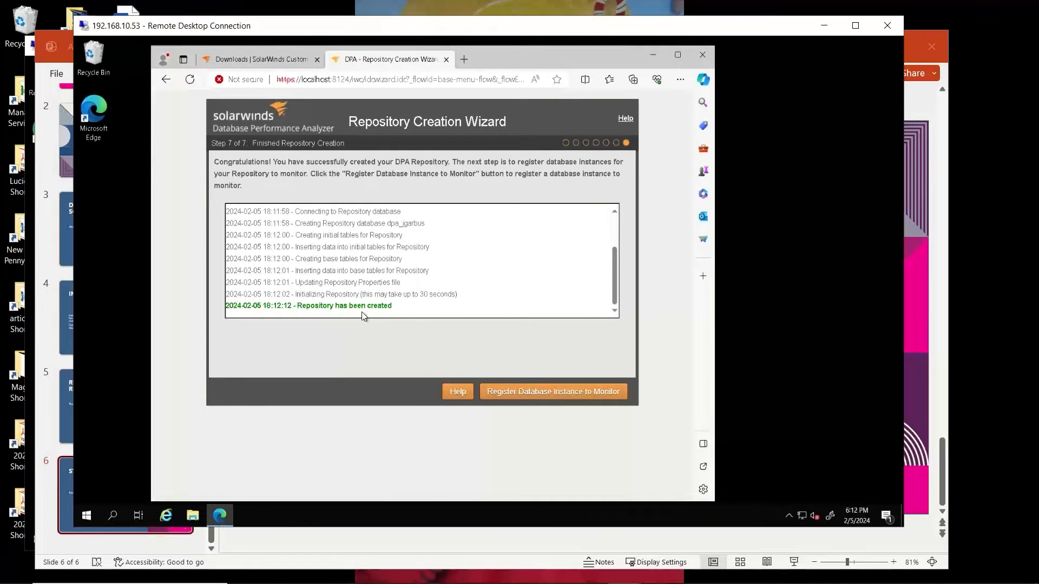
mouse_move(512, 361)
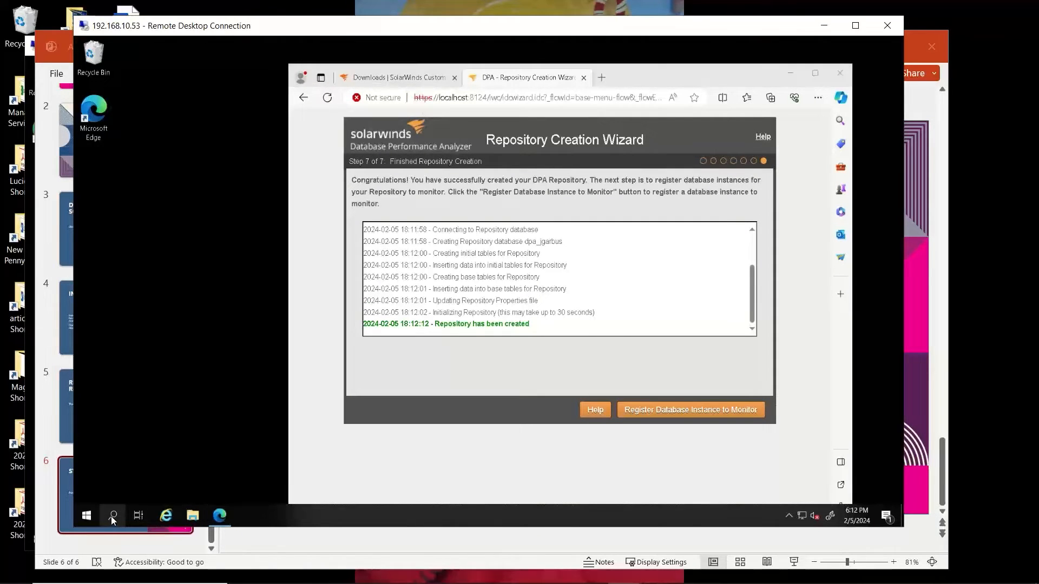
type("ssms")
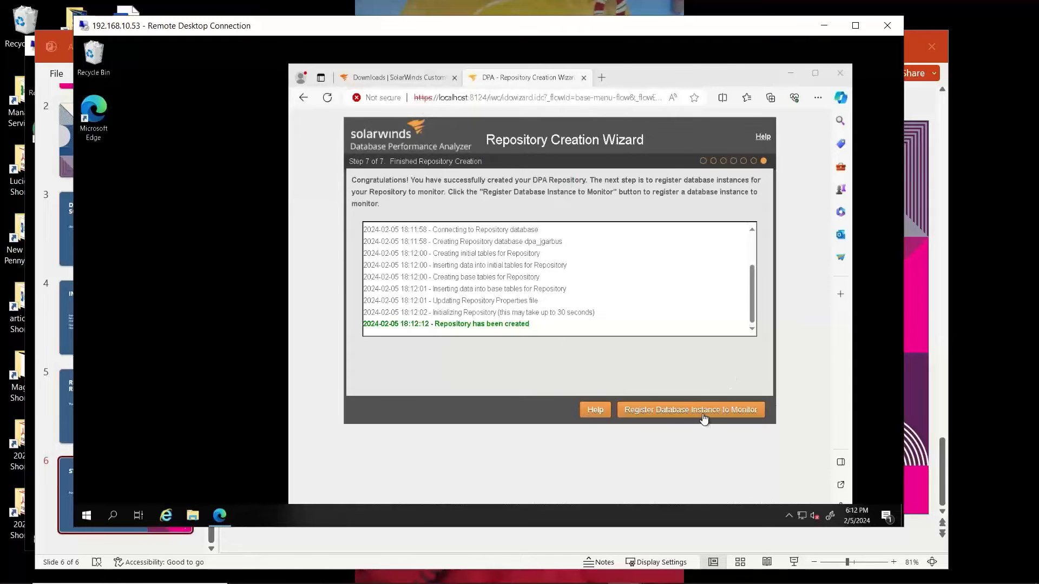
Start the Register Database Instance wizard, browse instance types, and switch to SQL Server Management Studio.
left_click(689, 409)
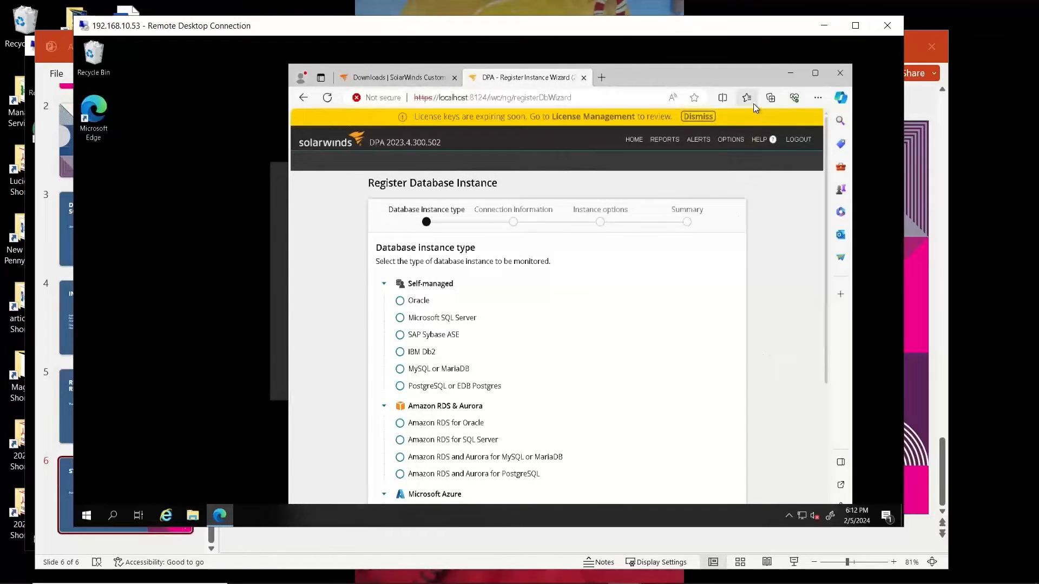
mouse_move(585, 211)
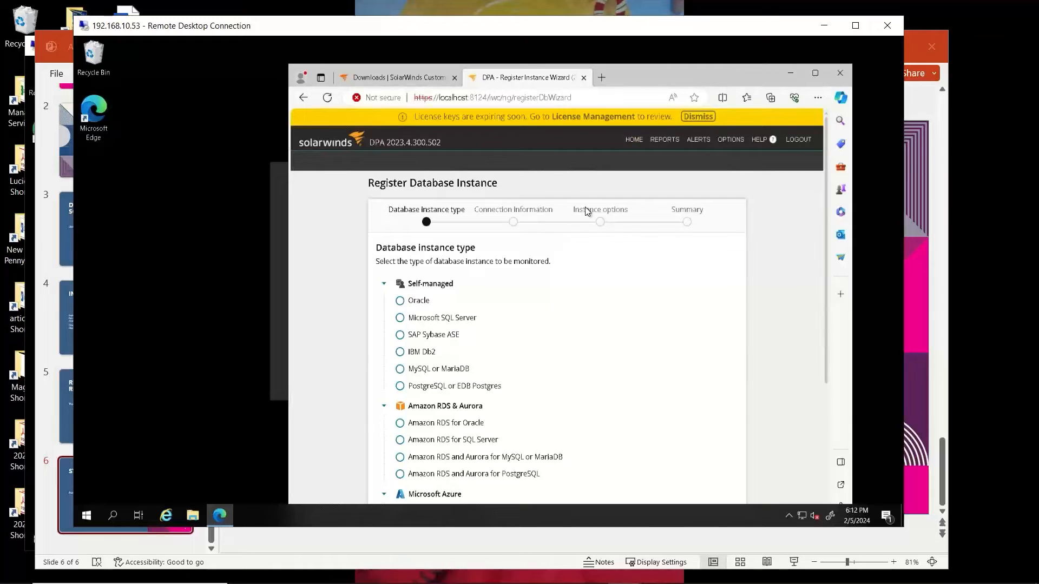
mouse_move(675, 261)
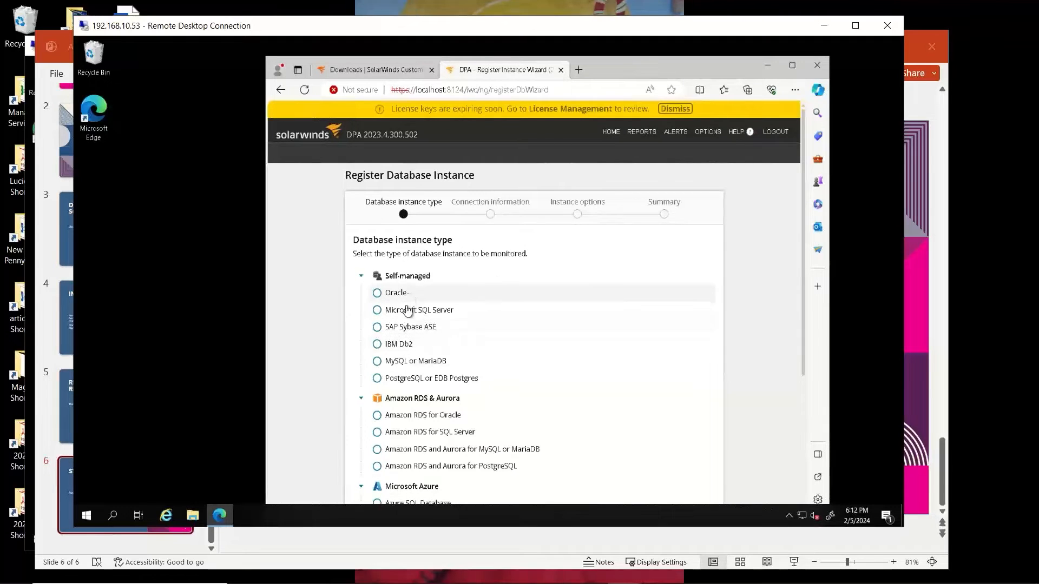
mouse_move(461, 311)
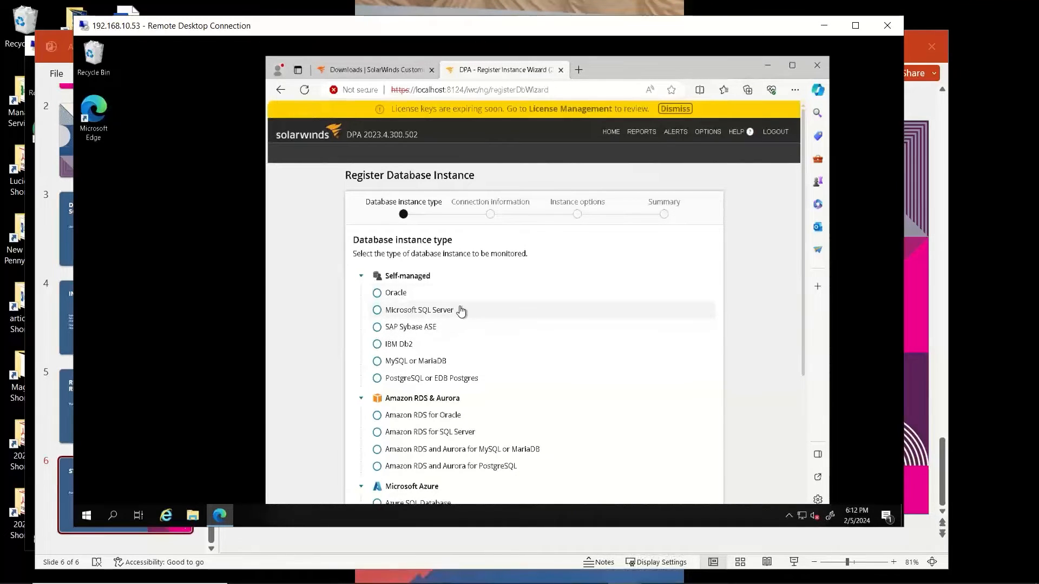
mouse_move(480, 363)
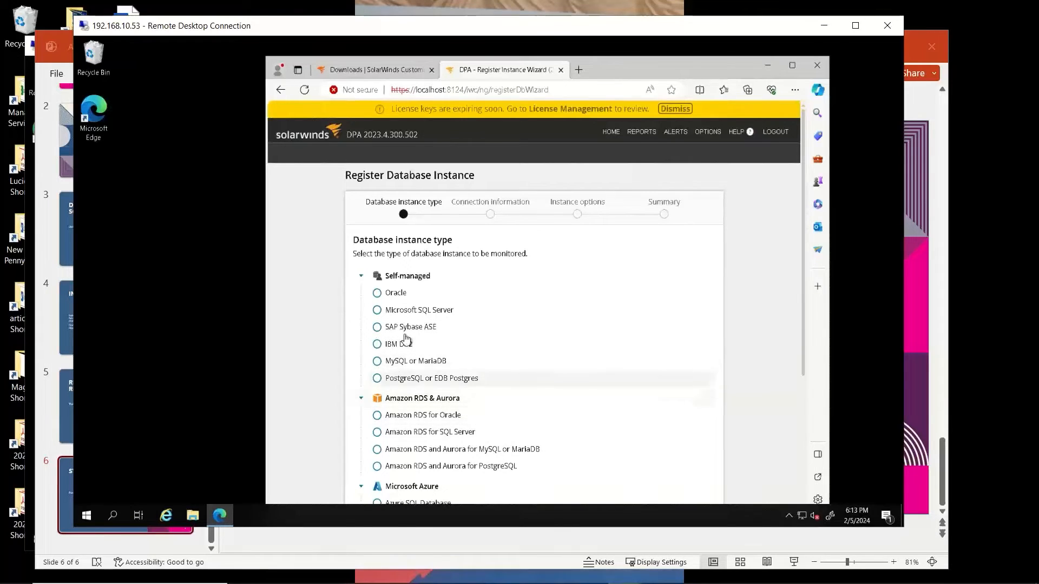
scroll("down", 3)
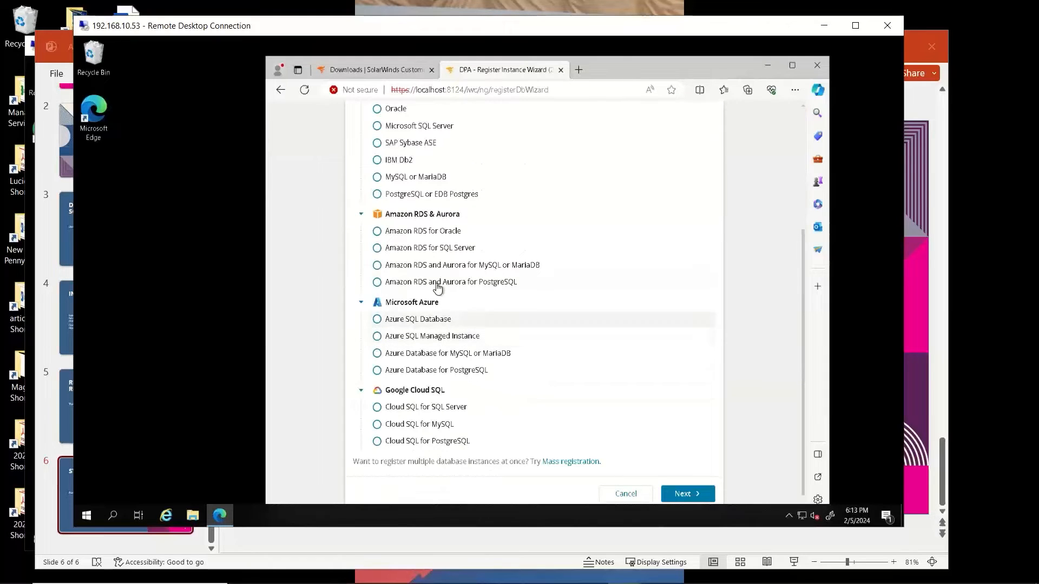
left_click(245, 515)
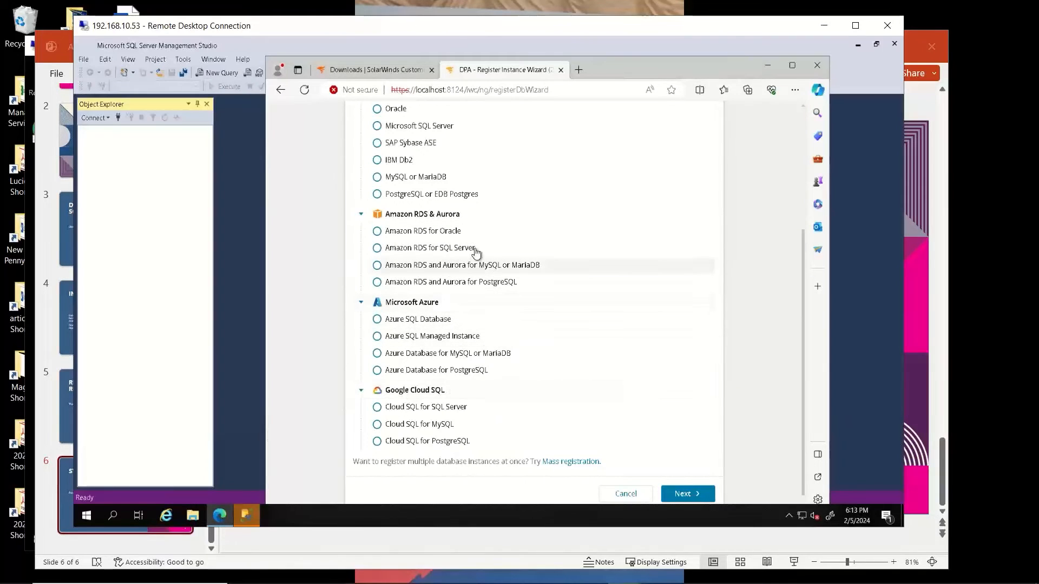
mouse_move(436, 326)
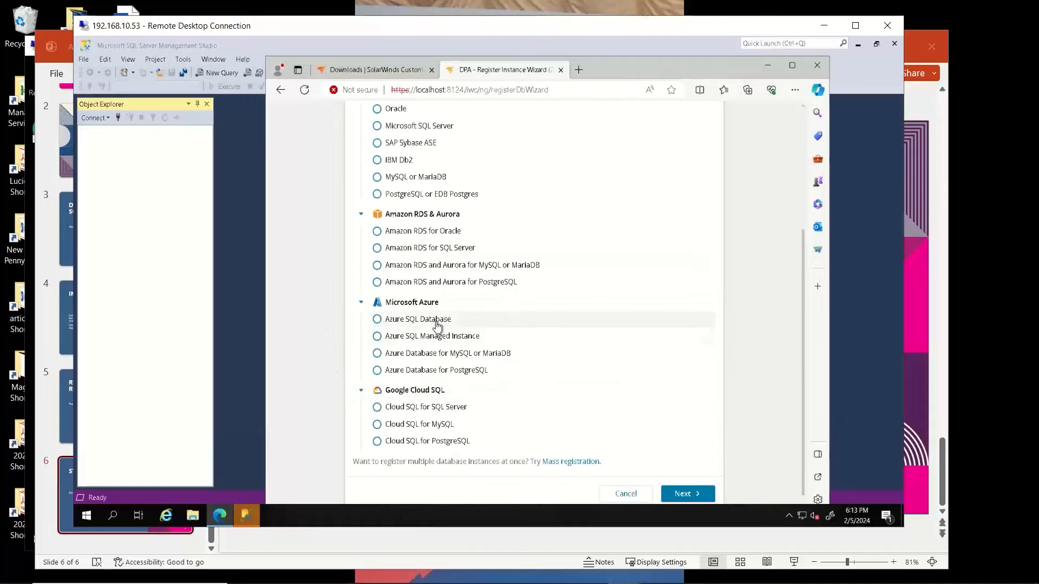
mouse_move(445, 317)
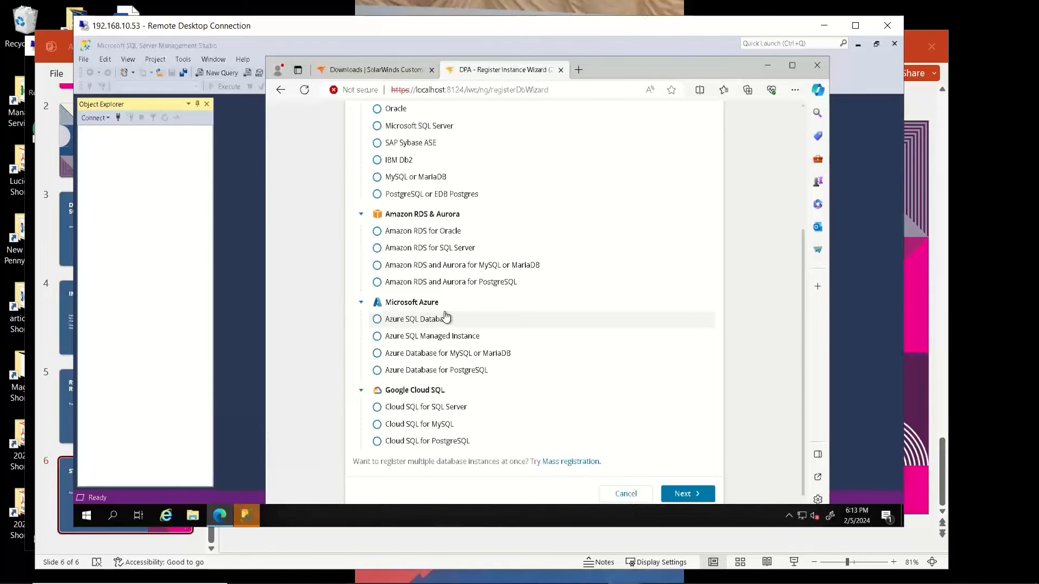
scroll("up", 3)
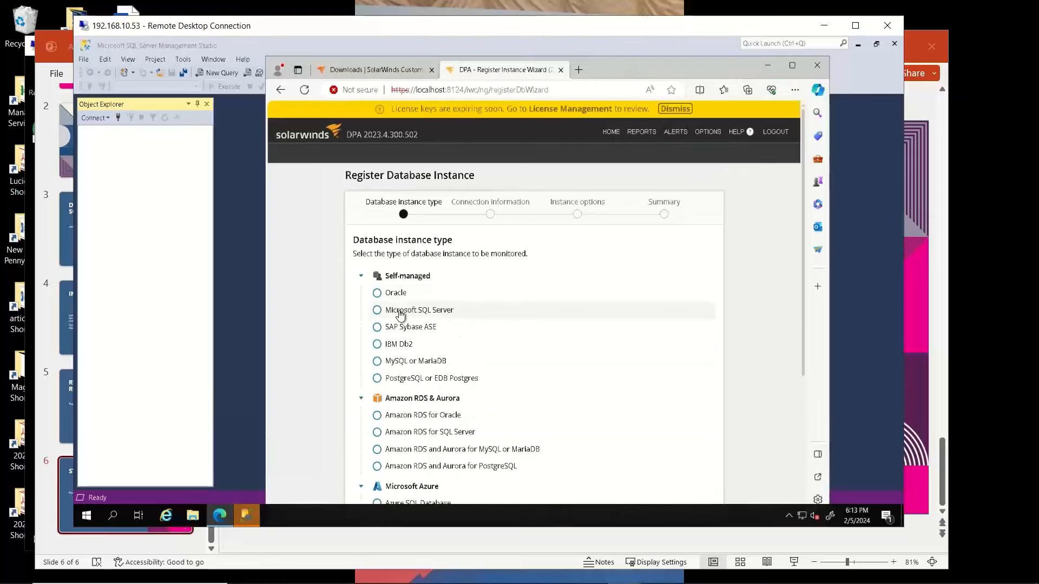
left_click(376, 309)
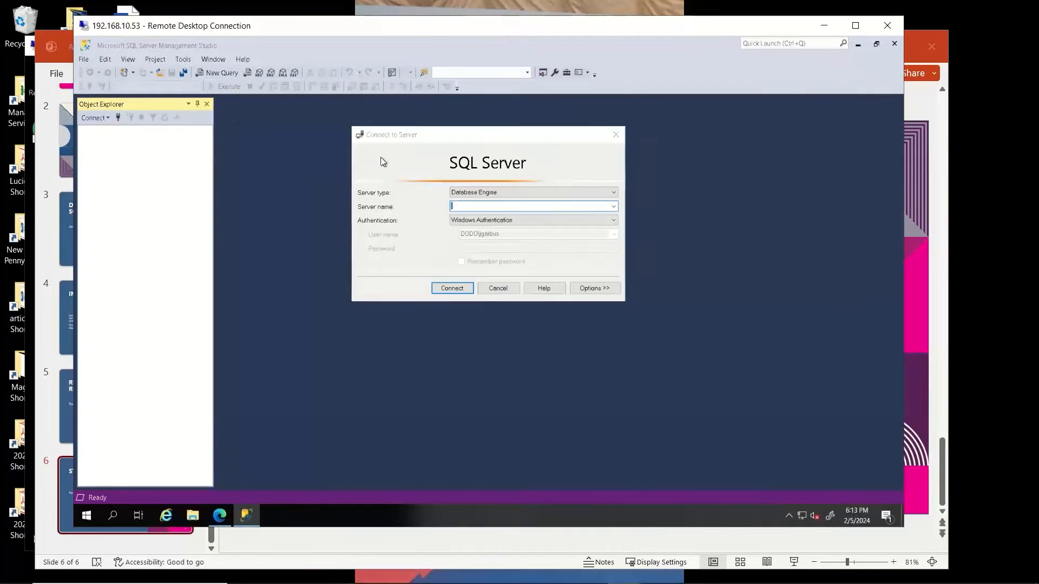
Connect to the local SQL Server and expand its node in Object Explorer.
left_click(452, 288)
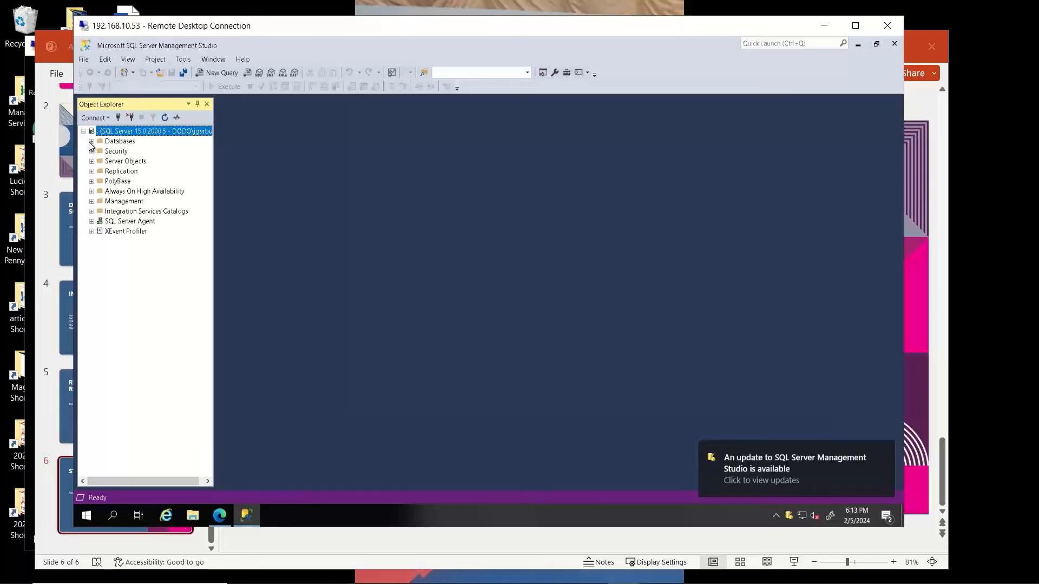
left_click(91, 141)
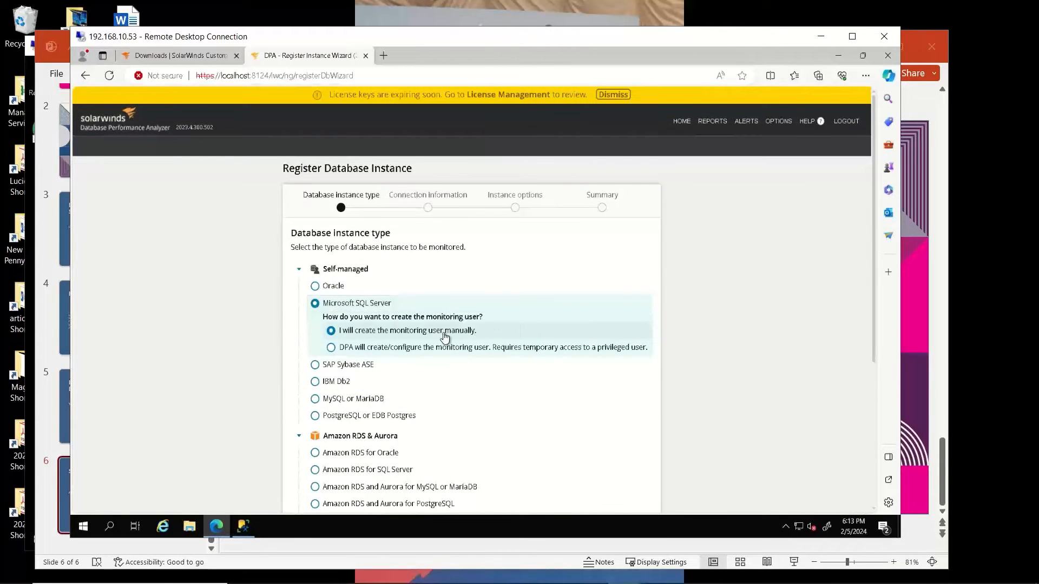
Proceed with Microsoft SQL Server and enter host 192.168.10.50 on port 1433.
left_click(624, 489)
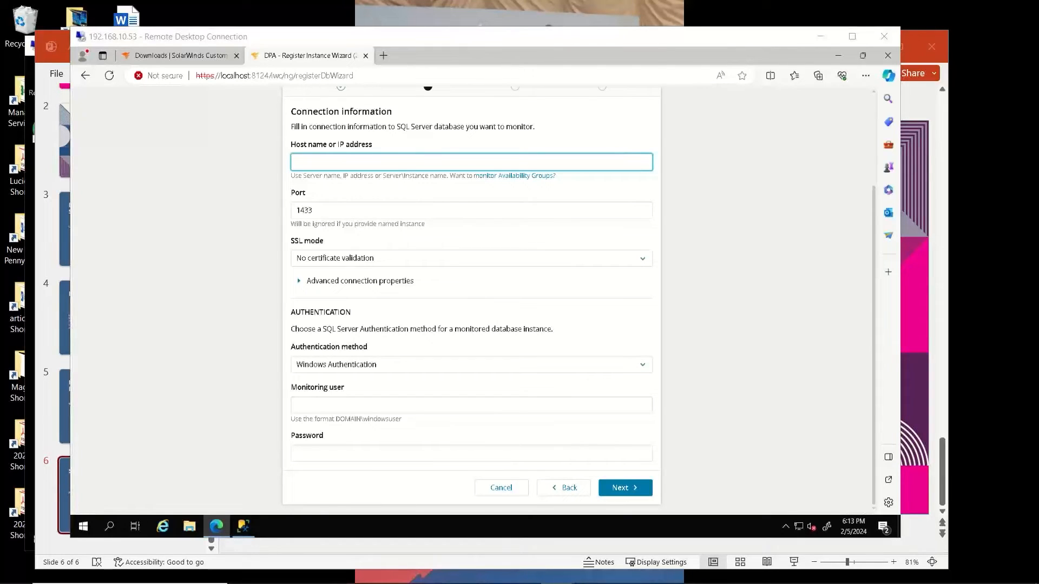
left_click(471, 162)
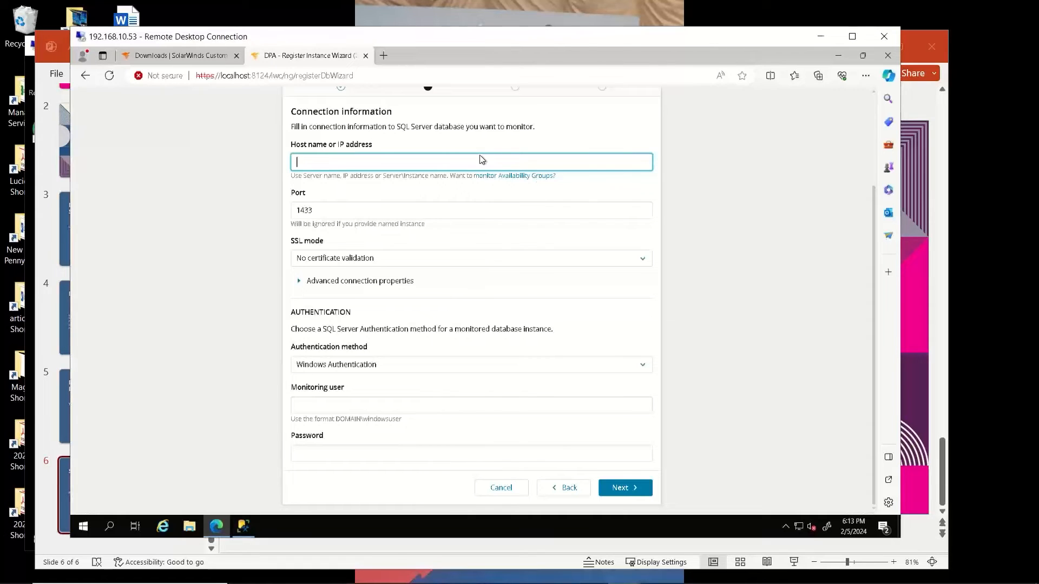
type("192.168.10.50")
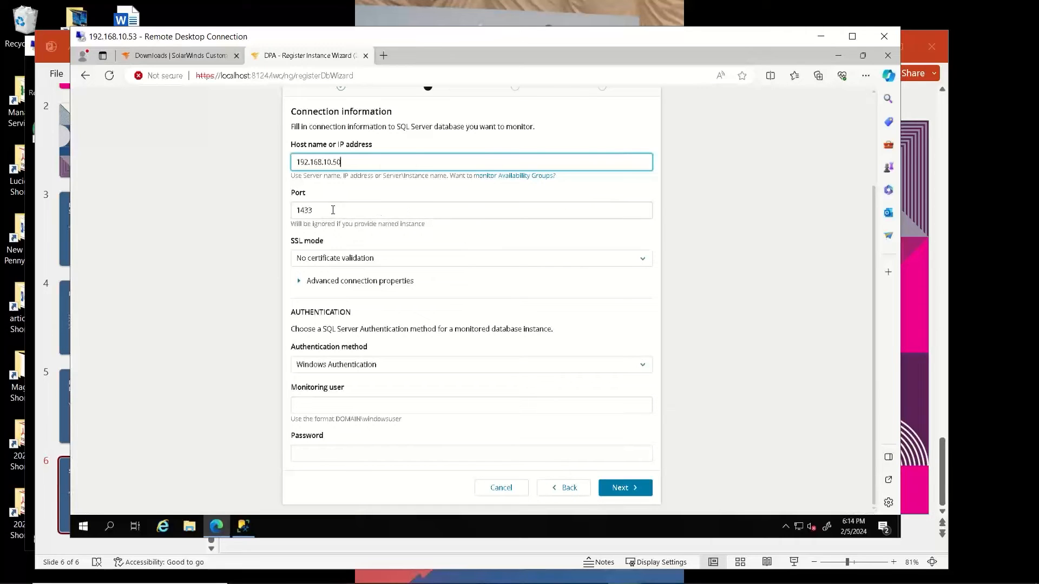
mouse_move(411, 380)
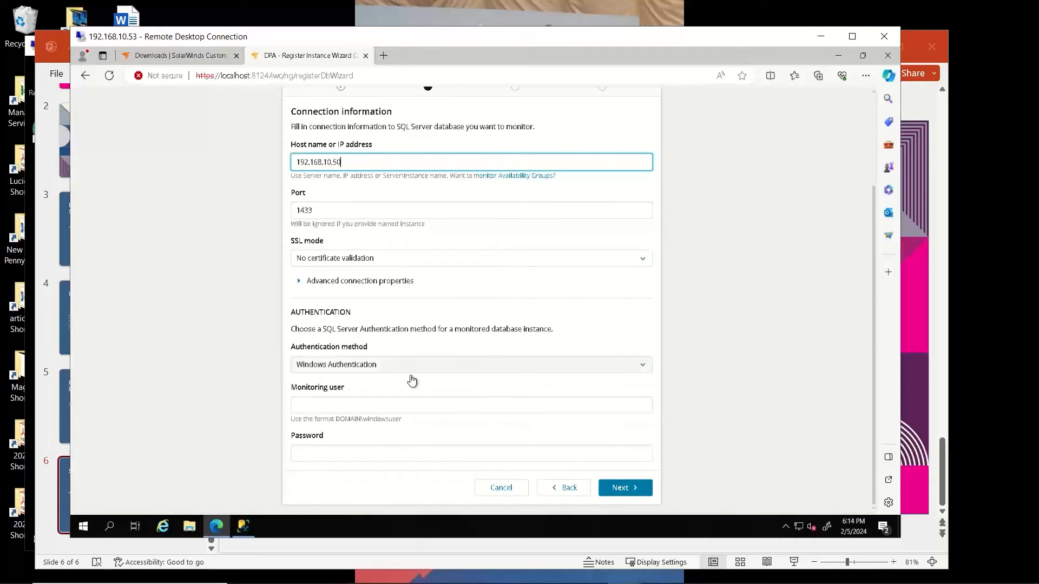
left_click(389, 405)
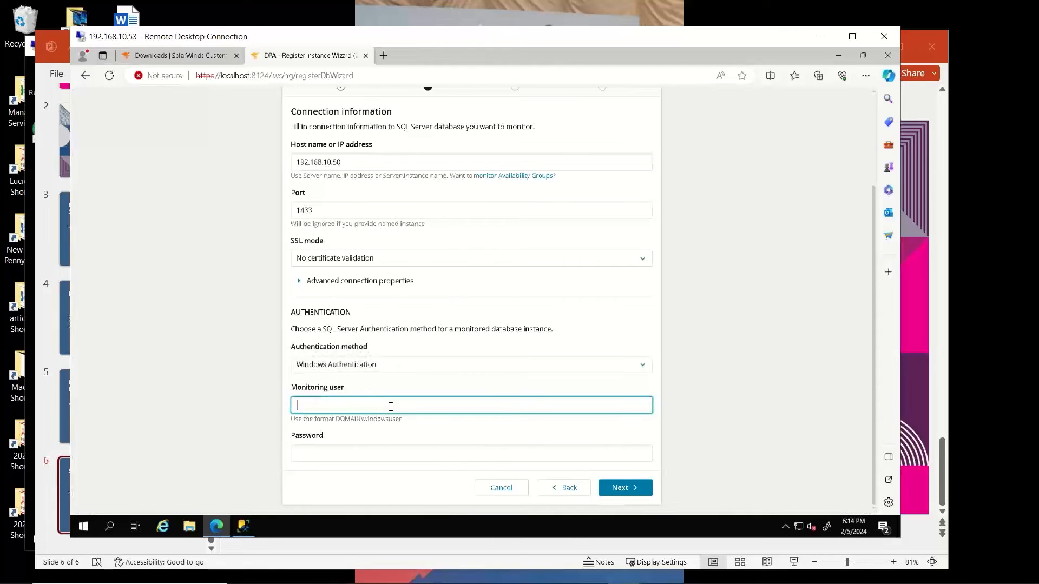
scroll("up", 3)
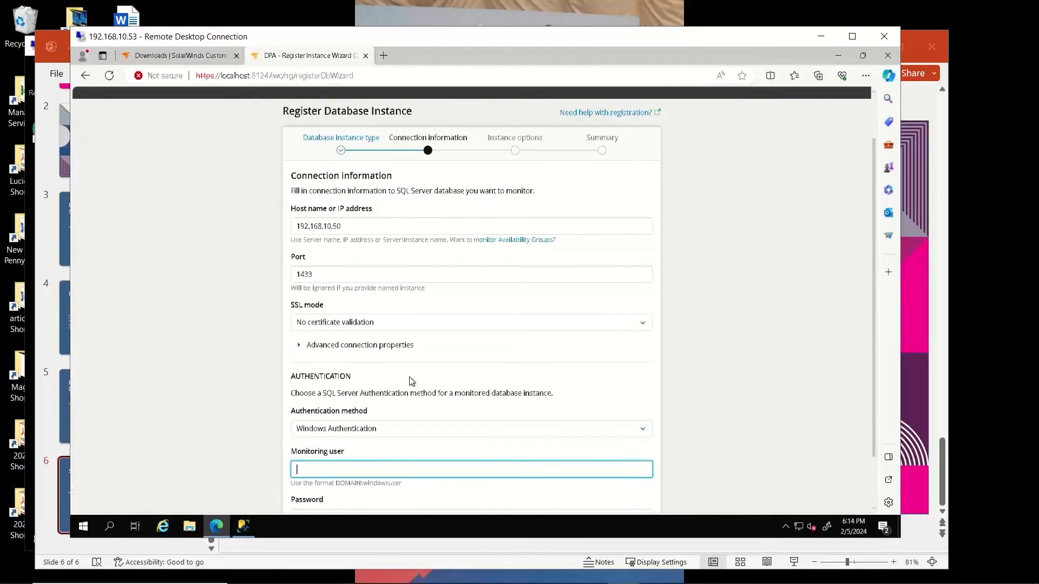
scroll("down", 3)
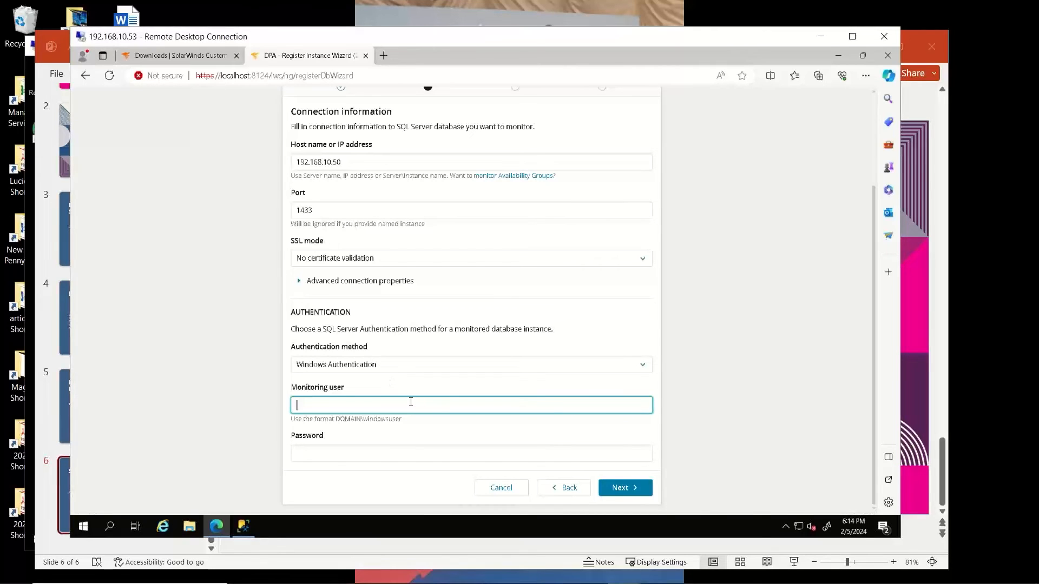
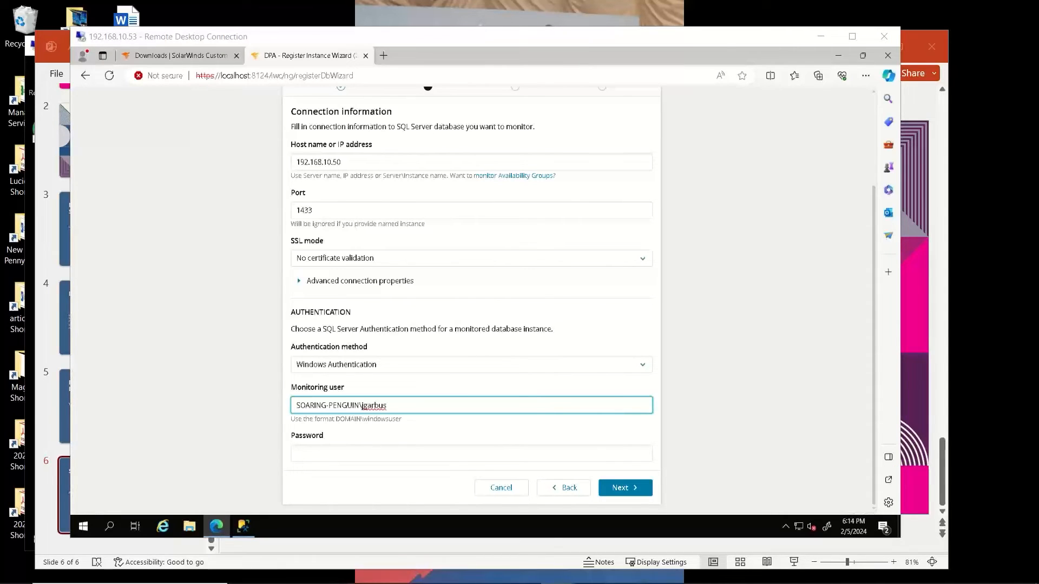
mouse_move(77, 350)
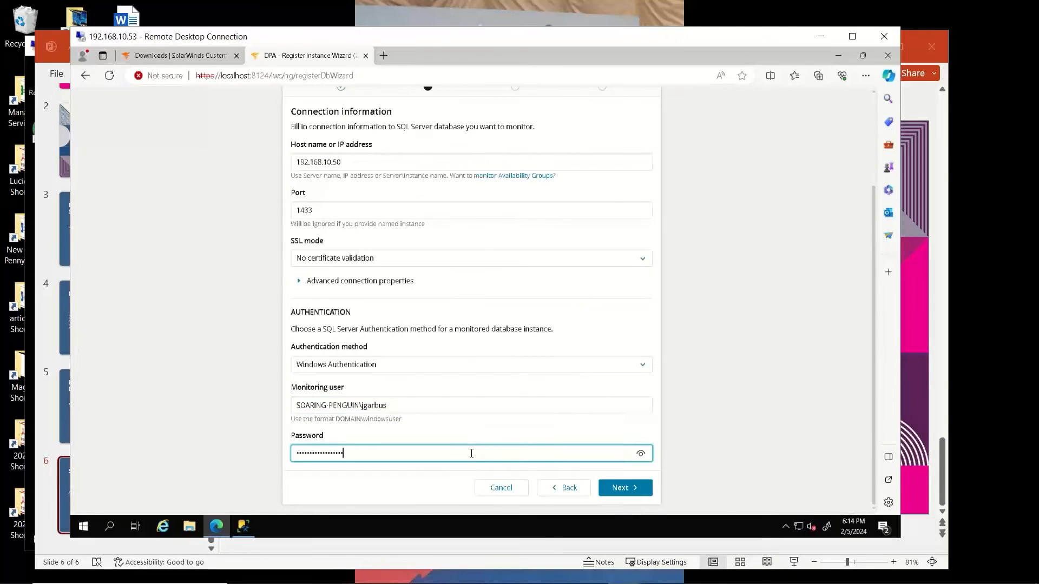
left_click(624, 488)
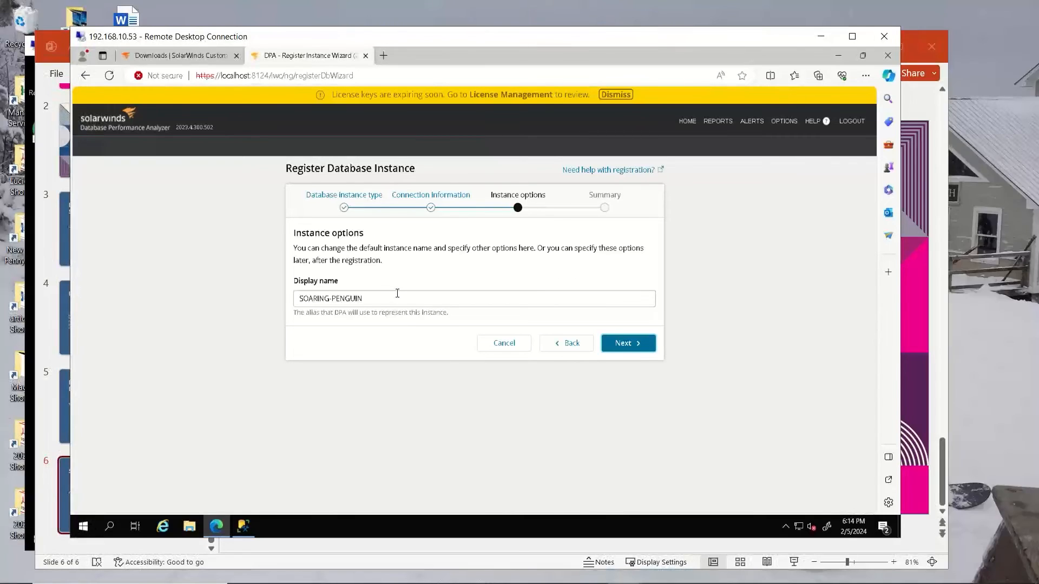
mouse_move(367, 321)
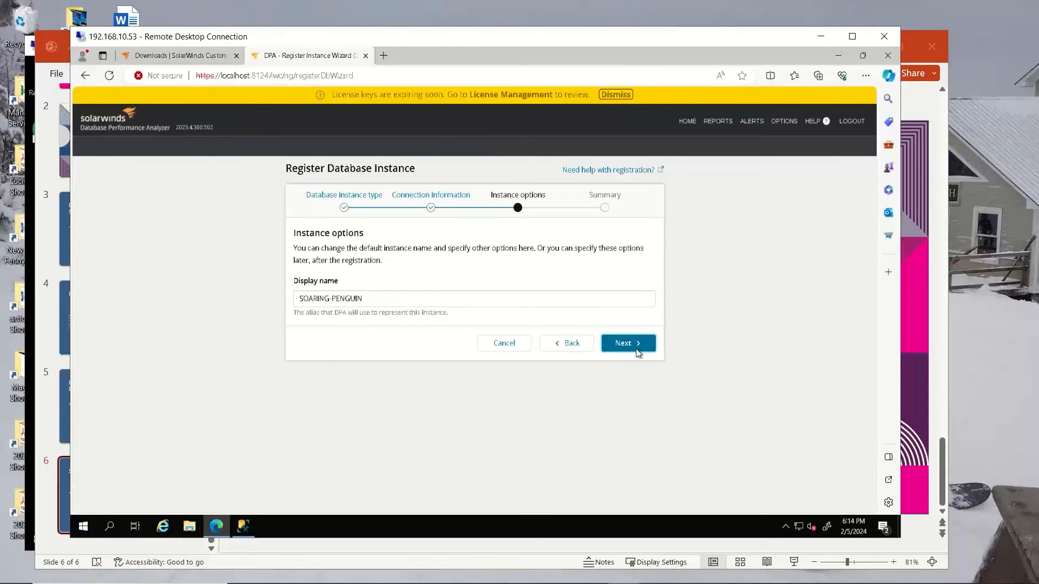
Accept the instance options, review the summary and register the SOARING-PENGUIN instance.
left_click(627, 343)
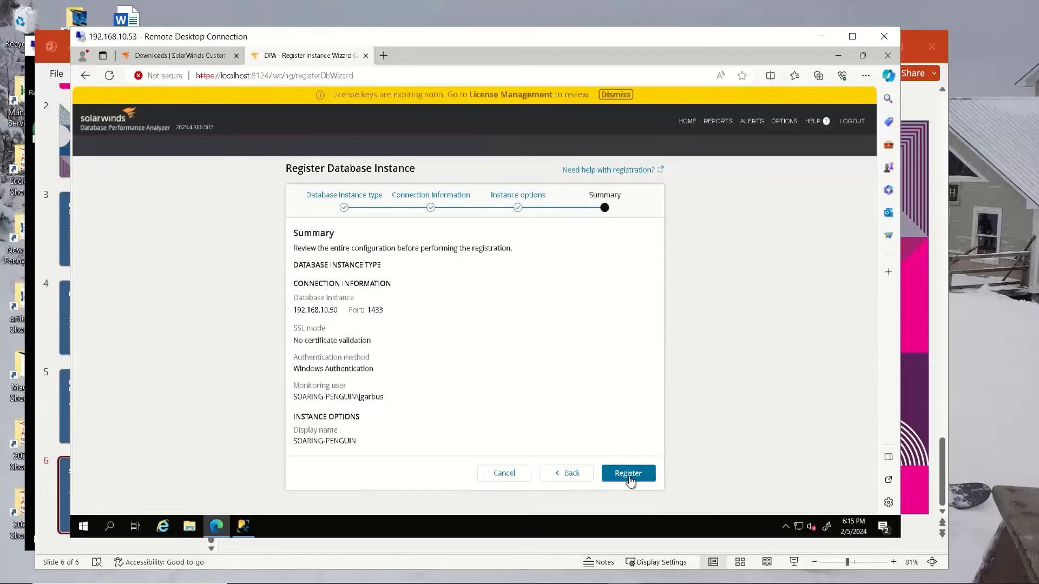
left_click(626, 473)
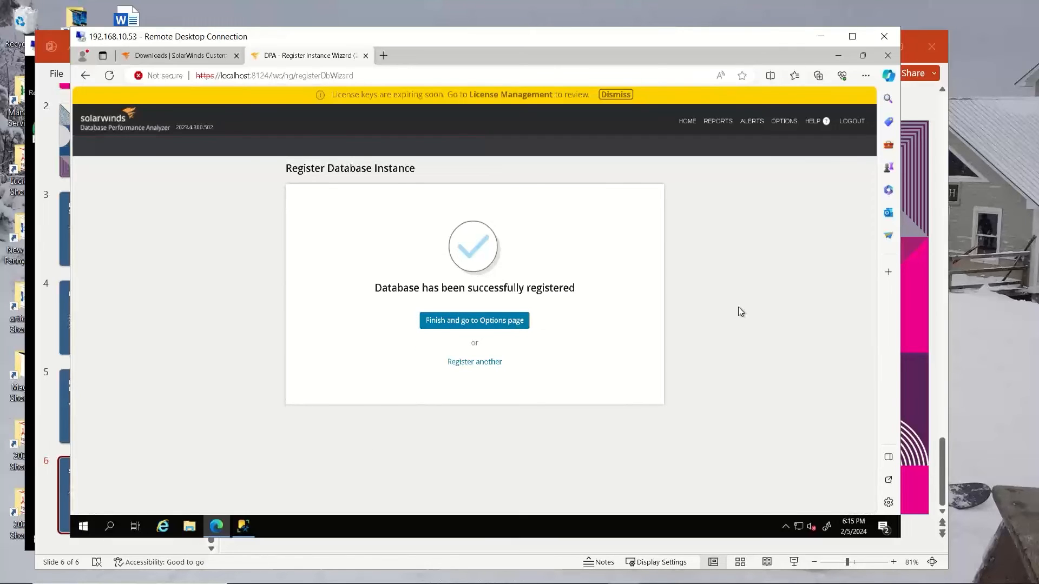
mouse_move(474, 362)
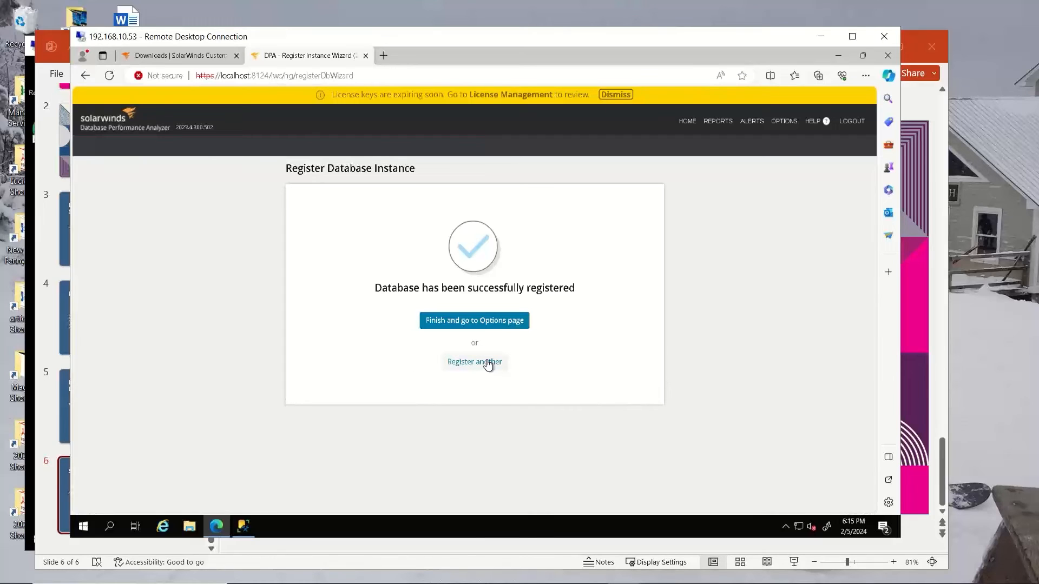
mouse_move(485, 366)
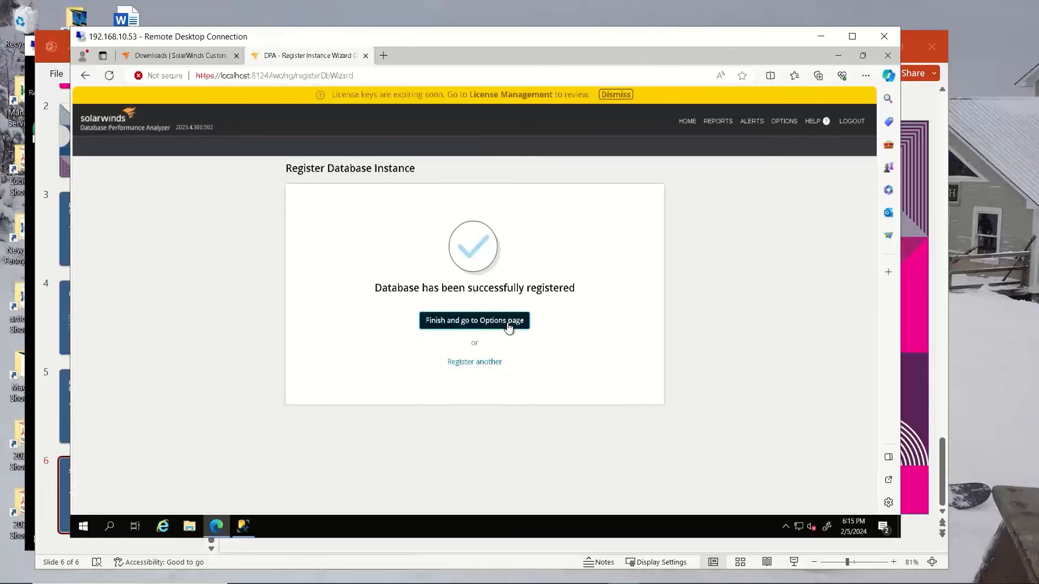
Finish to the Management Options page and head to the HOME dashboard.
left_click(474, 320)
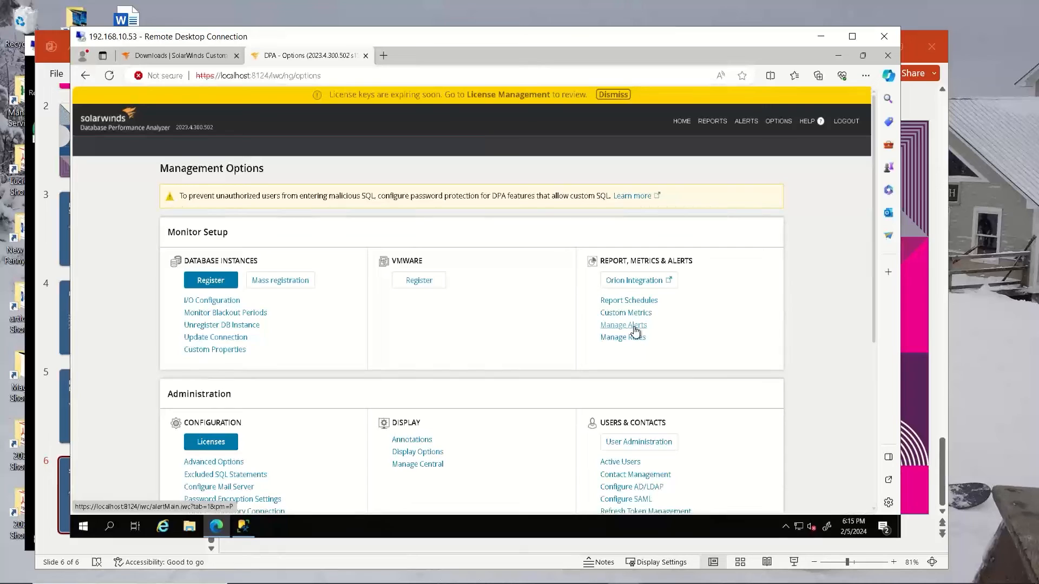
mouse_move(481, 339)
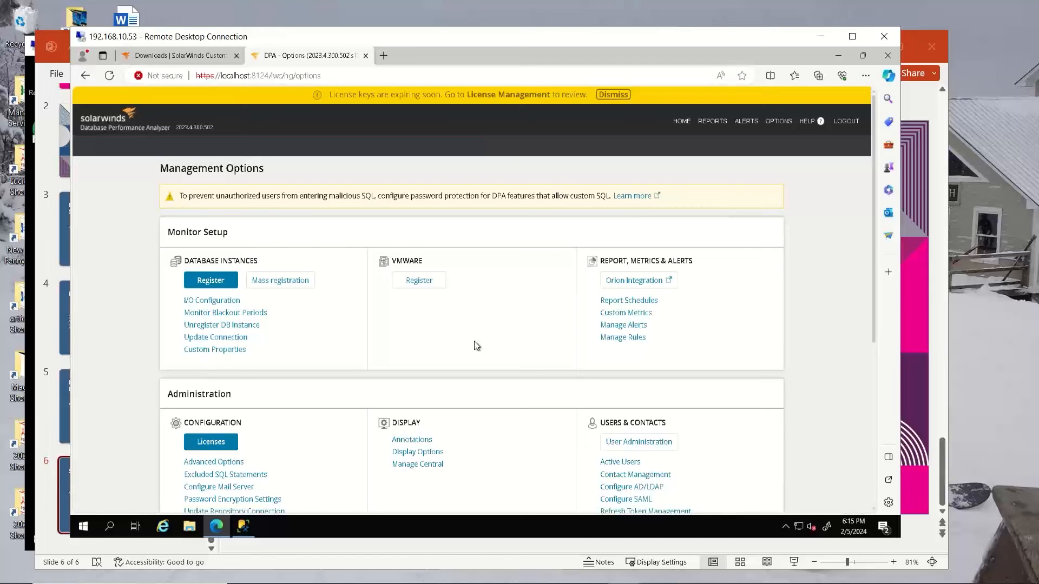
left_click(681, 120)
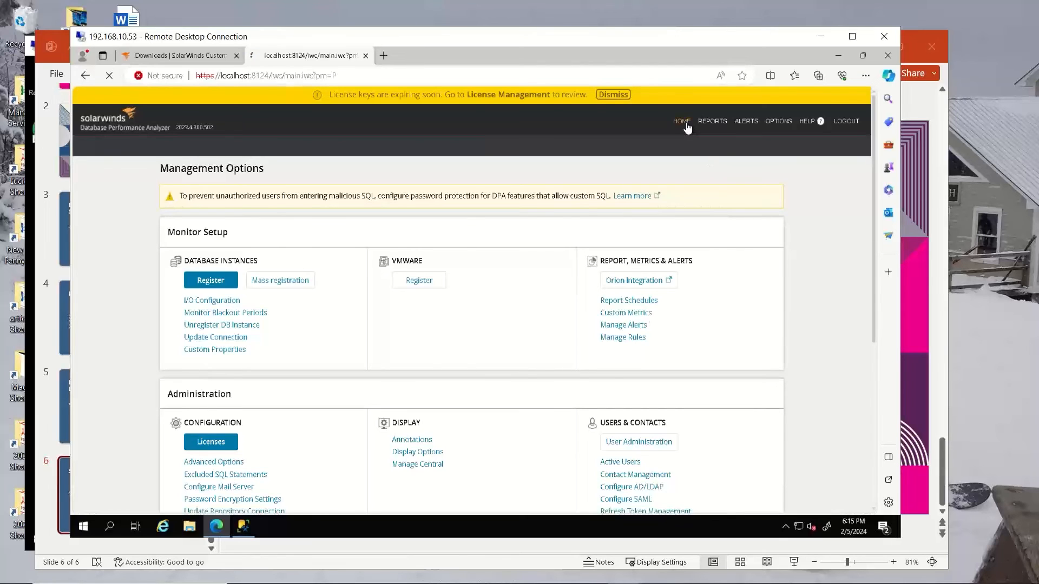
Dismiss the DPA intro, go to SOARING-PENGUIN's performance page and skip the tutorial video.
left_click(681, 120)
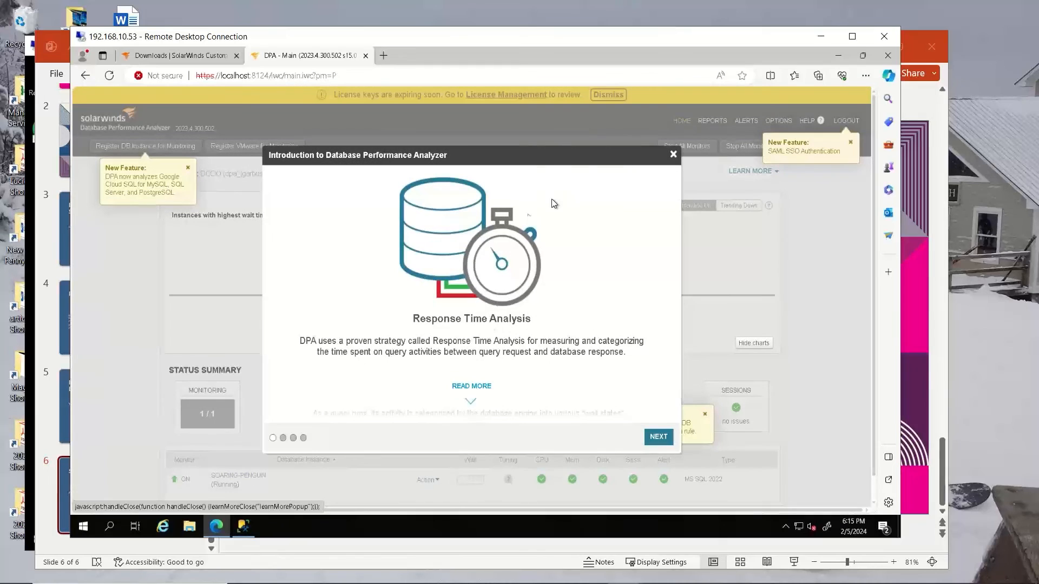
left_click(672, 154)
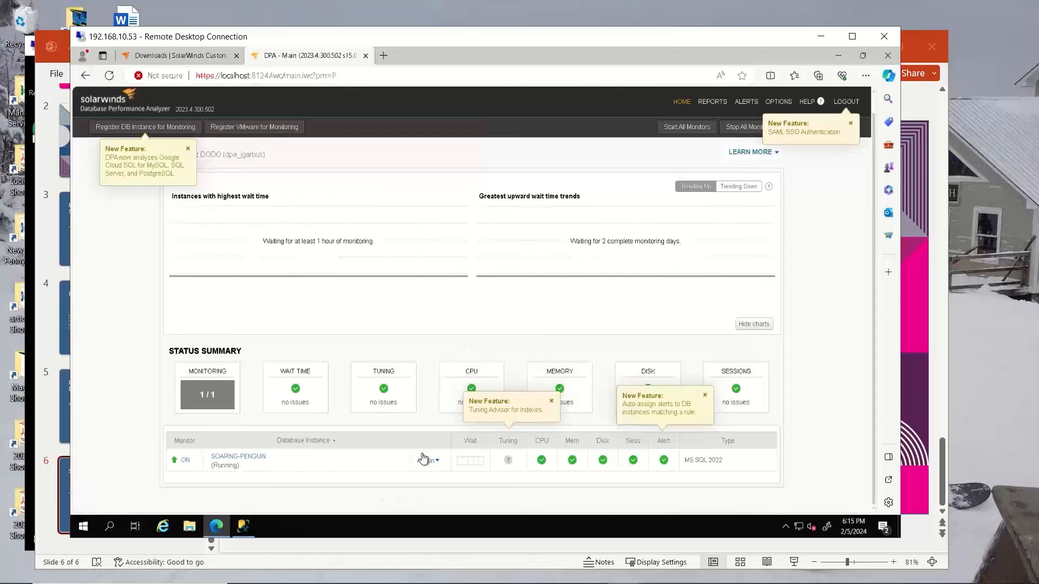
mouse_move(250, 462)
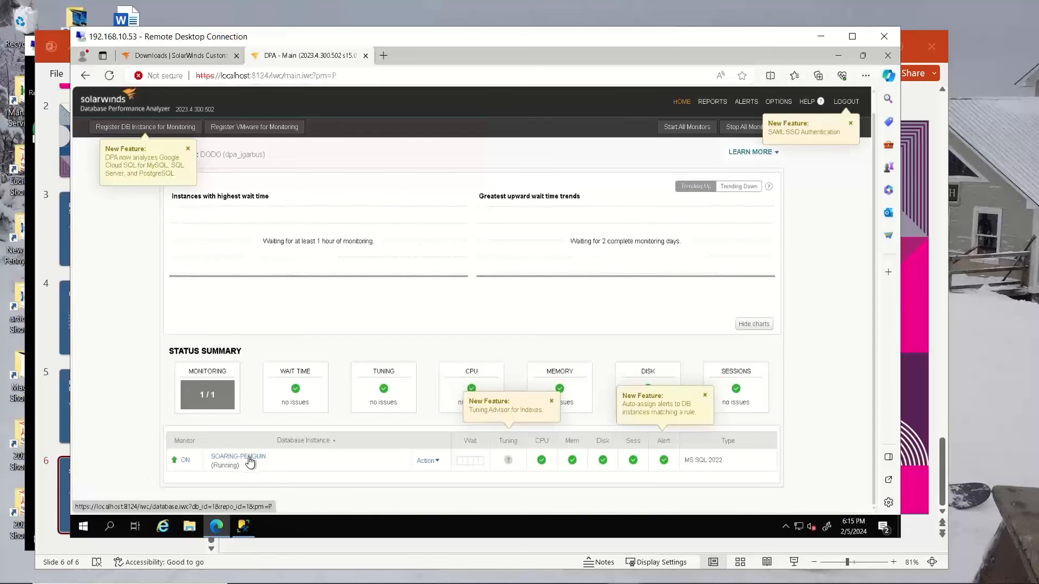
left_click(237, 456)
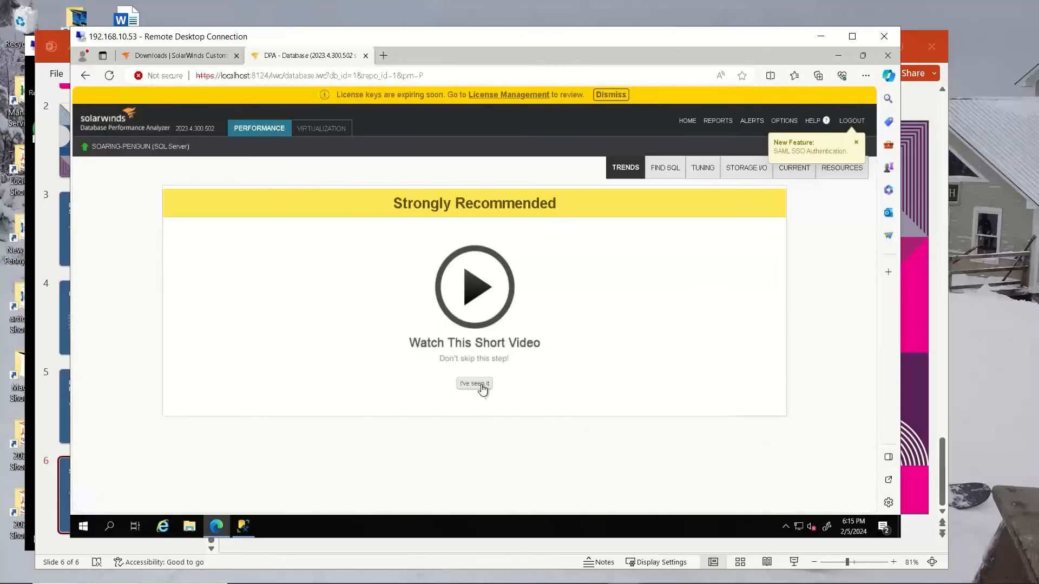
left_click(474, 384)
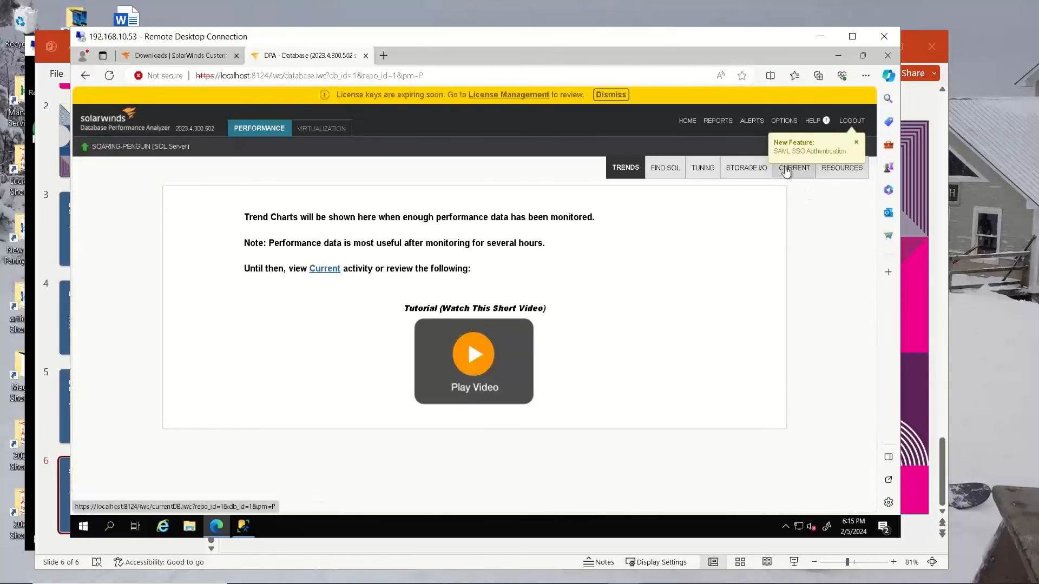
Review SOARING-PENGUIN's Current activity, then its Resources CPU charts.
left_click(793, 168)
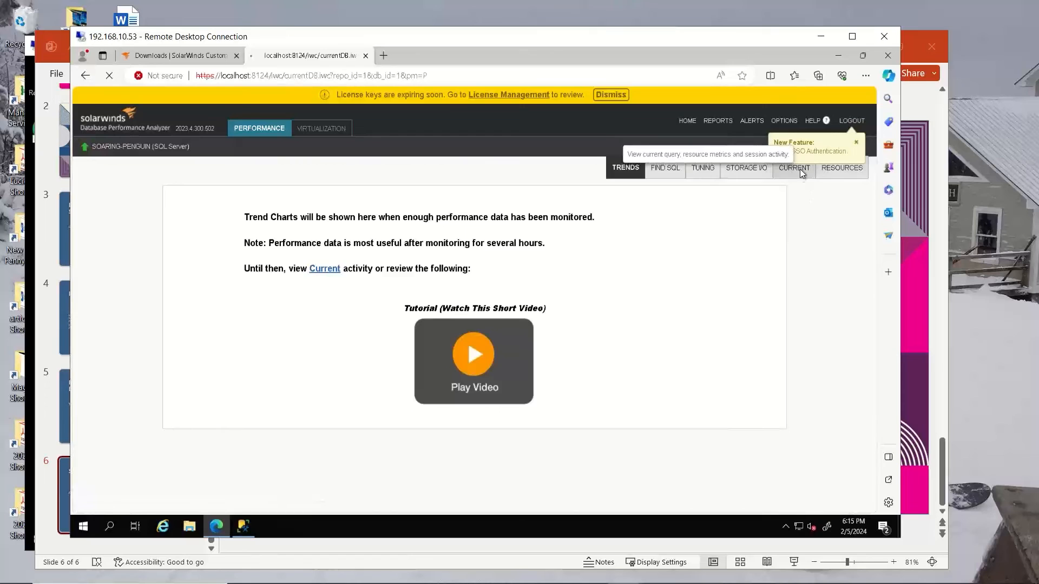
left_click(794, 167)
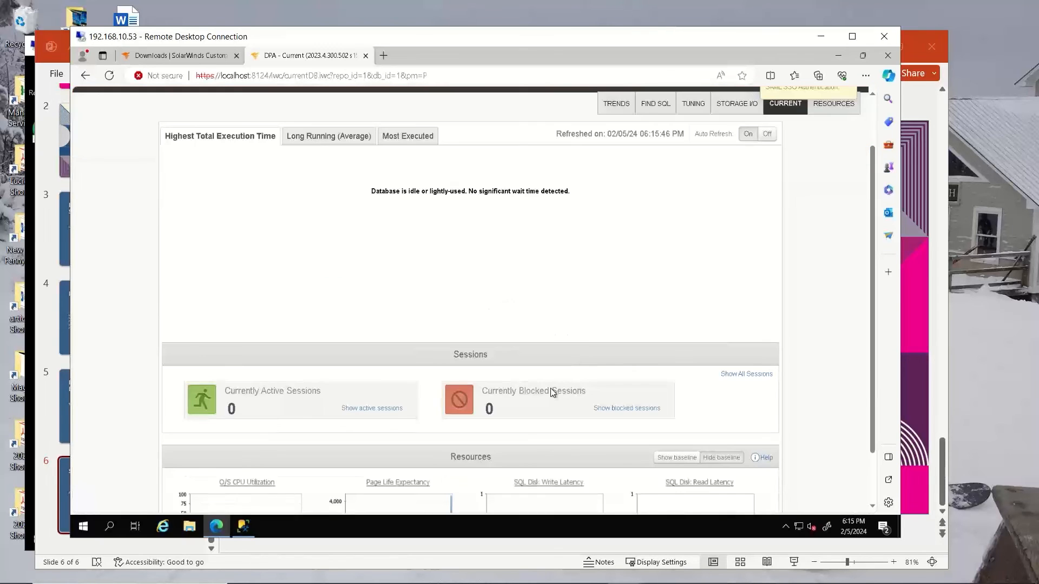
scroll("up", 3)
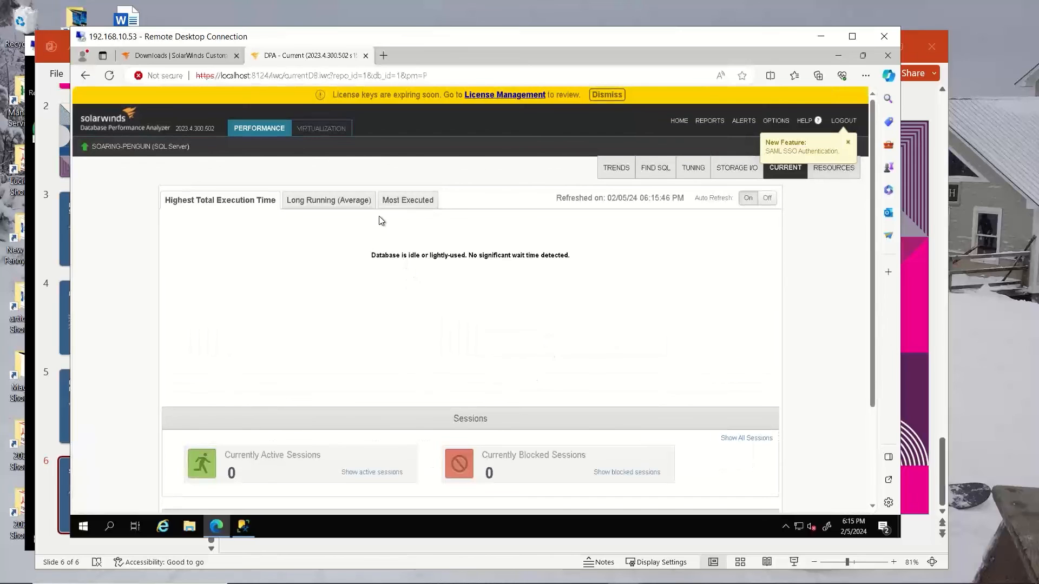
left_click(834, 167)
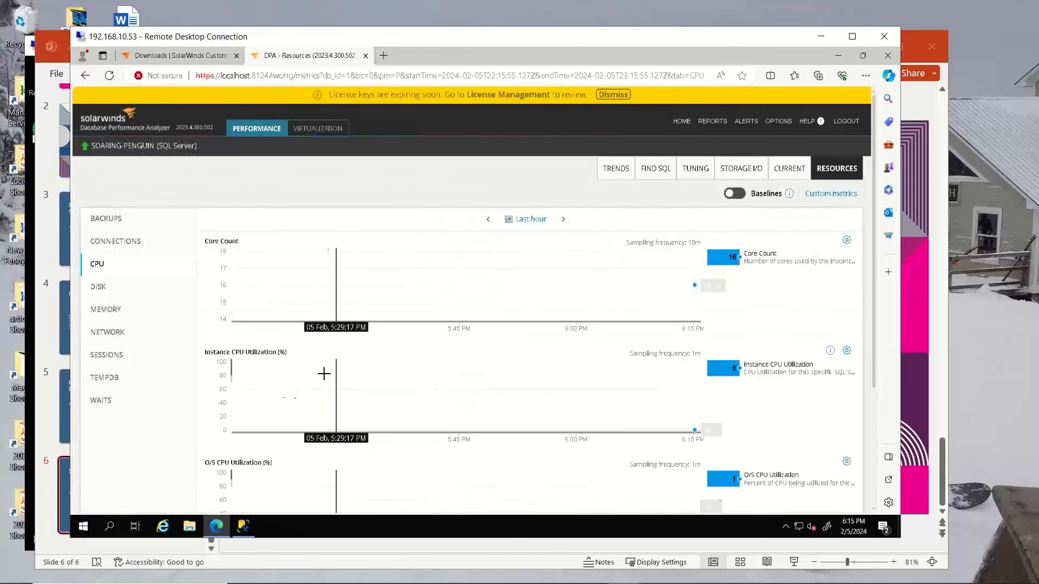
scroll("down", 3)
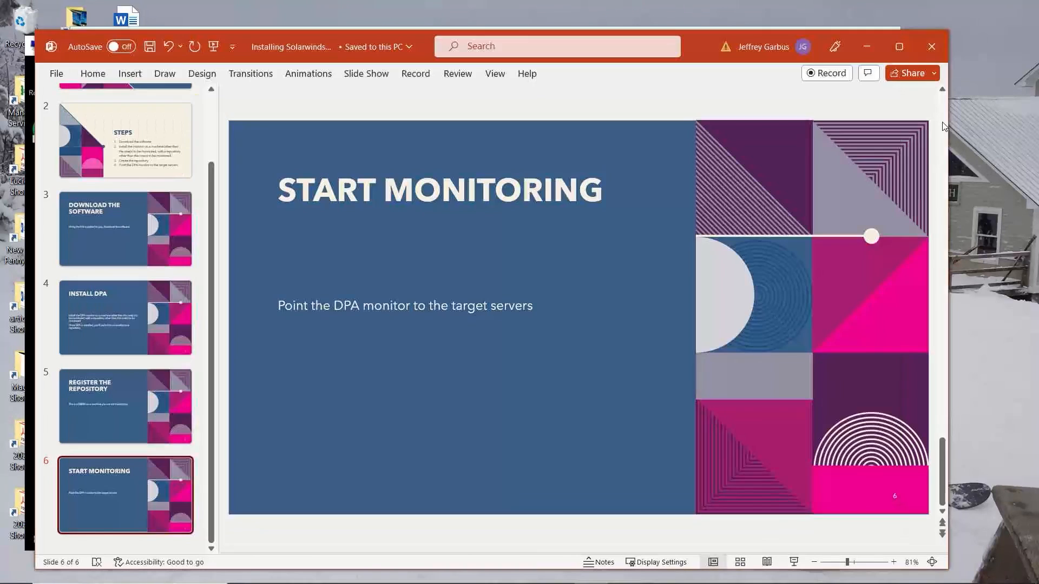
scroll("up", 3)
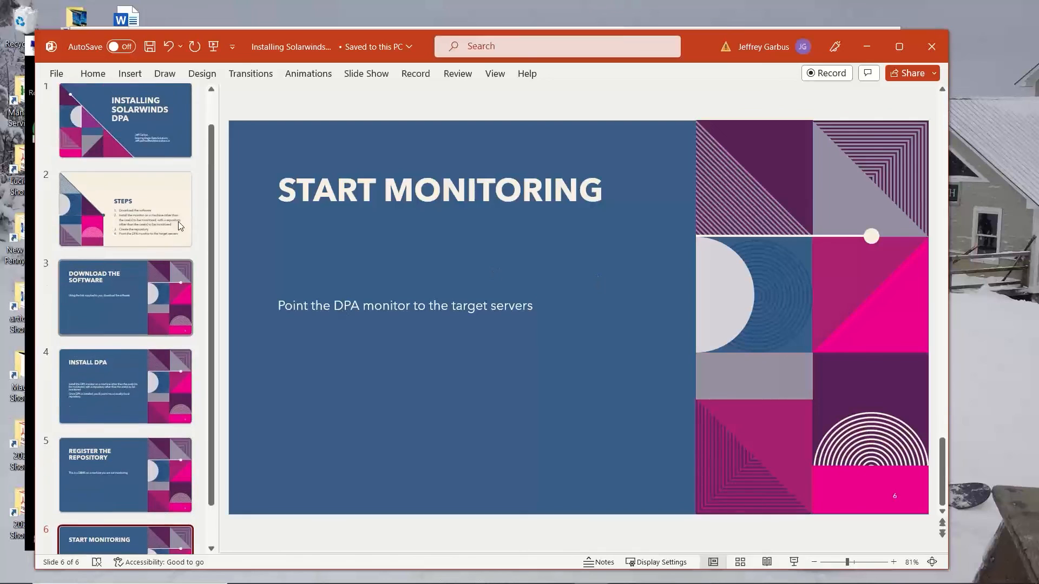
left_click(126, 209)
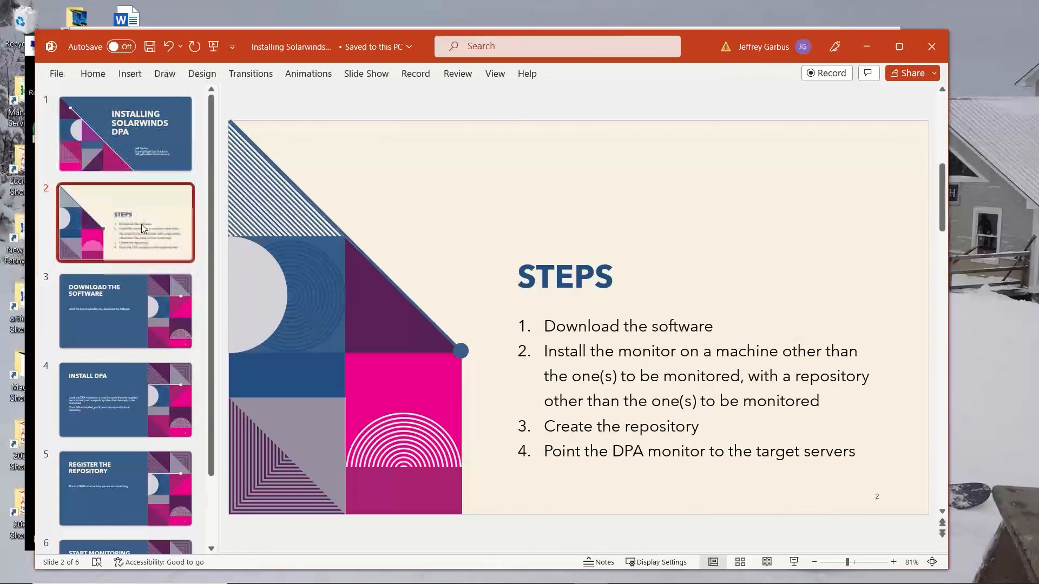
mouse_move(131, 293)
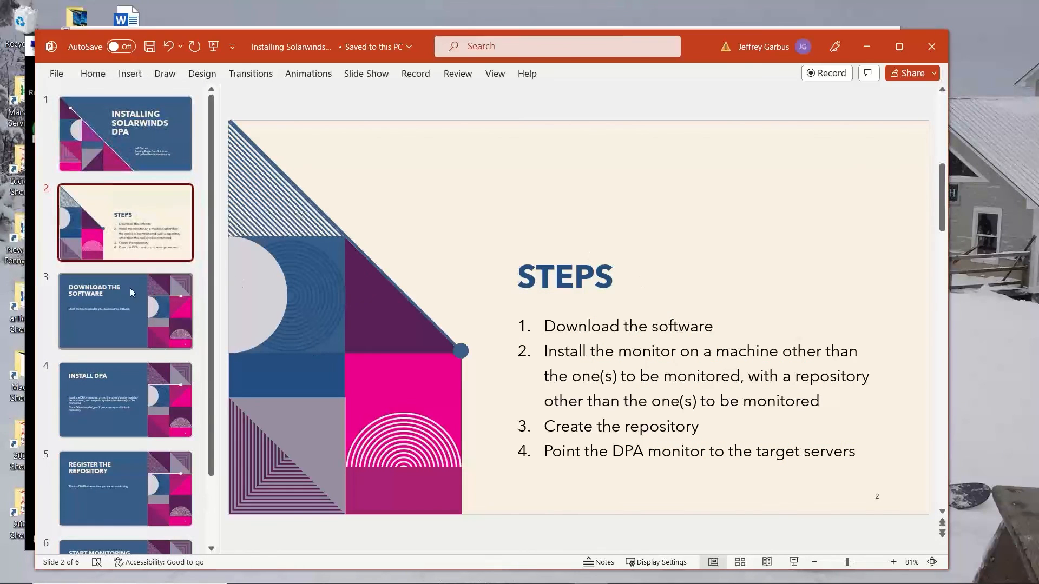
left_click(126, 400)
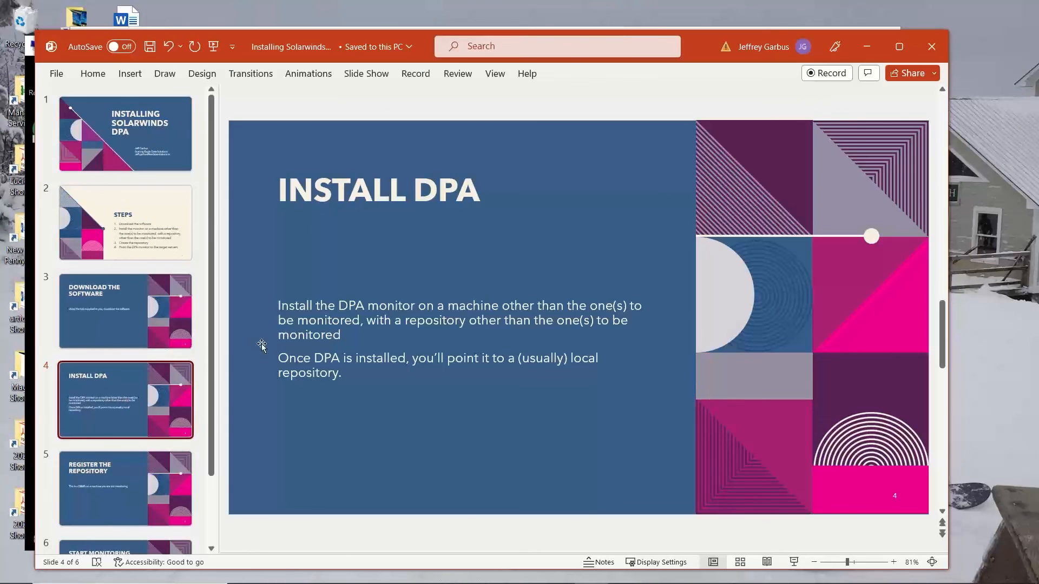
left_click(126, 488)
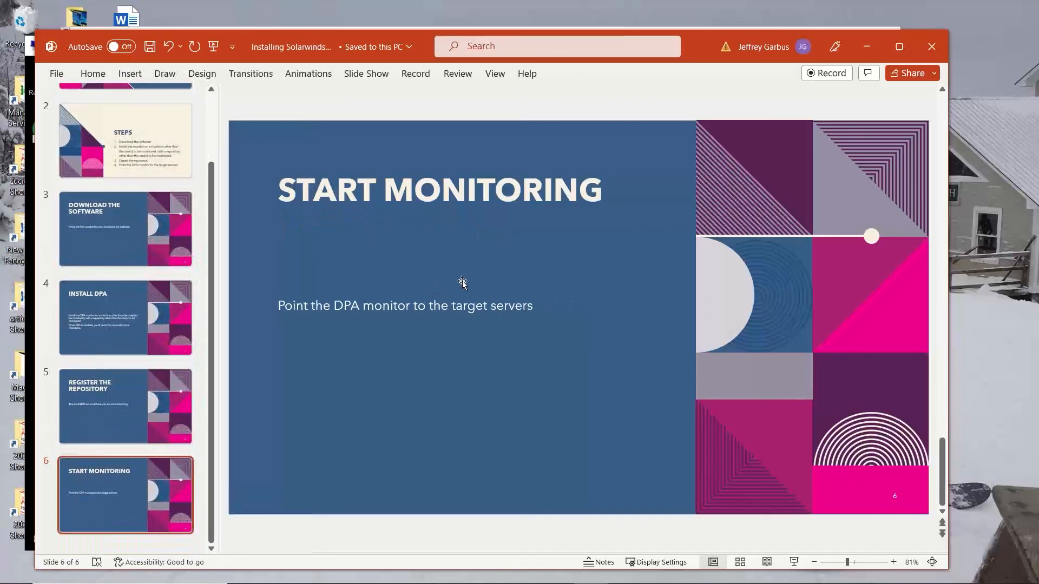
mouse_move(467, 288)
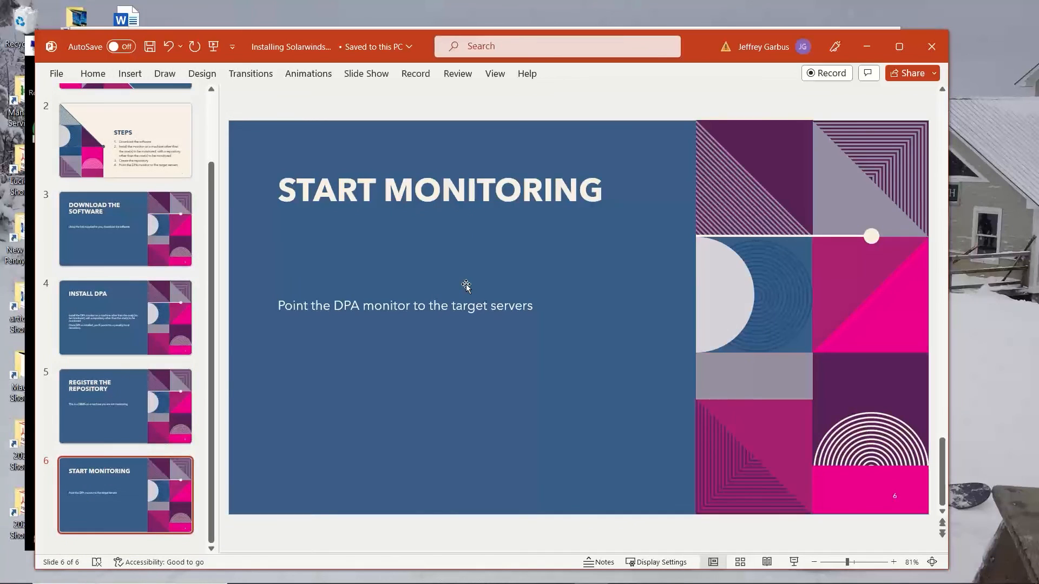
mouse_move(854, 39)
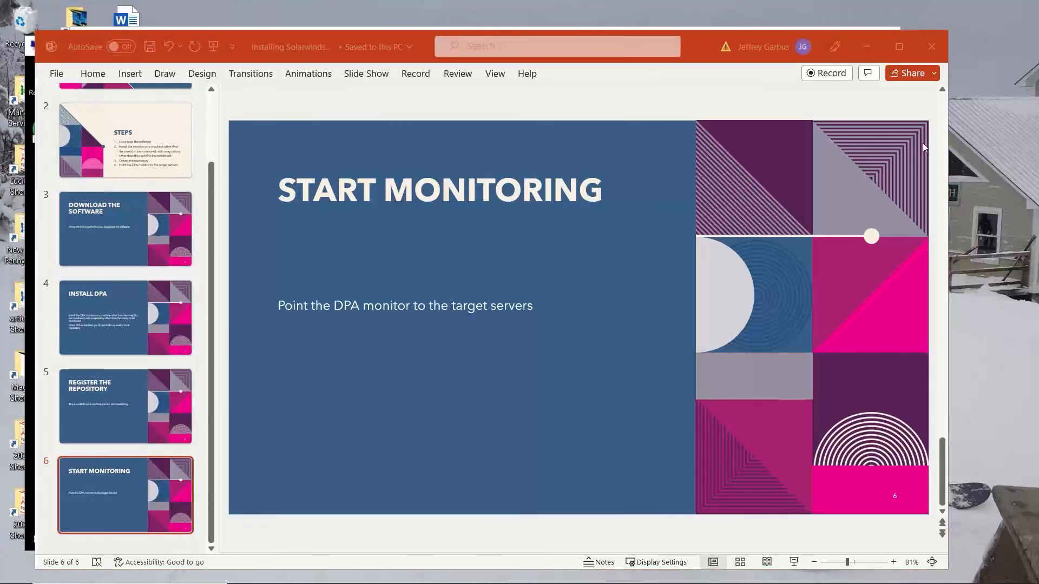
mouse_move(959, 408)
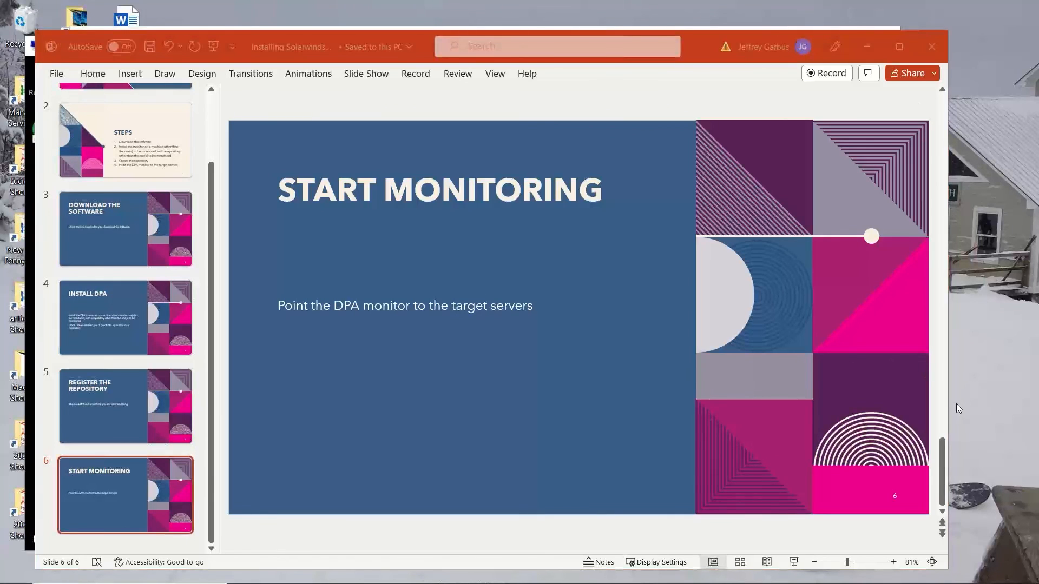
mouse_move(816, 259)
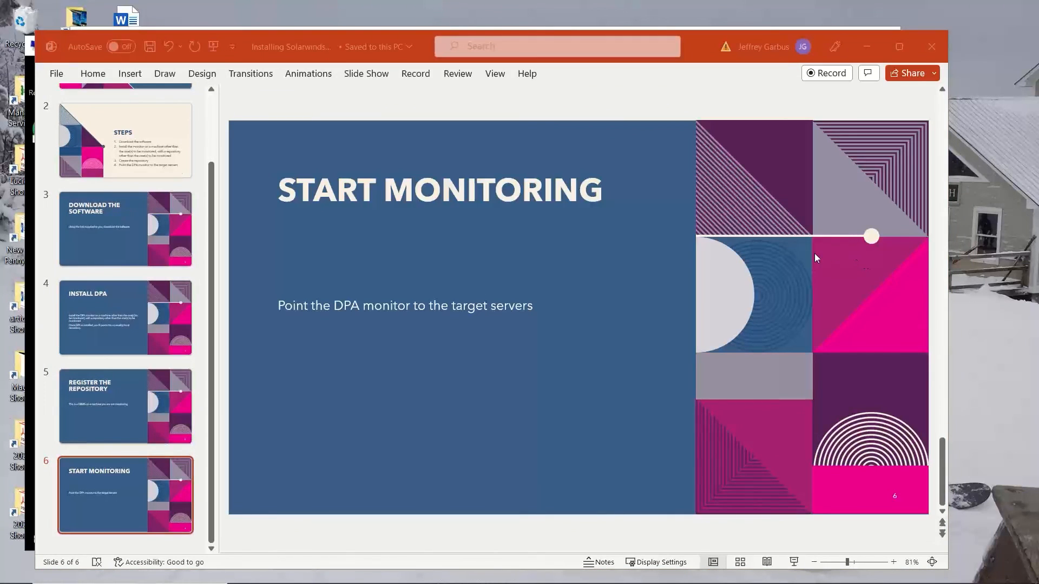